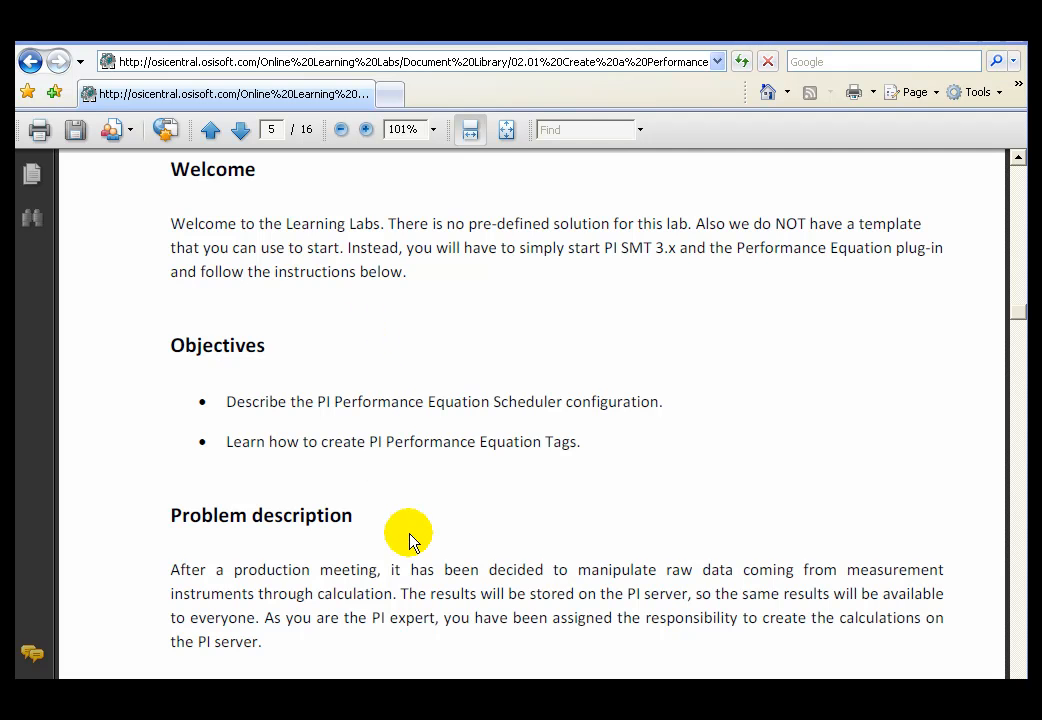
mouse_move(408, 515)
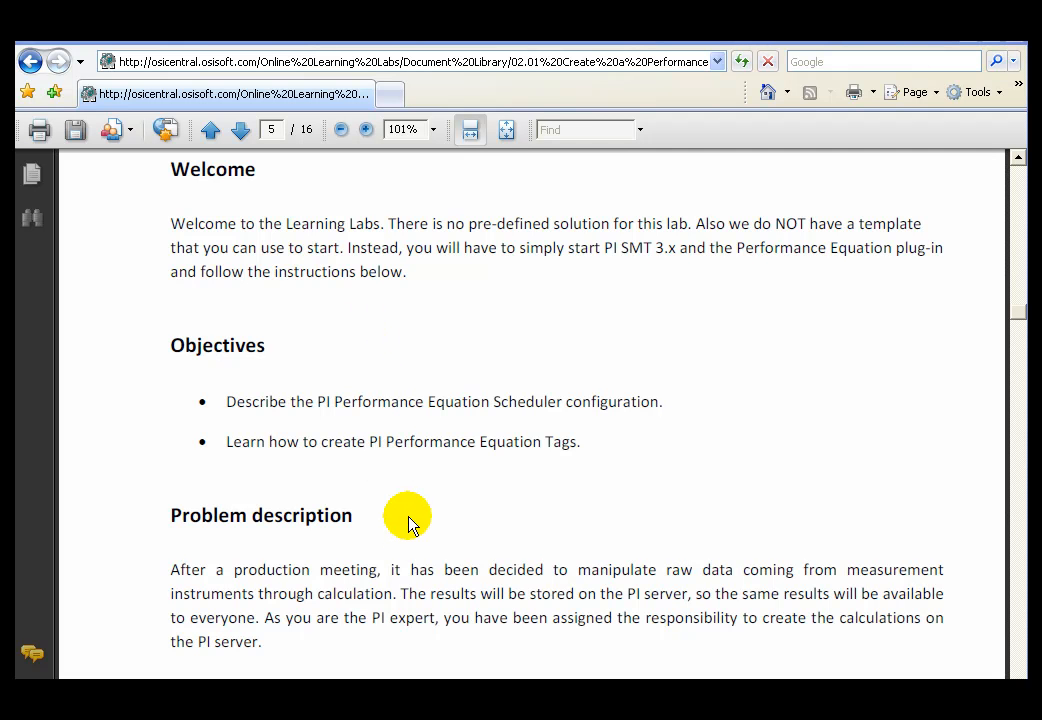
mouse_move(550, 577)
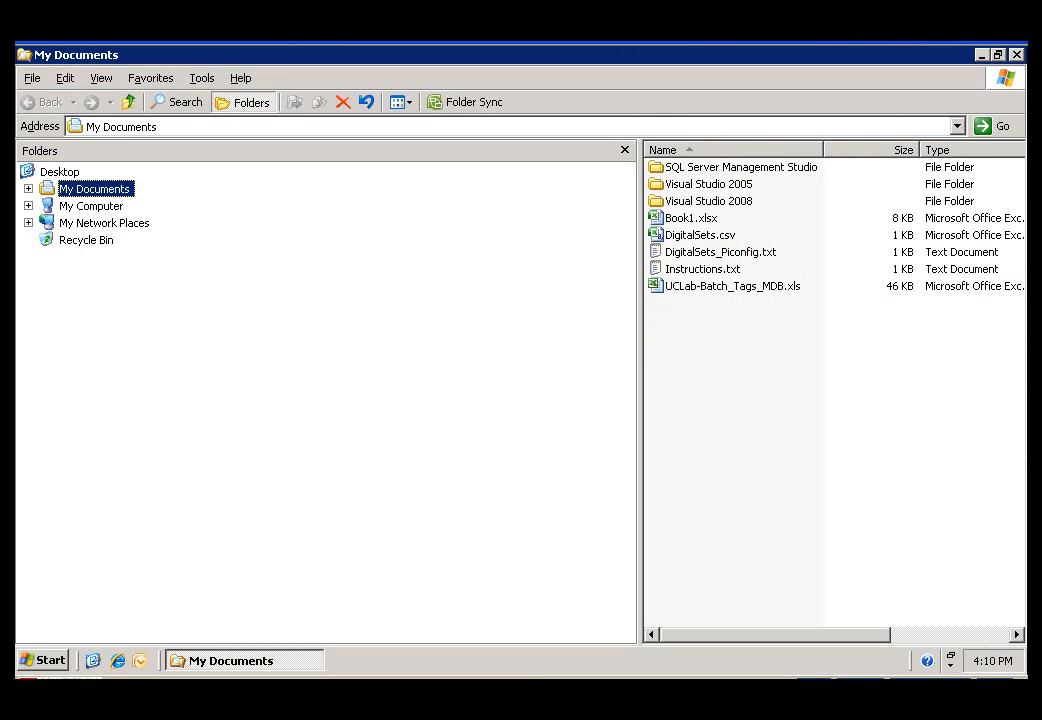
mouse_move(280, 570)
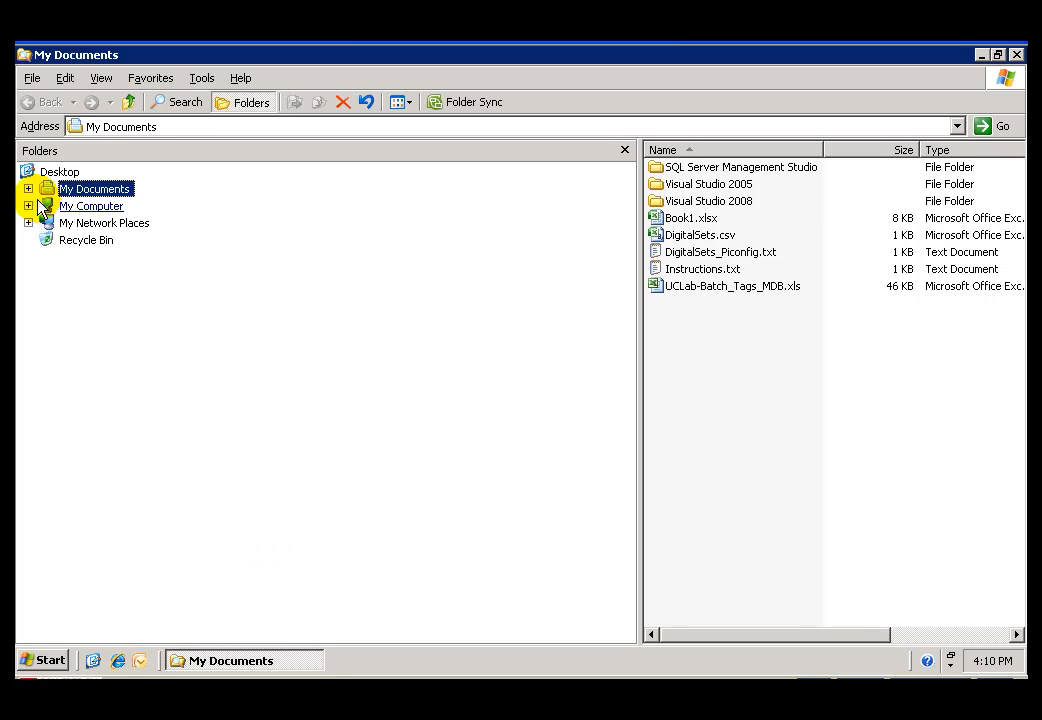
Browse to C:\PI\bin, sort files by size, and bring up pipeschd.bat's context menu
click(29, 206)
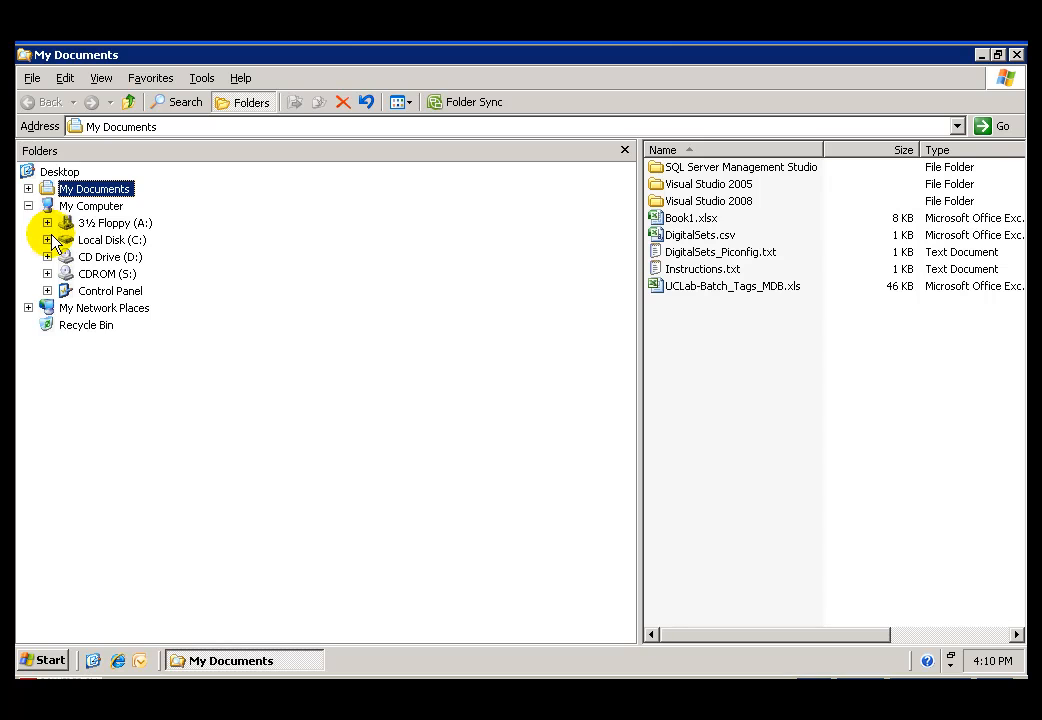
click(46, 240)
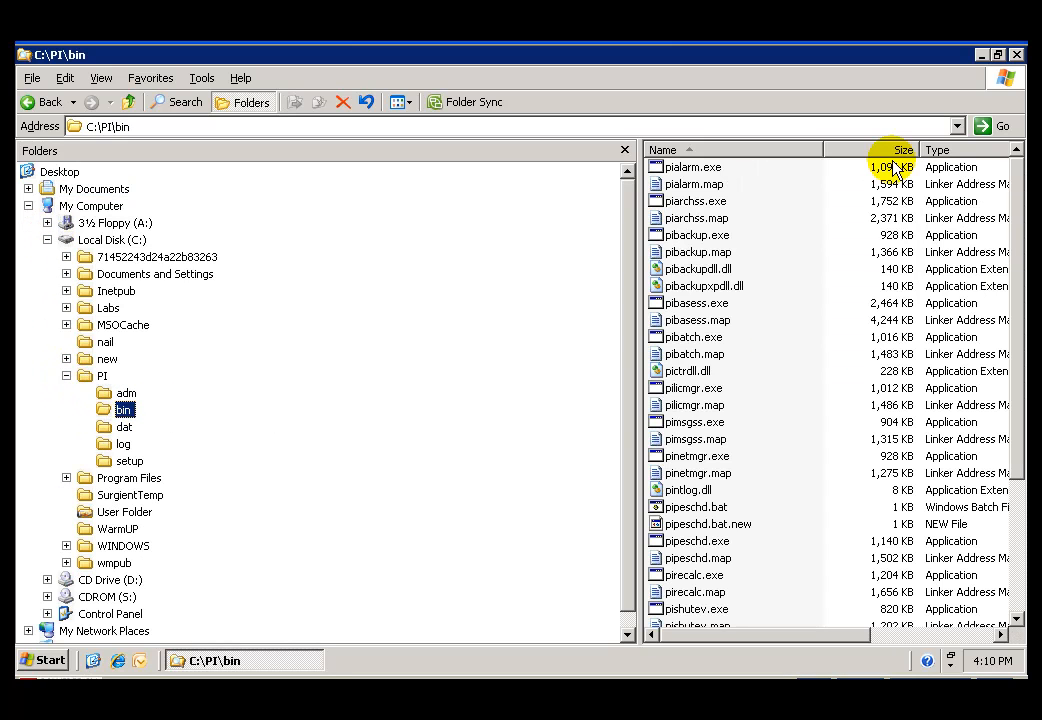
click(888, 149)
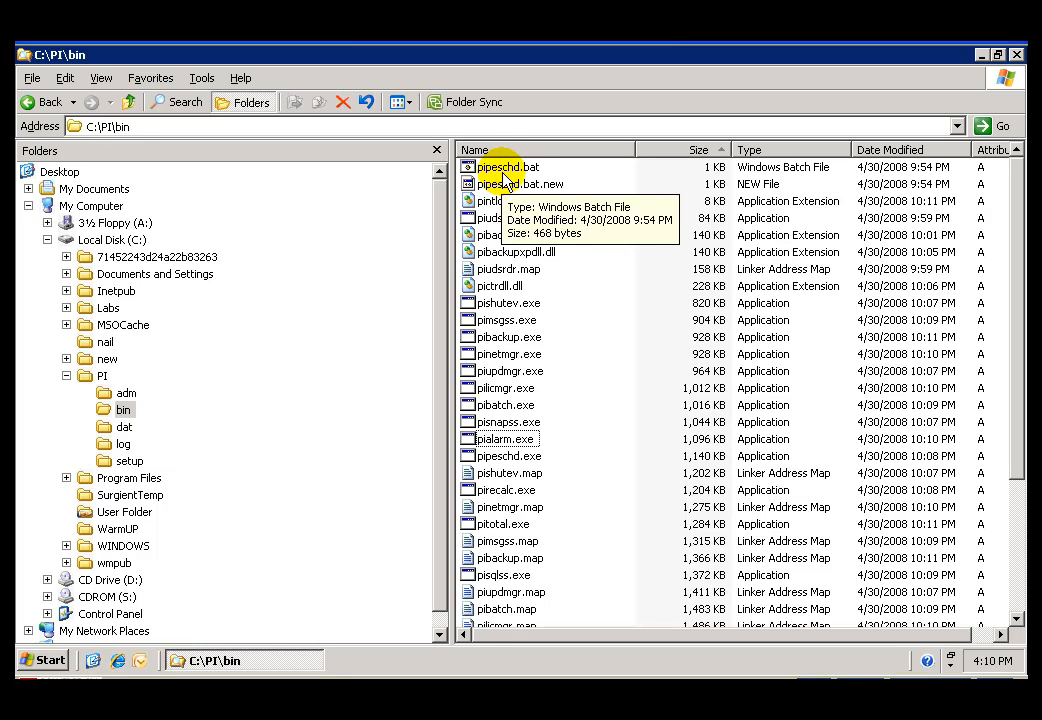
right_click(508, 167)
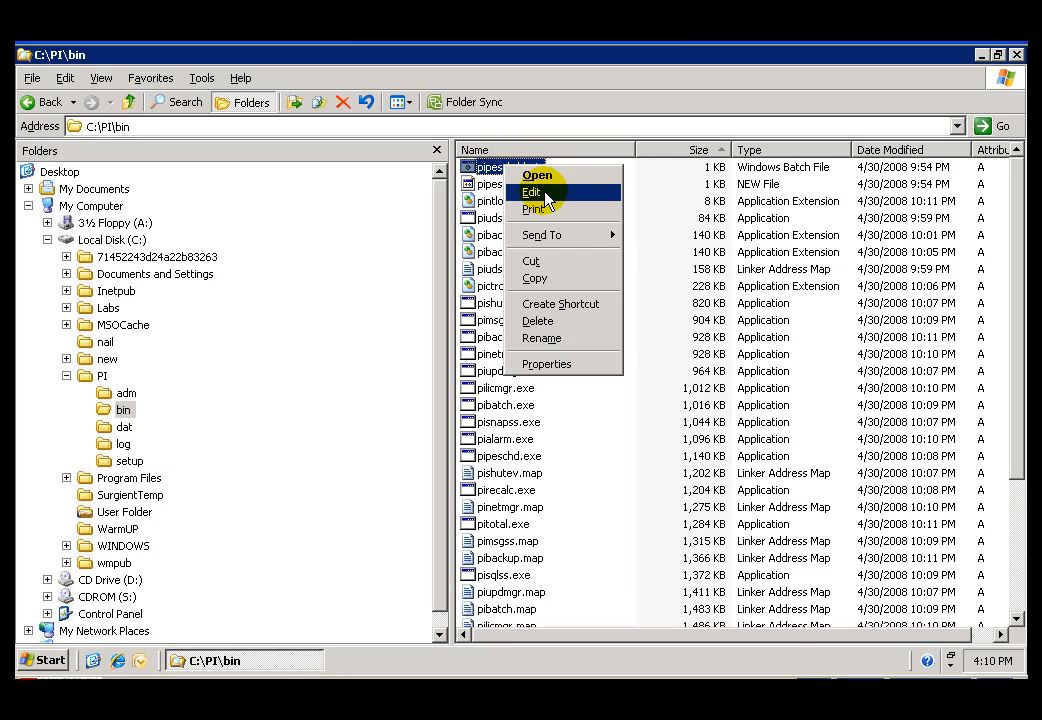
Edit pipeschd.bat in Notepad to read localhost:5450 and its /f= scan frequencies
click(531, 191)
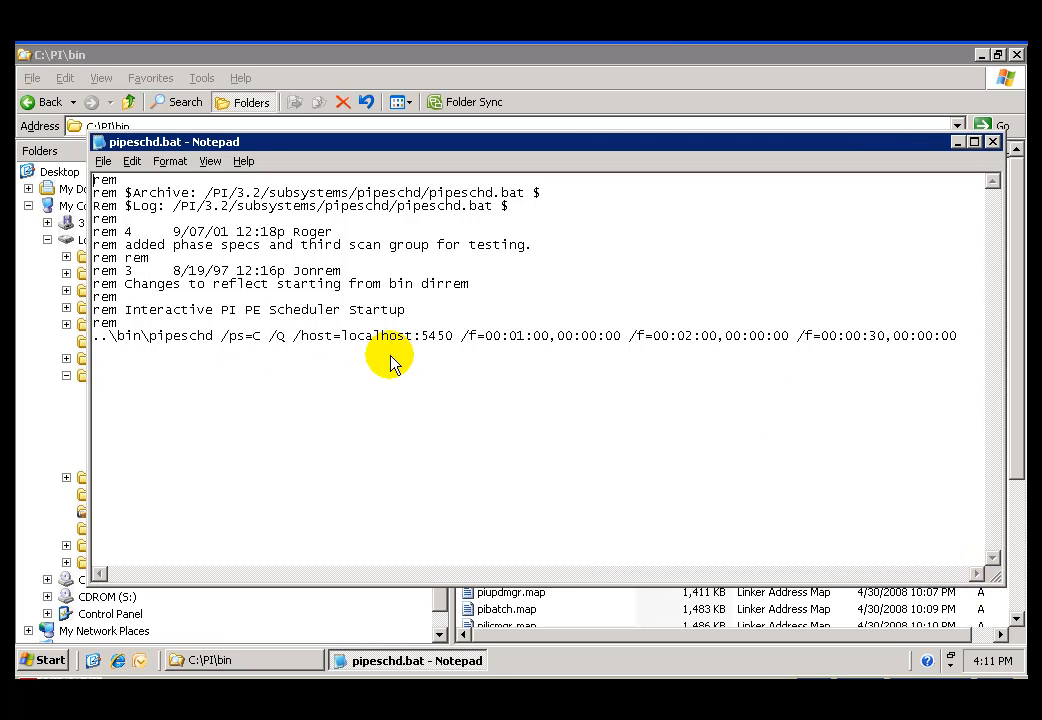
mouse_move(505, 350)
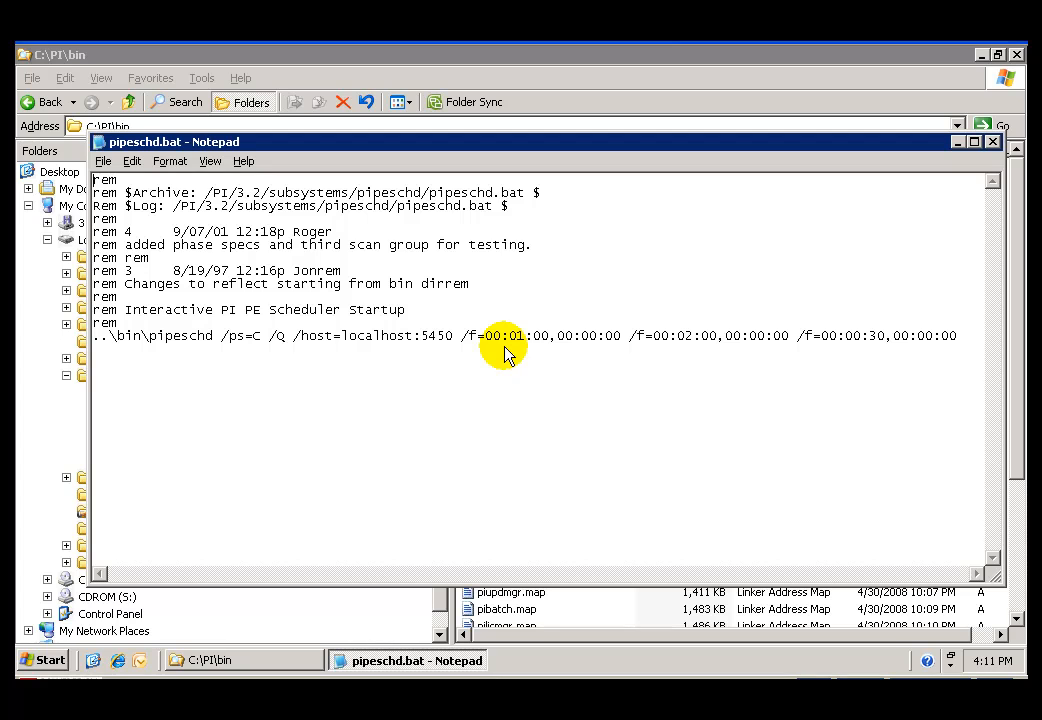
mouse_move(525, 345)
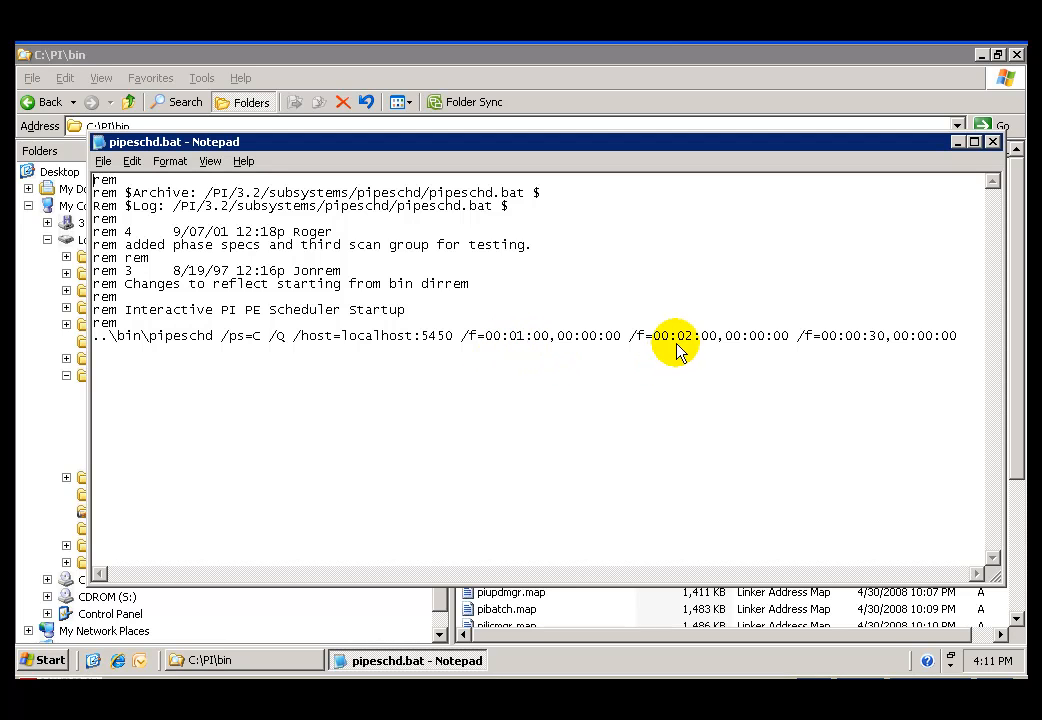
mouse_move(785, 355)
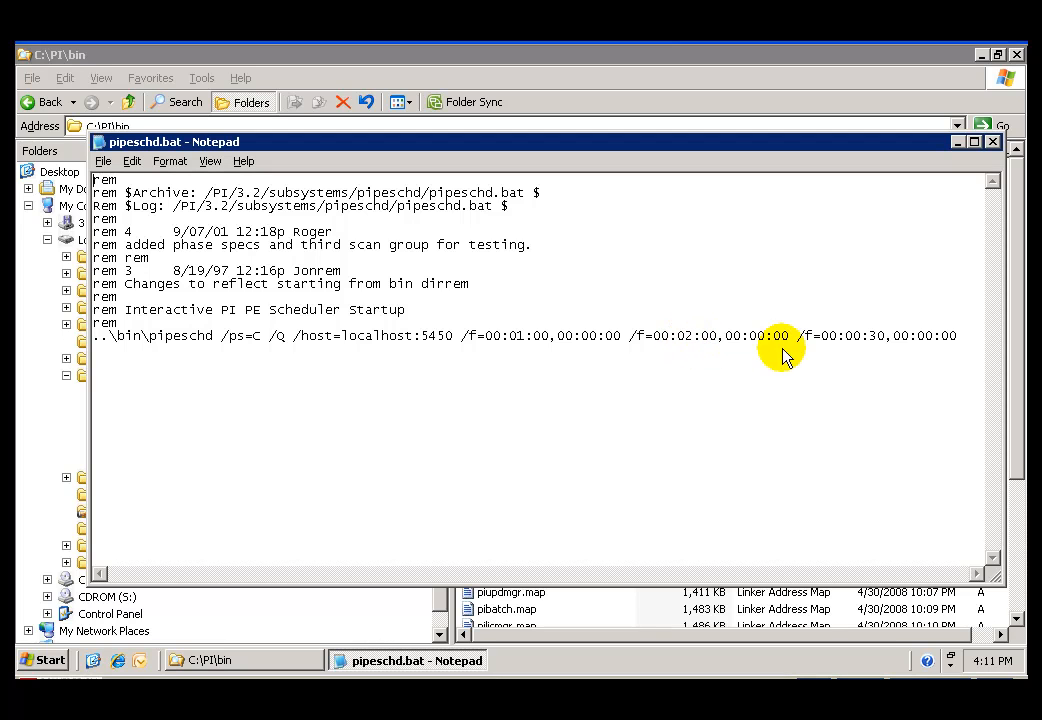
mouse_move(868, 338)
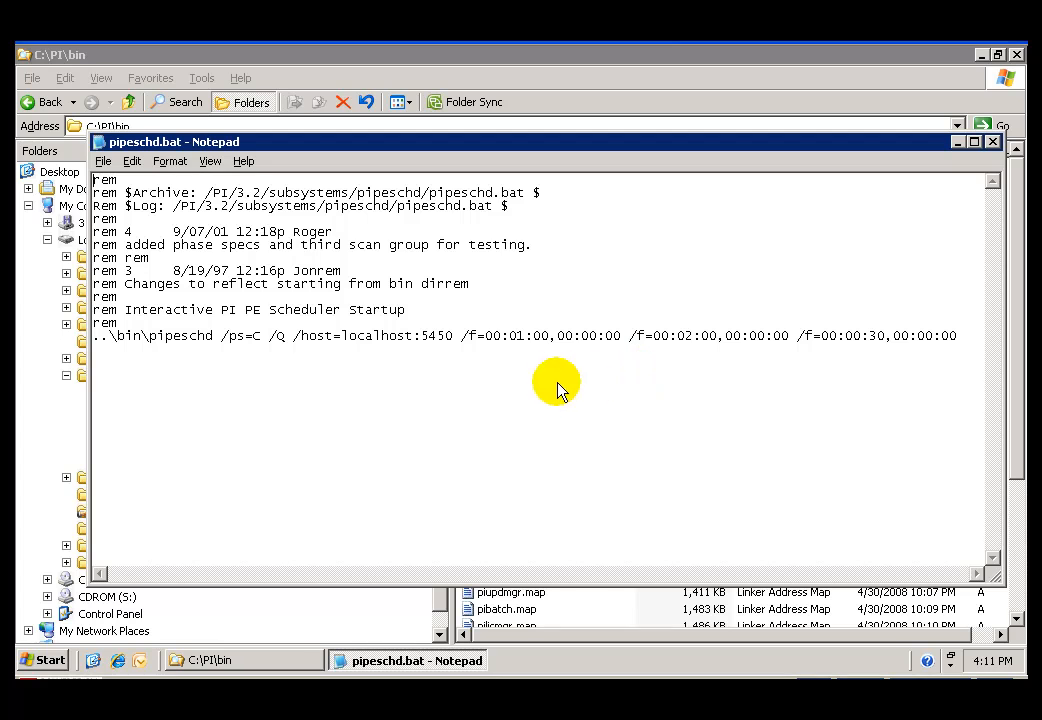
mouse_move(828, 370)
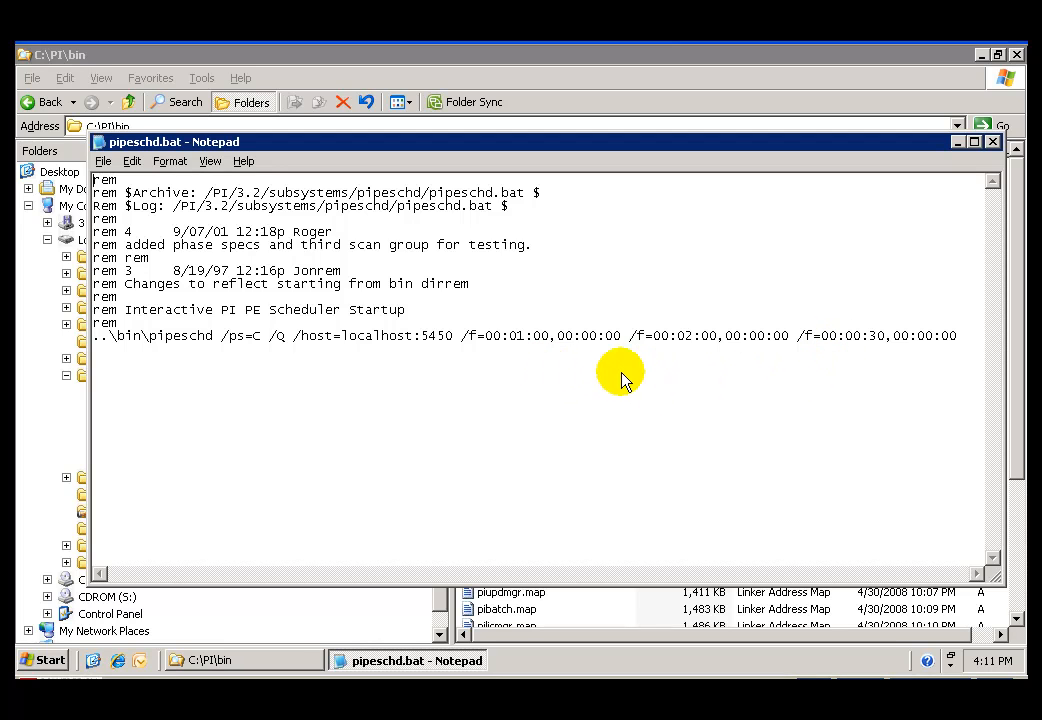
mouse_move(590, 355)
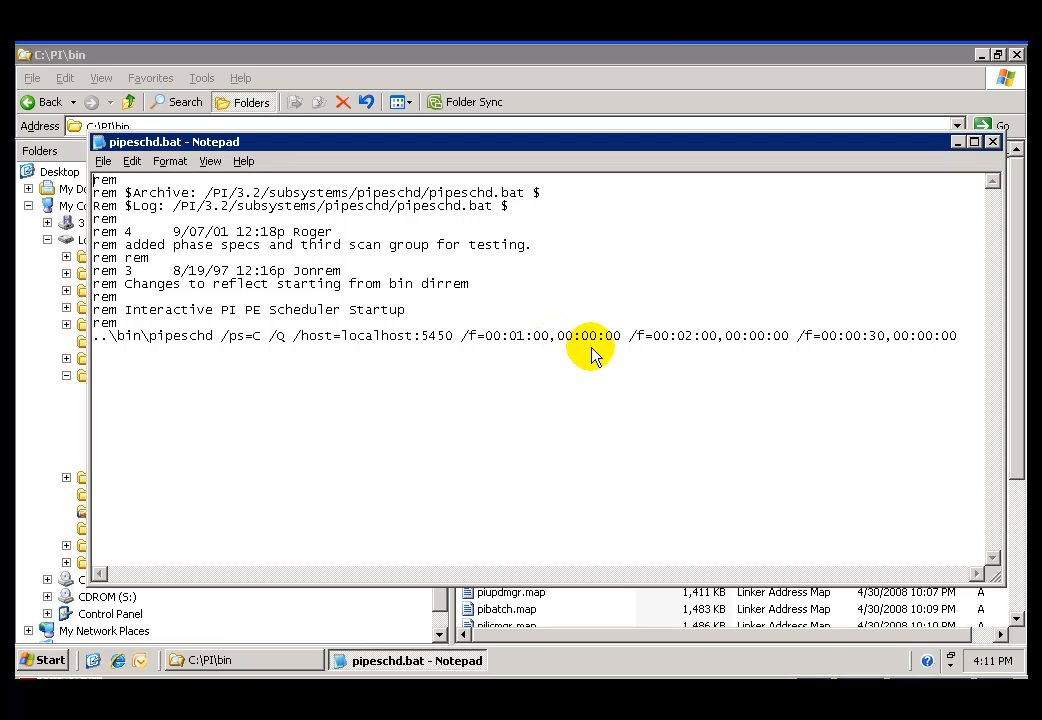
mouse_move(753, 345)
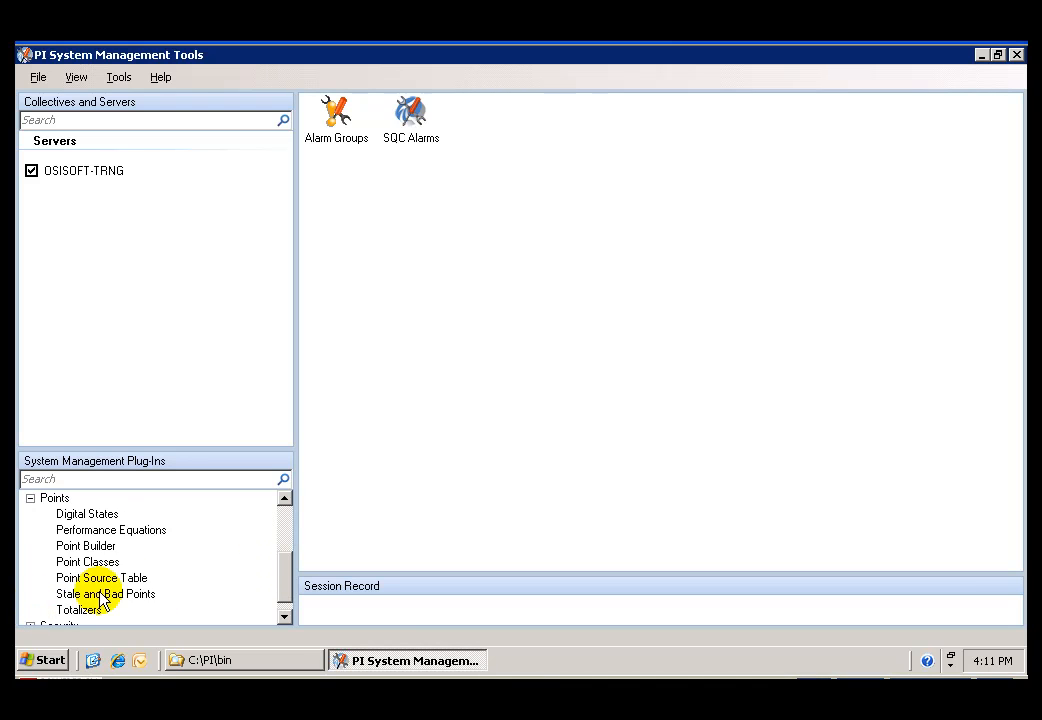
In Performance Equations, name the point CDT158.avg, described 'Average of CDT158 over 2 minute periods'
click(110, 529)
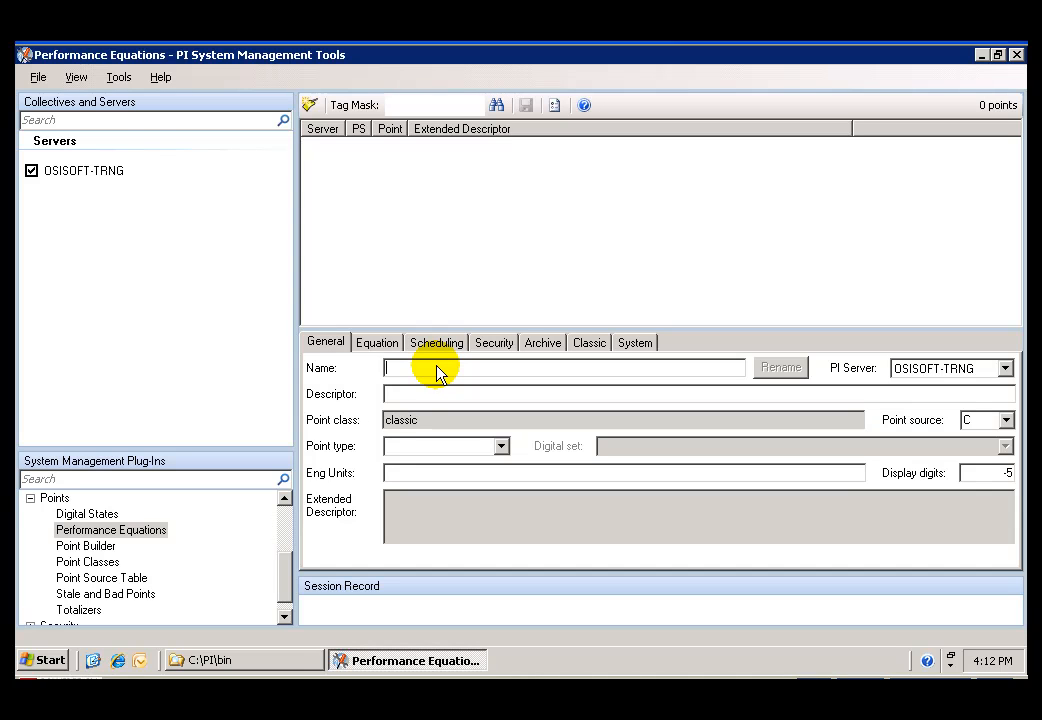
text(C)
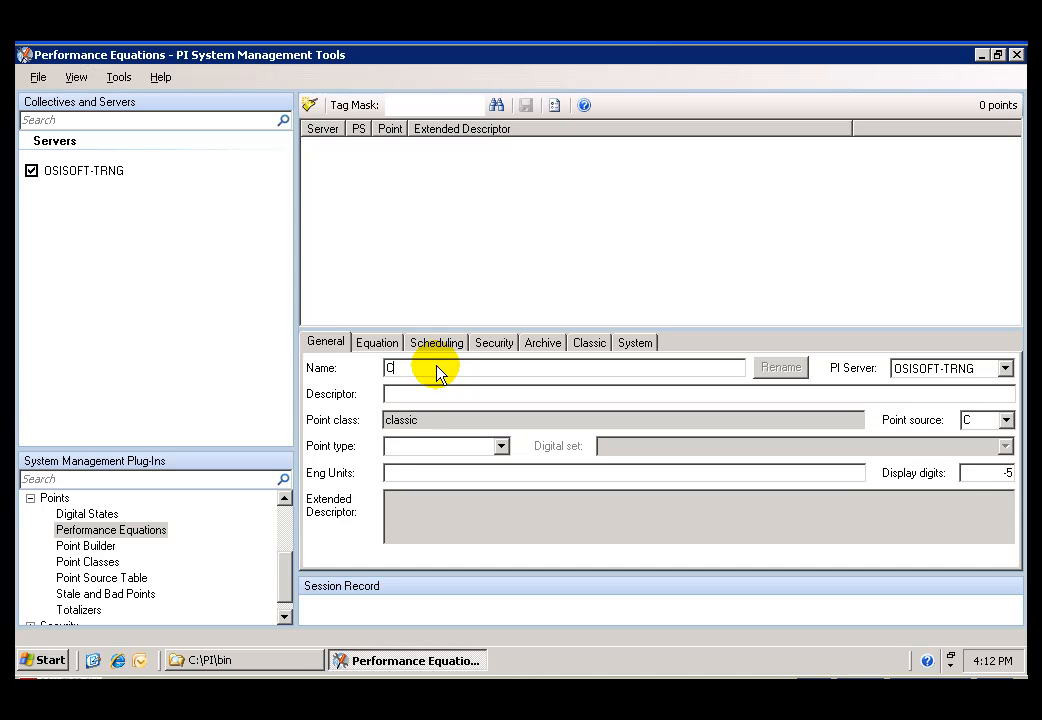
text(DT158.avg)
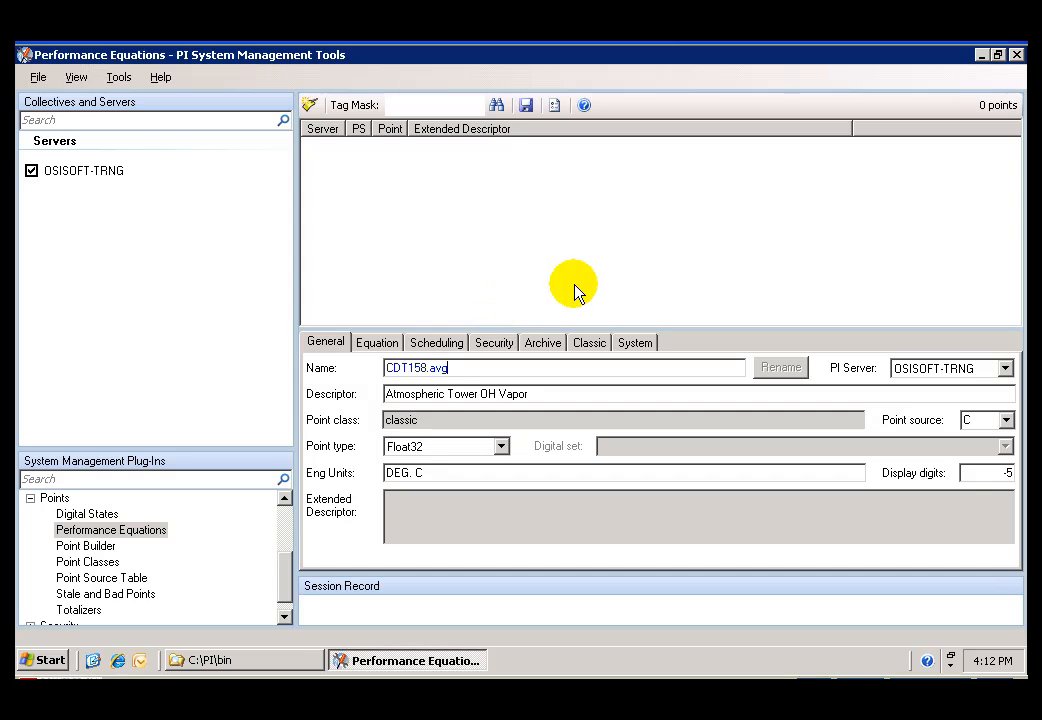
triple_click(456, 393)
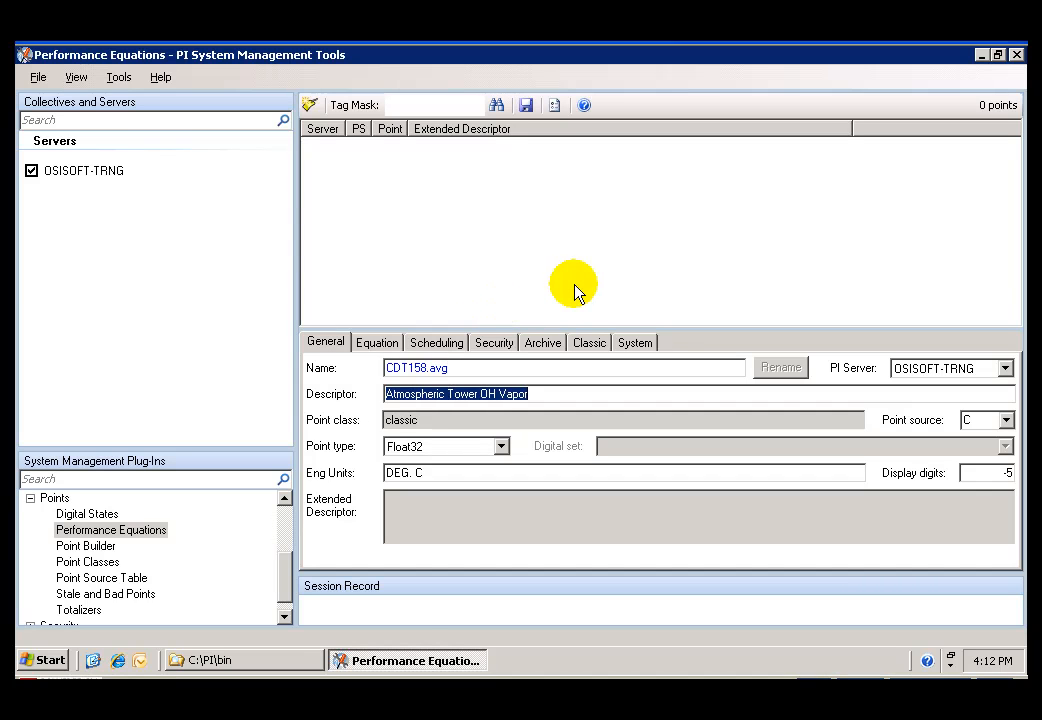
text(Average of CDT)
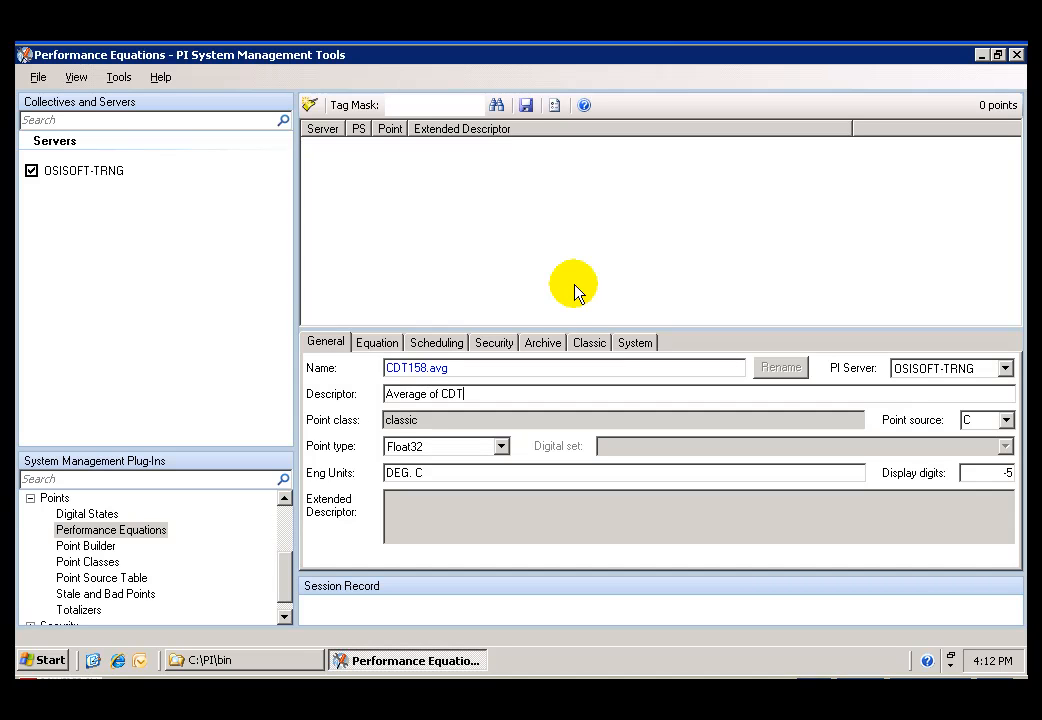
text(158)
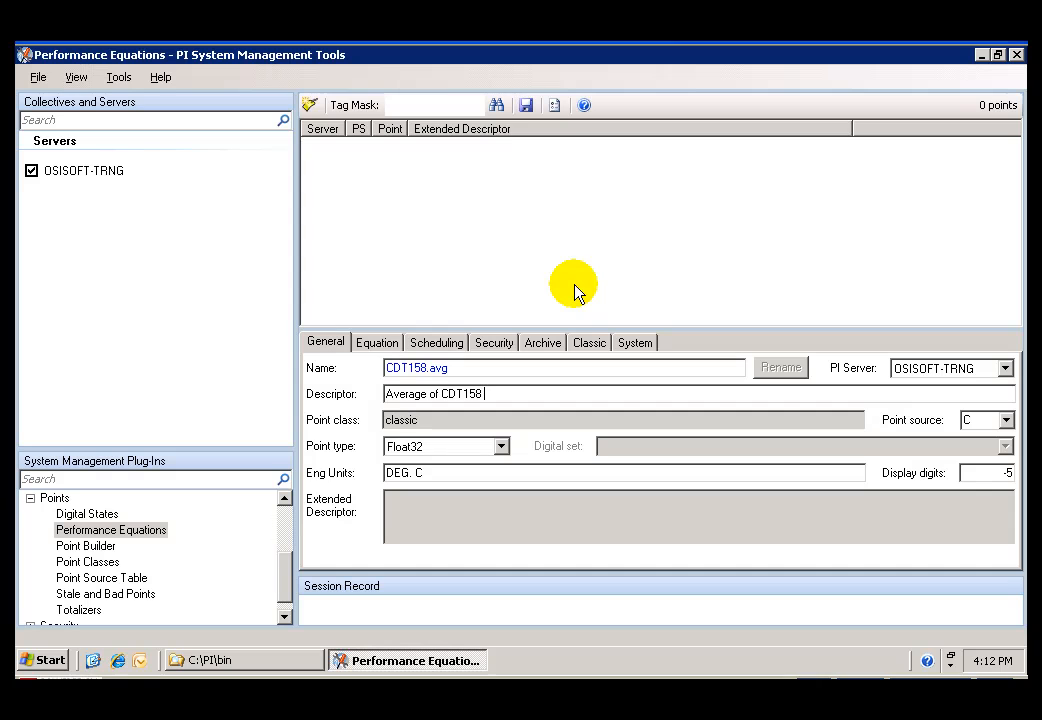
text(over 2 minute p)
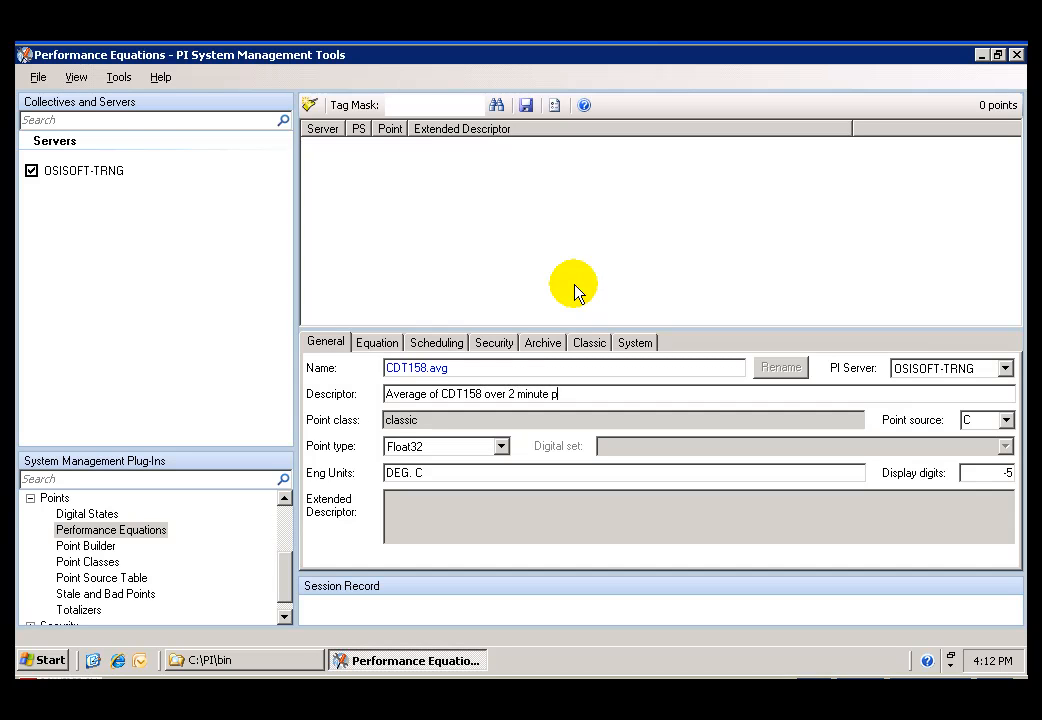
text(eriods)
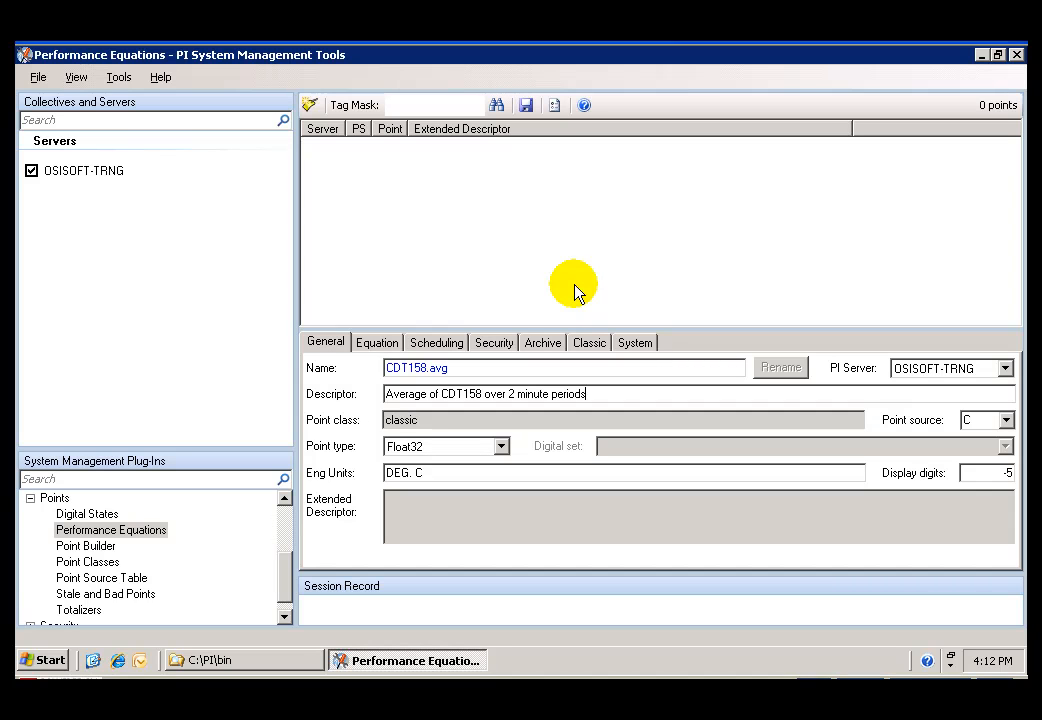
mouse_move(626, 300)
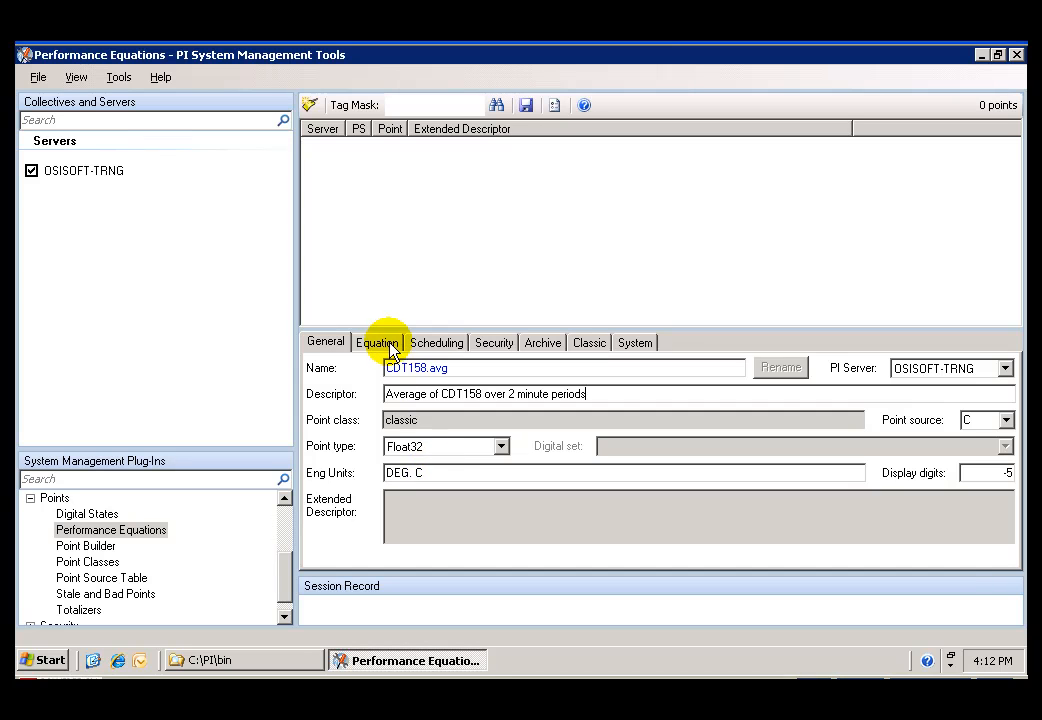
Enter the equation tagavg('CDT158', '*-2m', '*') for CDT158.avg
click(377, 342)
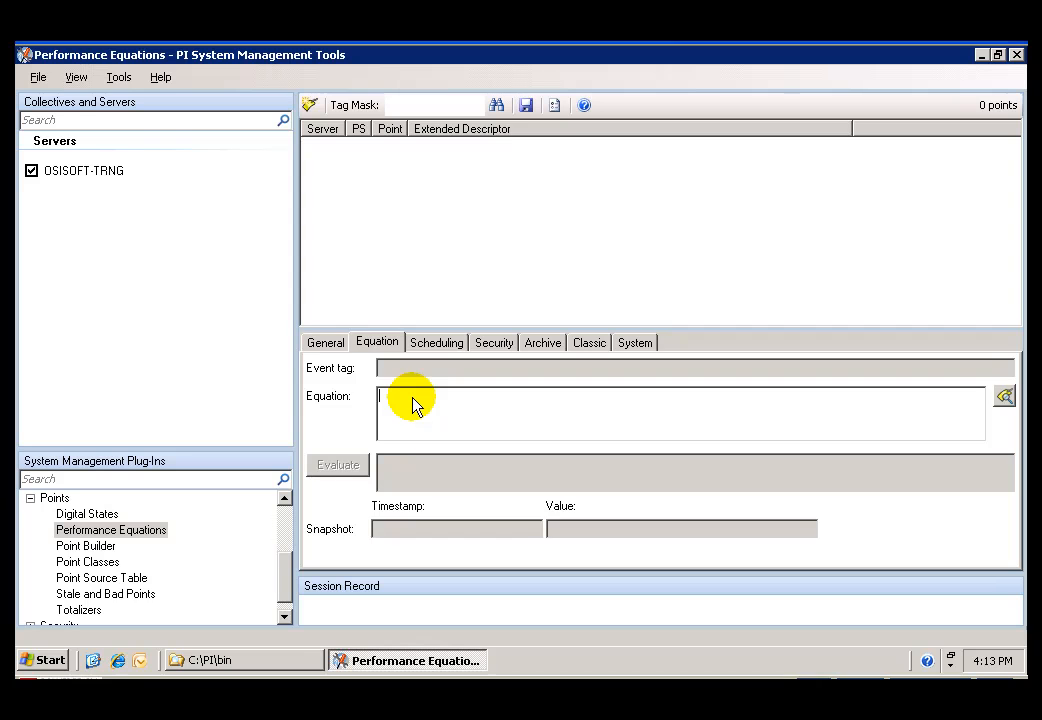
text(tag)
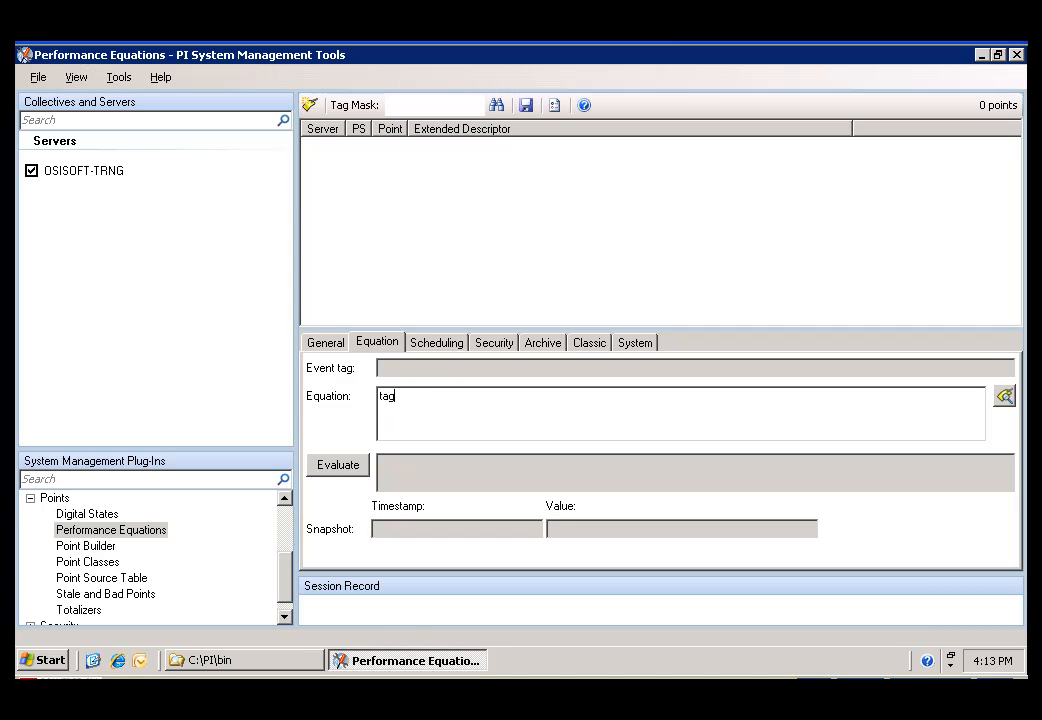
text(avg)
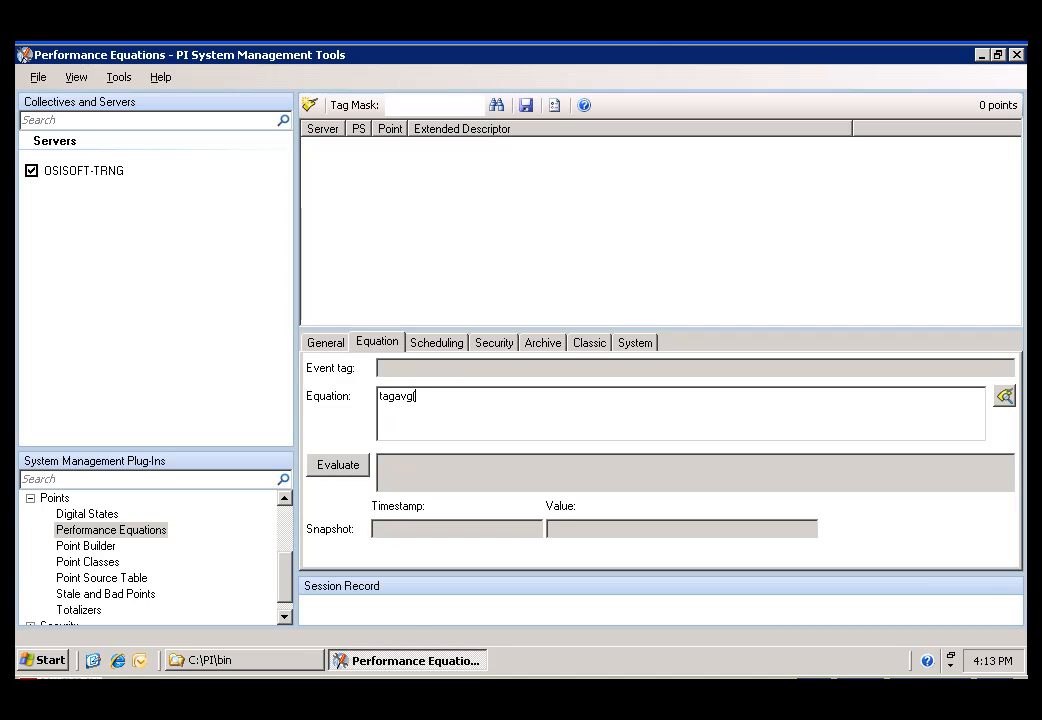
text(()
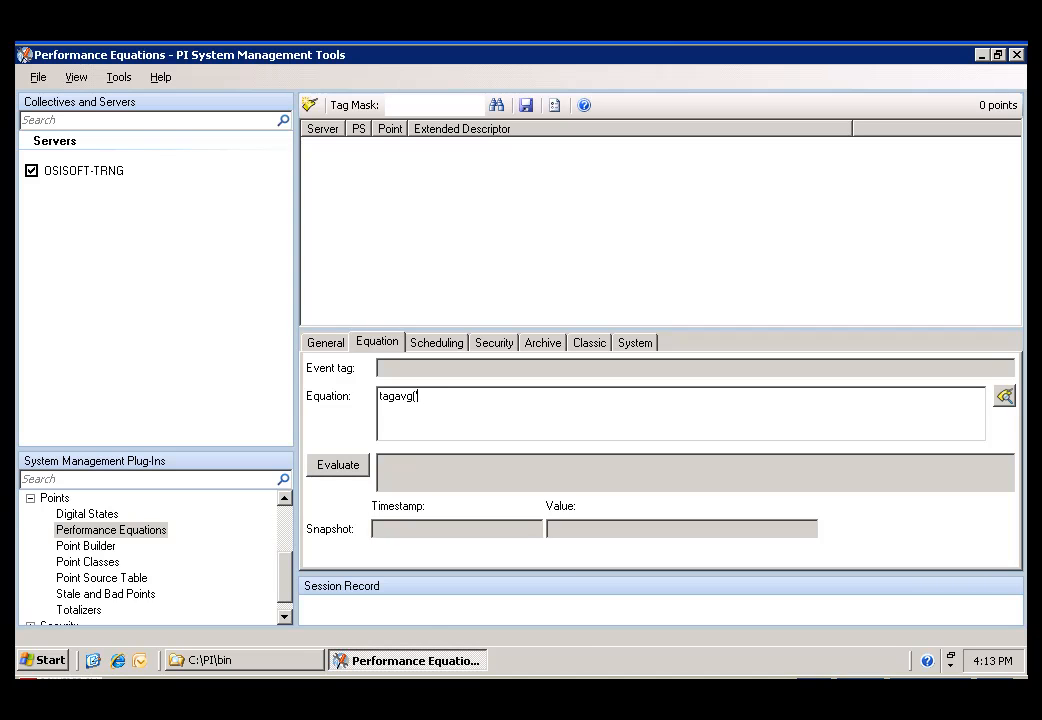
text('cdt)
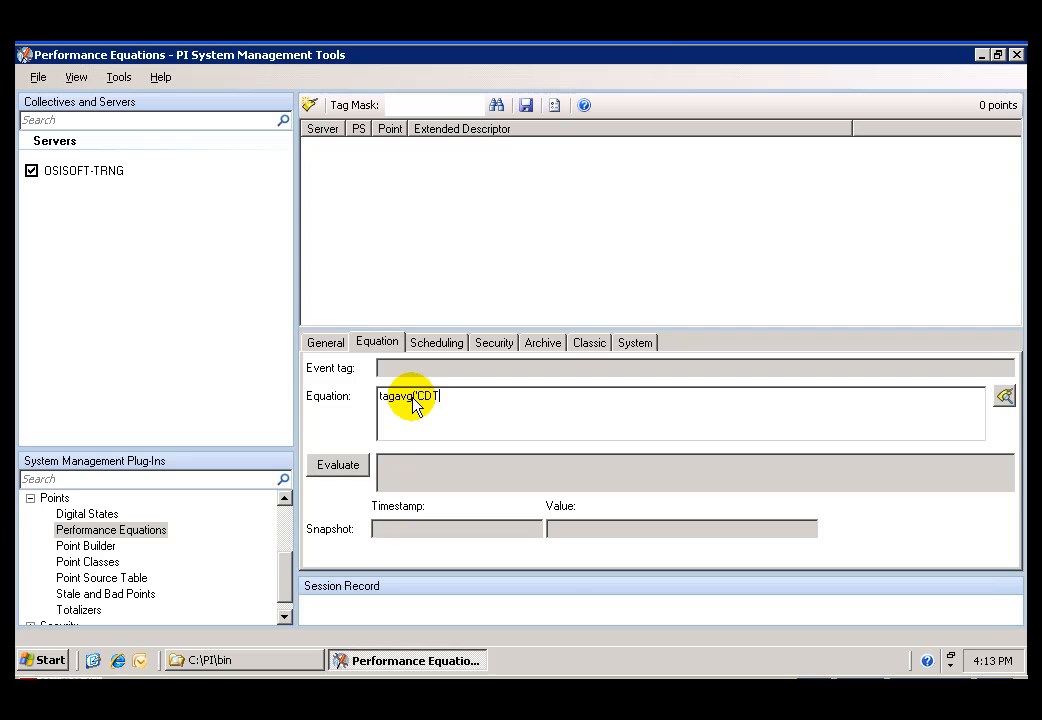
text(158)
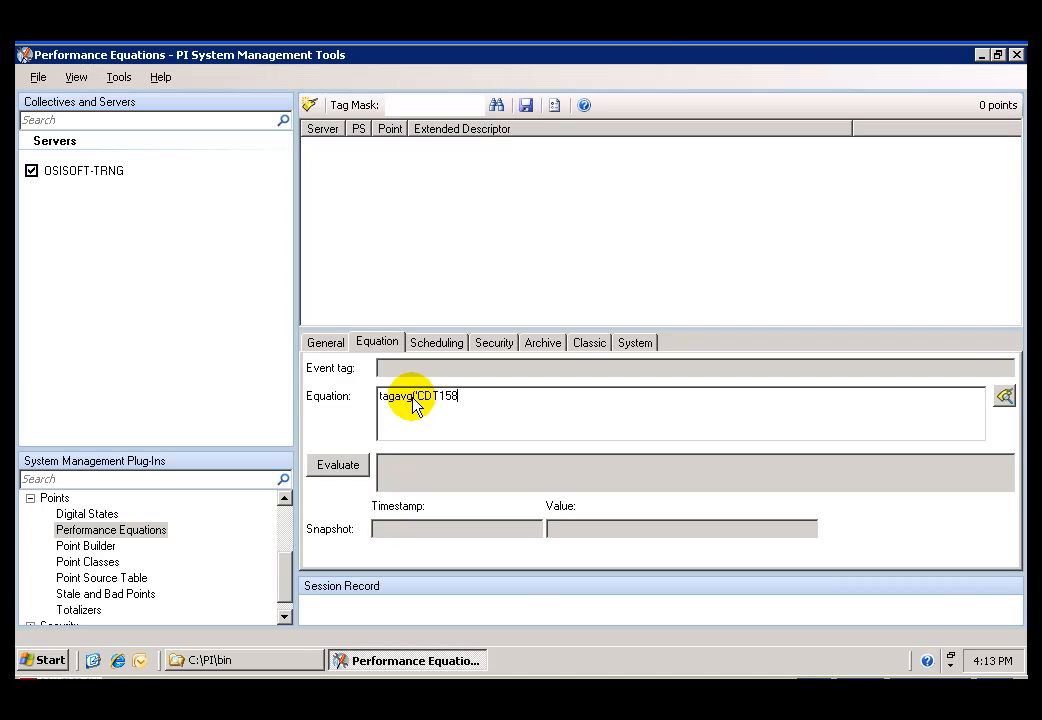
text(', '*)
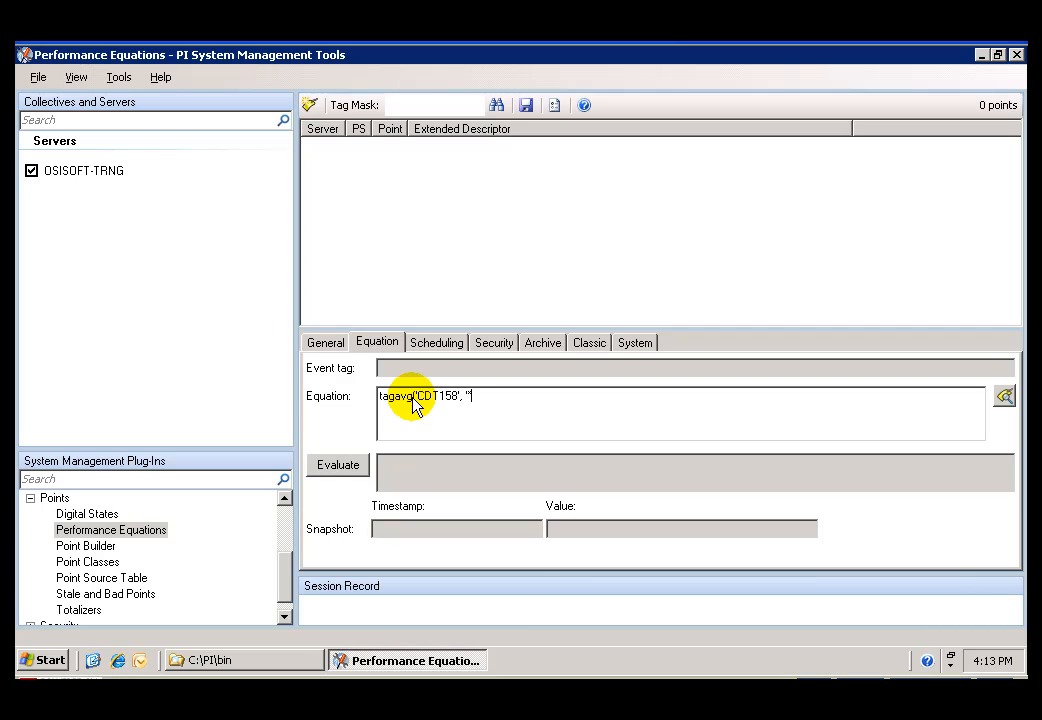
text(-2M)
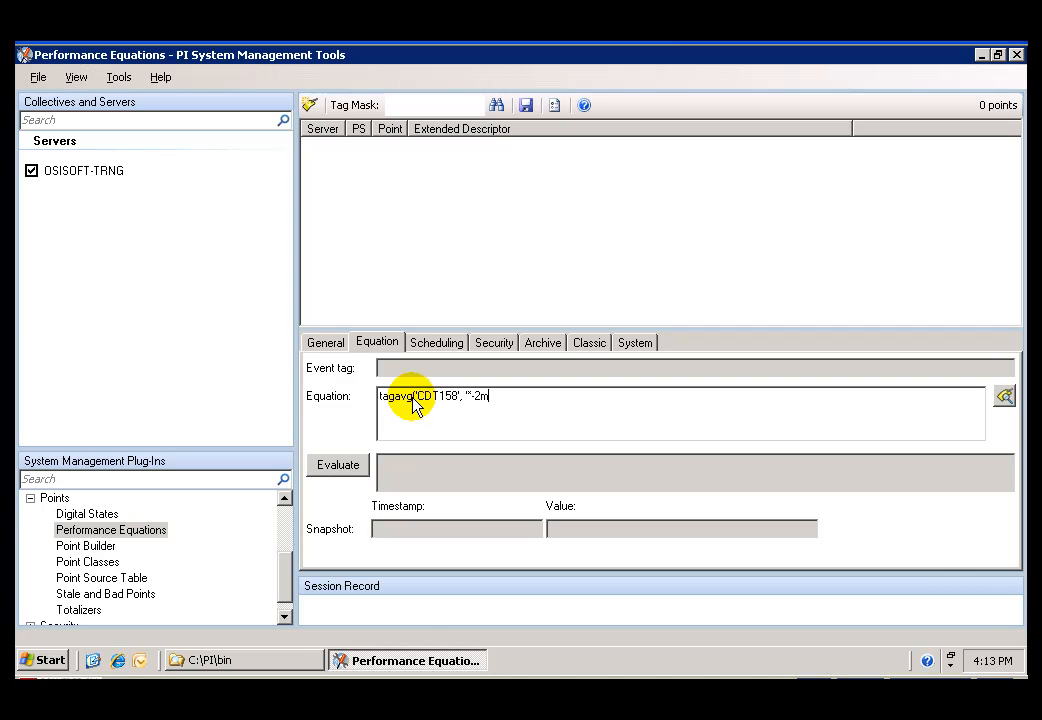
text(', '*')
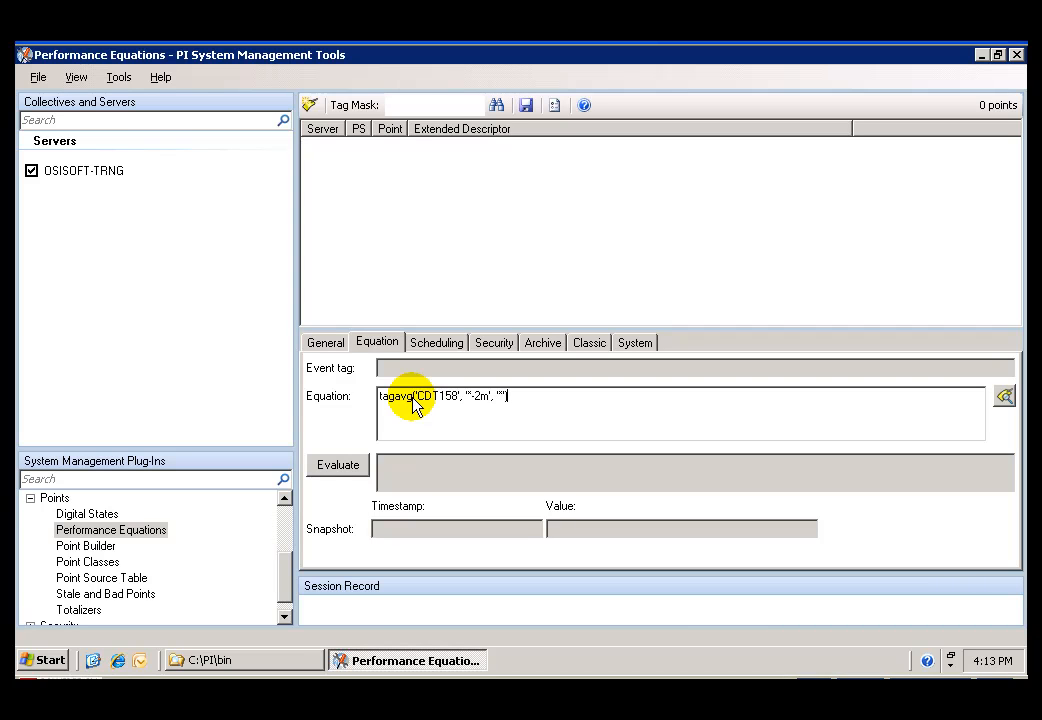
mouse_move(487, 403)
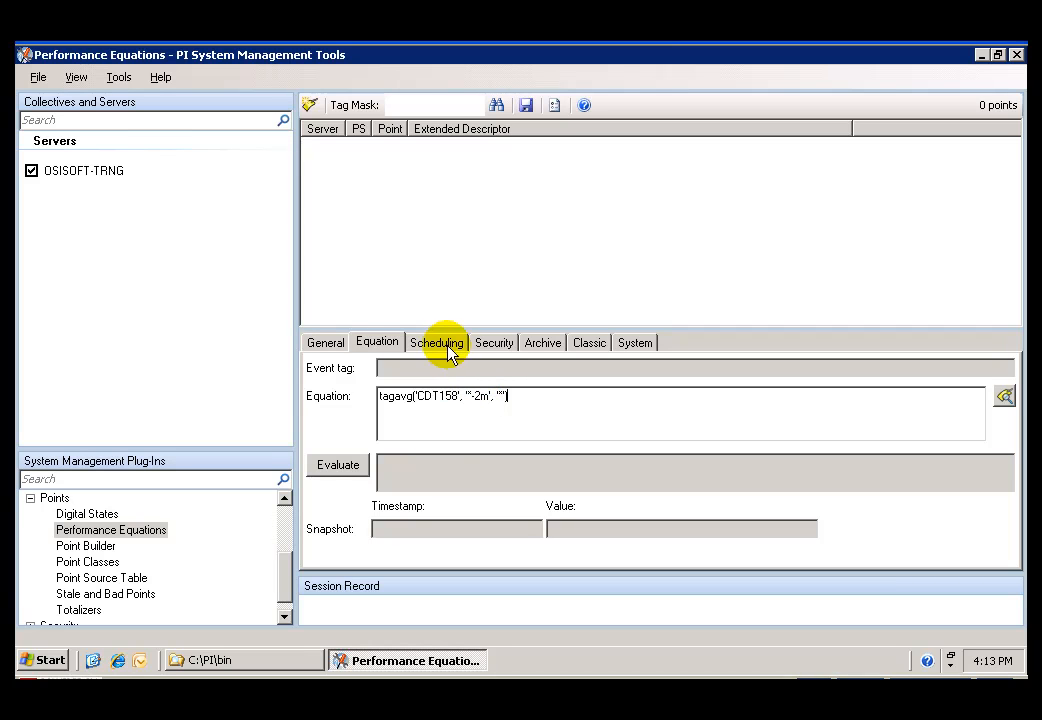
Keep clock scheduling for CDT158.avg and assign scan class 2
click(437, 342)
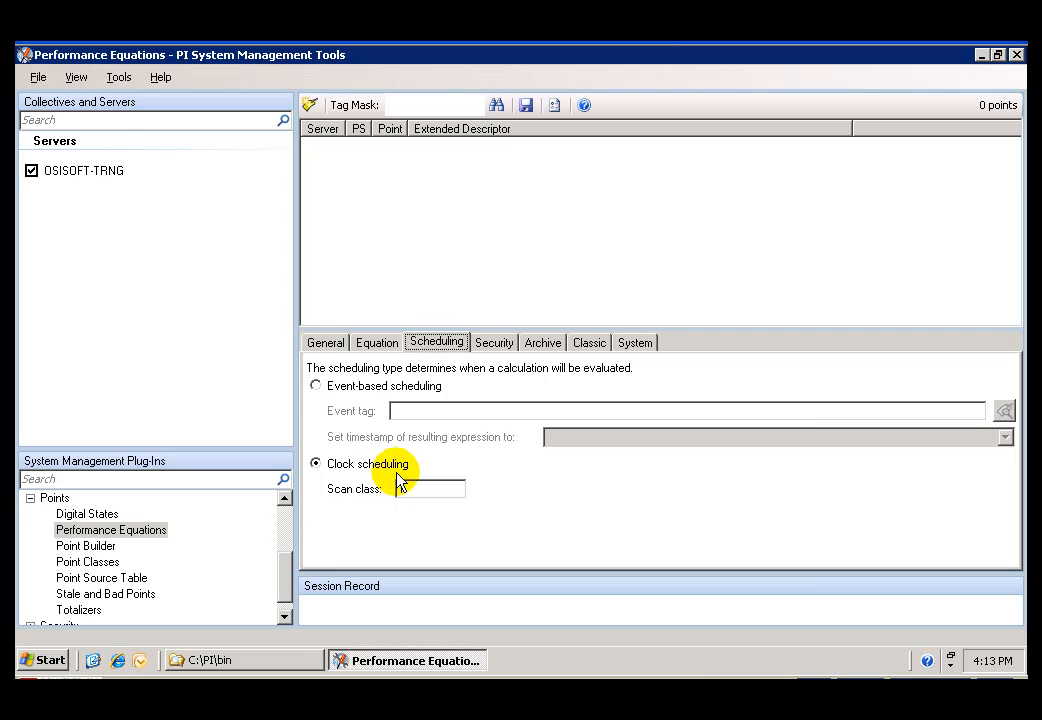
click(430, 488)
text(2)
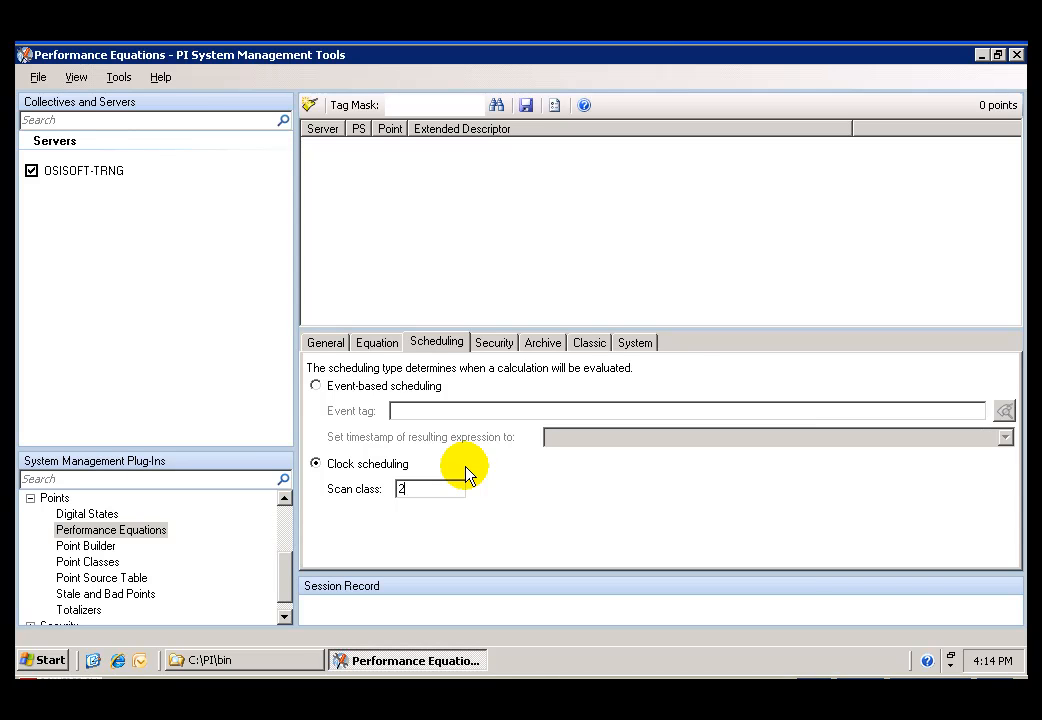
click(542, 342)
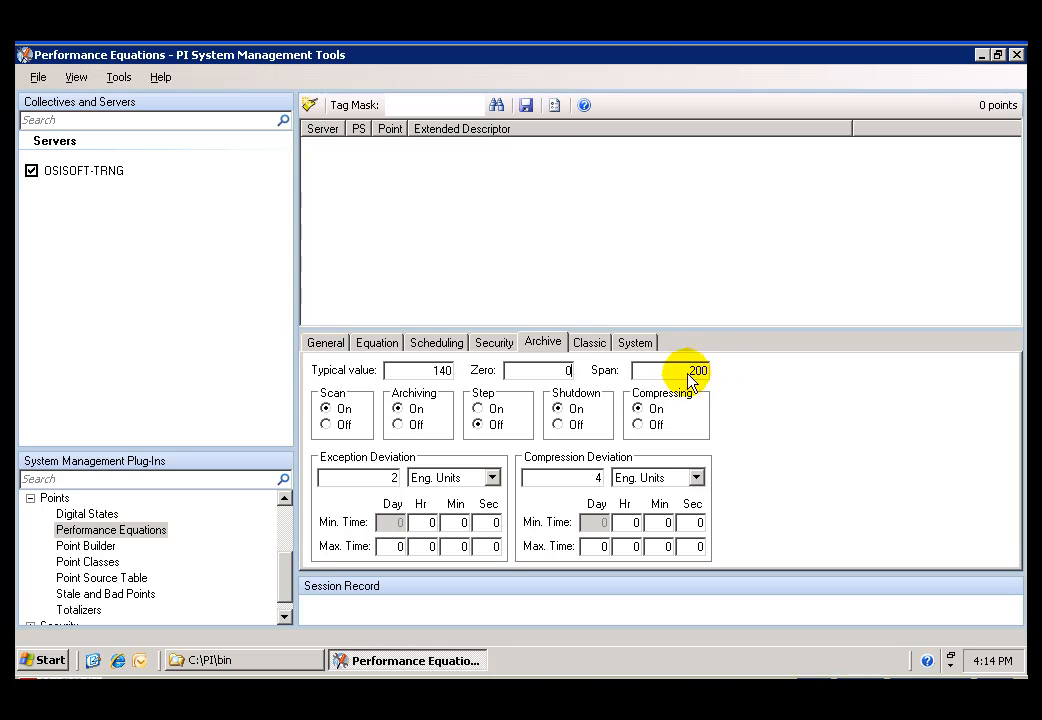
Set typical value 50, span 150, and exception and compression deviations to 0
triple_click(668, 370)
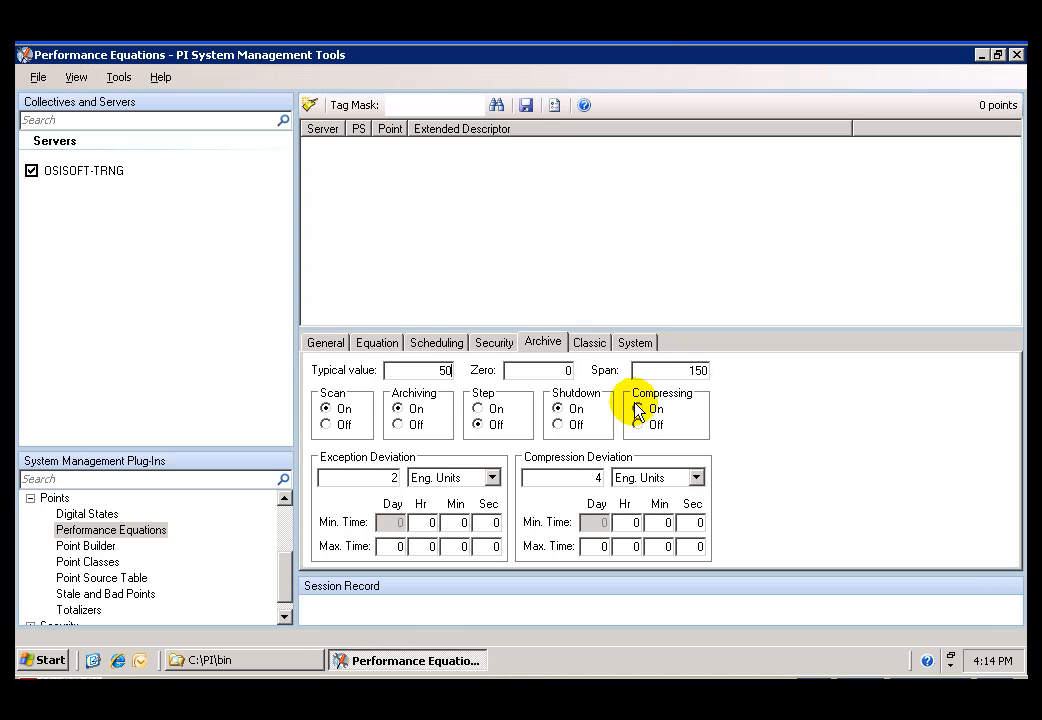
click(639, 409)
text(0)
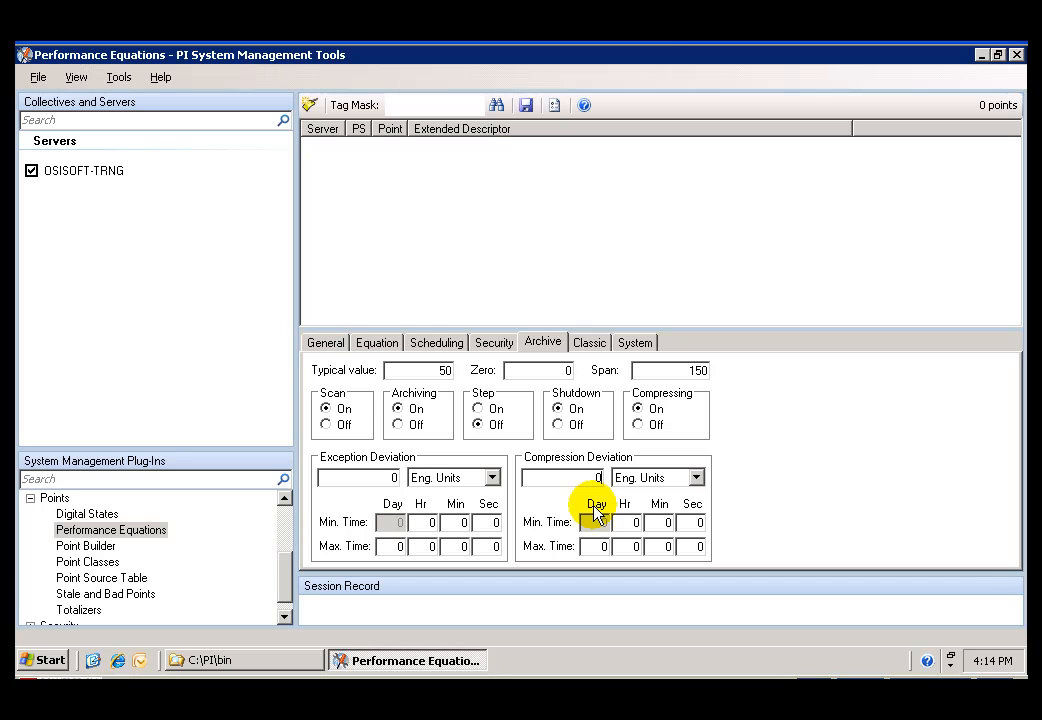
mouse_move(530, 128)
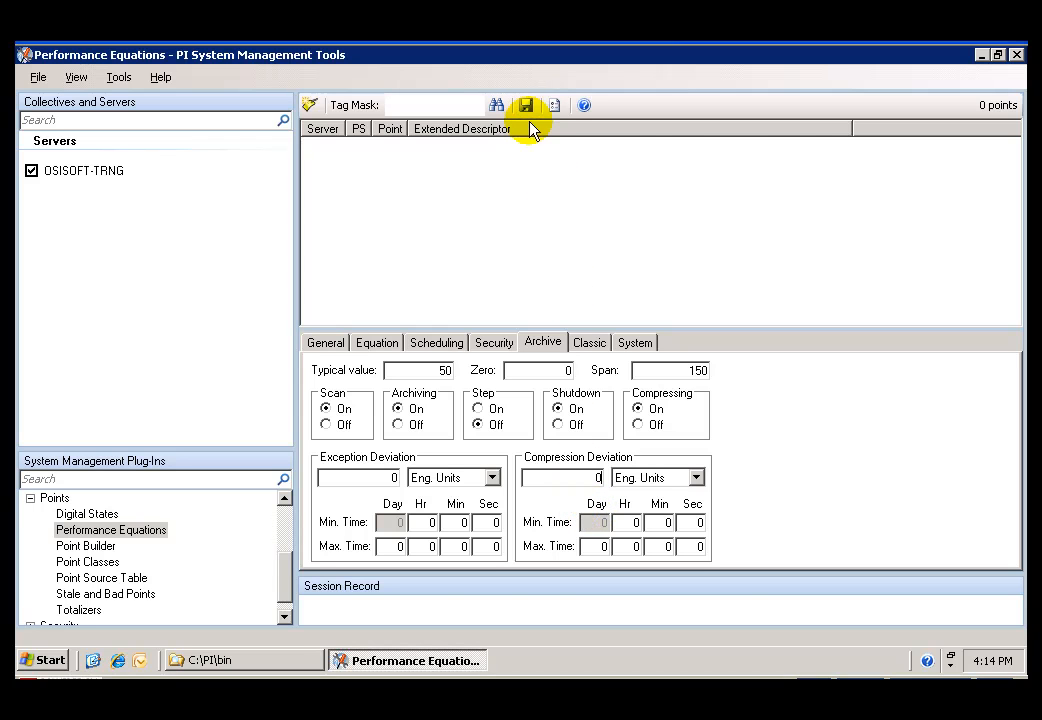
Save CDT158.avg to OSISOFT-TRNG and confirm creation in the Session Record
click(527, 105)
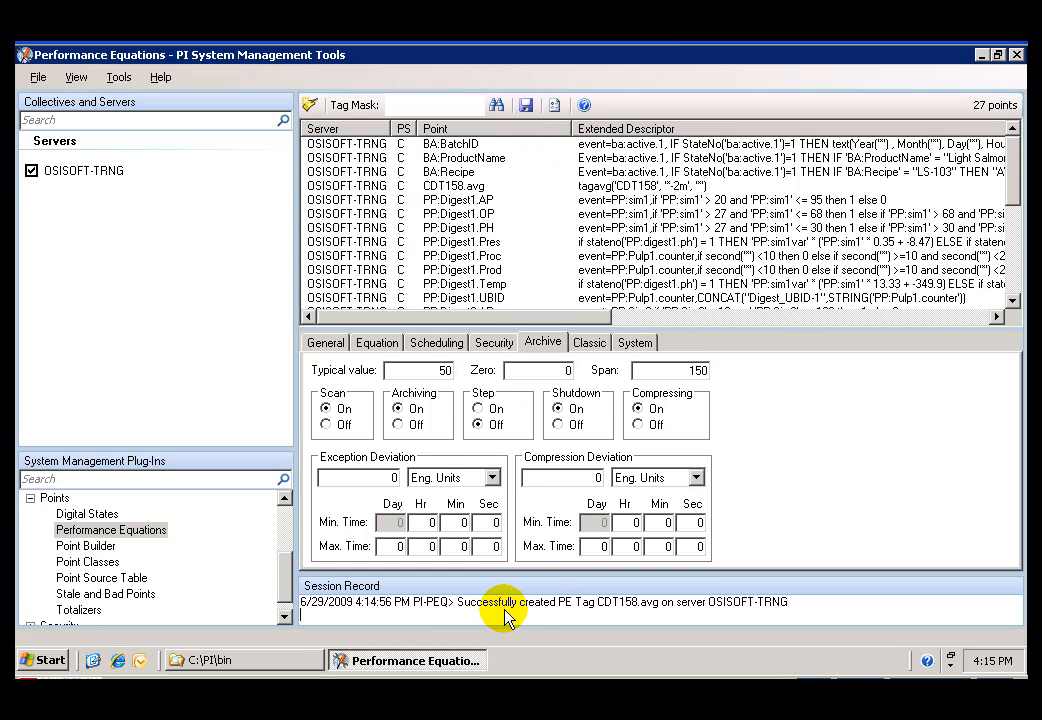
mouse_move(532, 618)
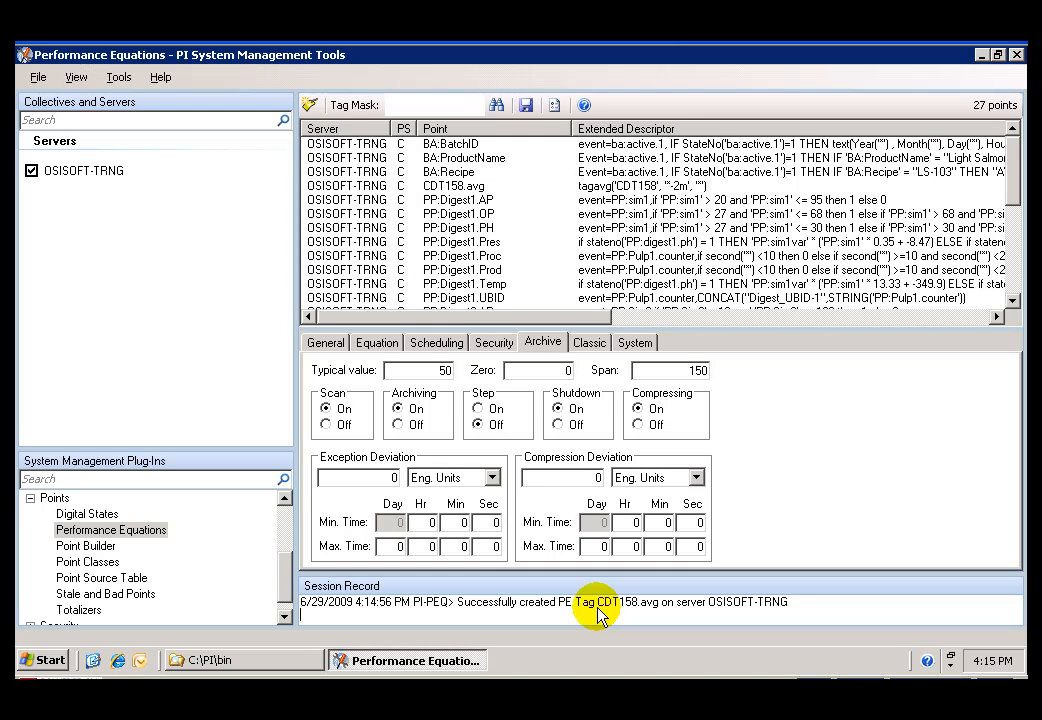
mouse_move(338, 128)
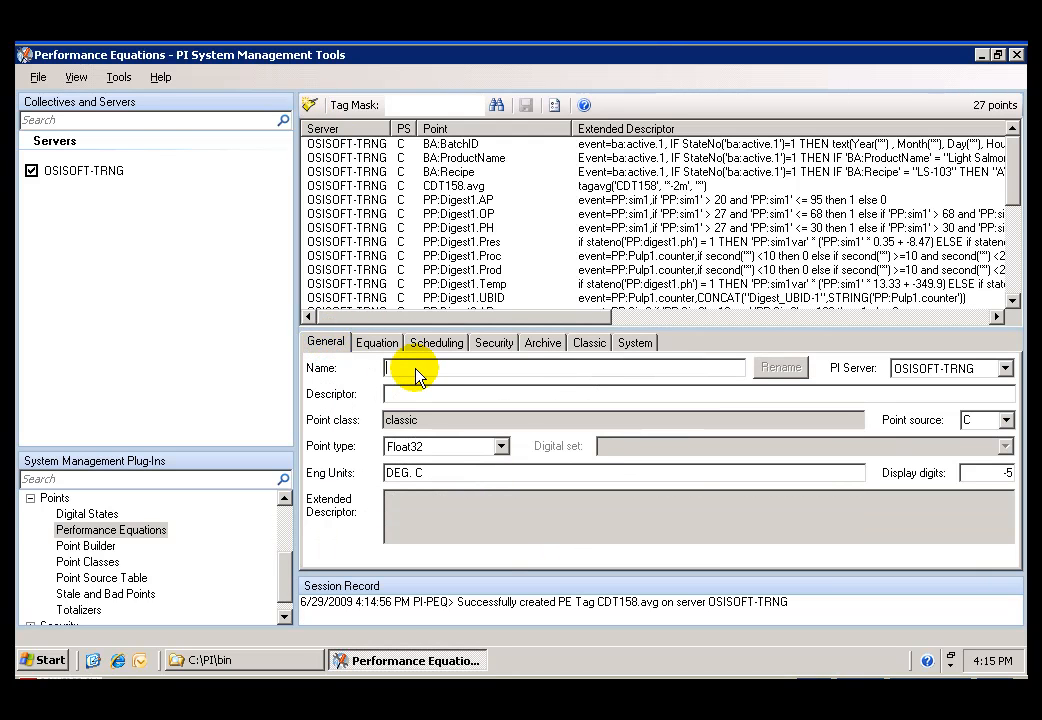
mouse_move(480, 461)
text(BA:)
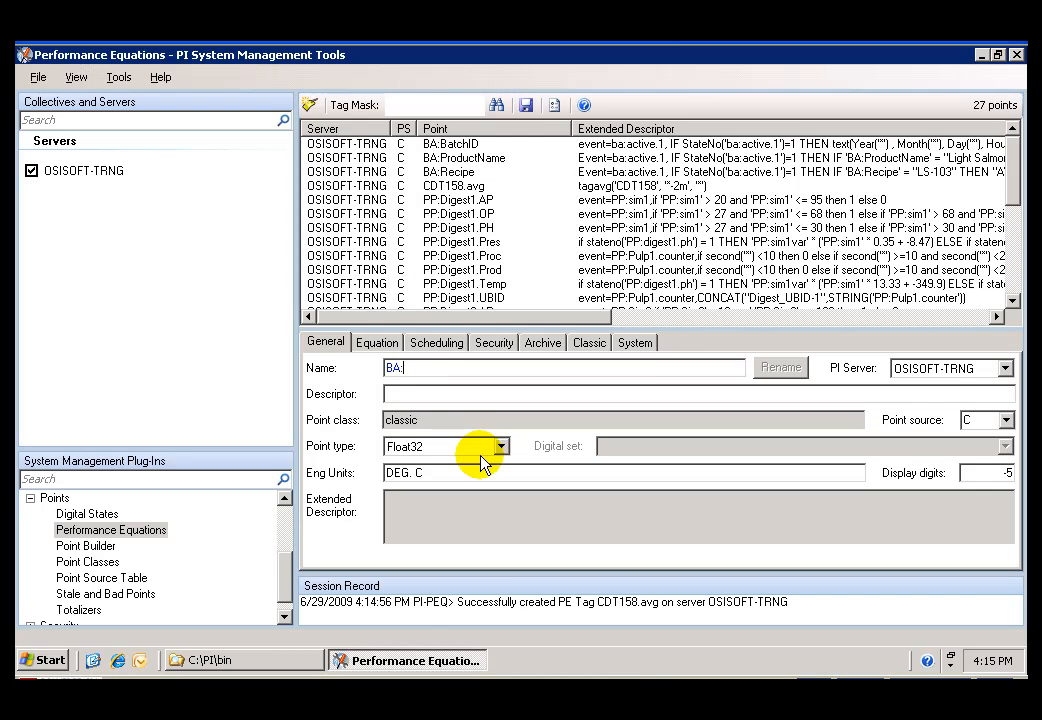
Name the point BA:STATUS.1, describe it 'Status of the batch reactor', and make it String type
text(STATUS.1)
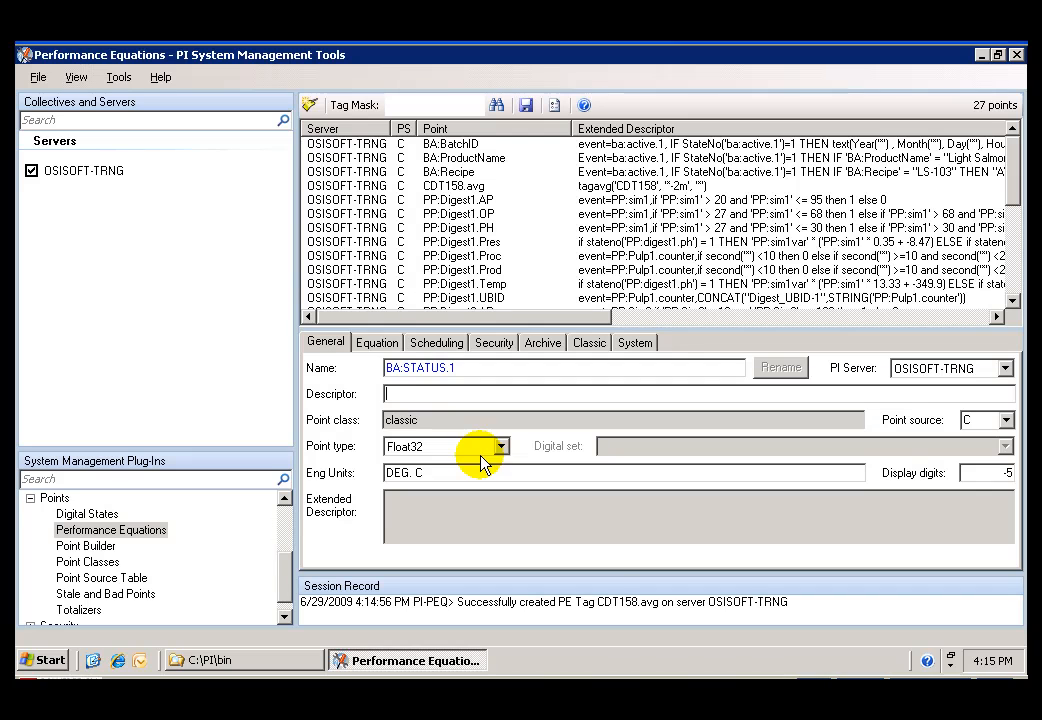
text(Status of the b)
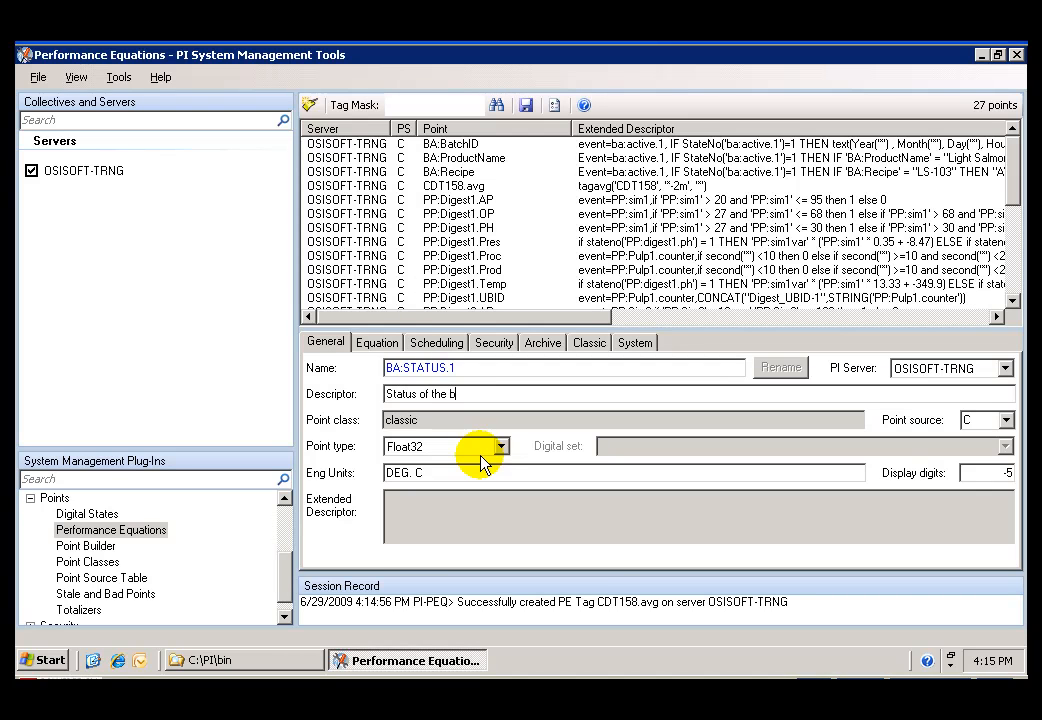
text(atch reactor)
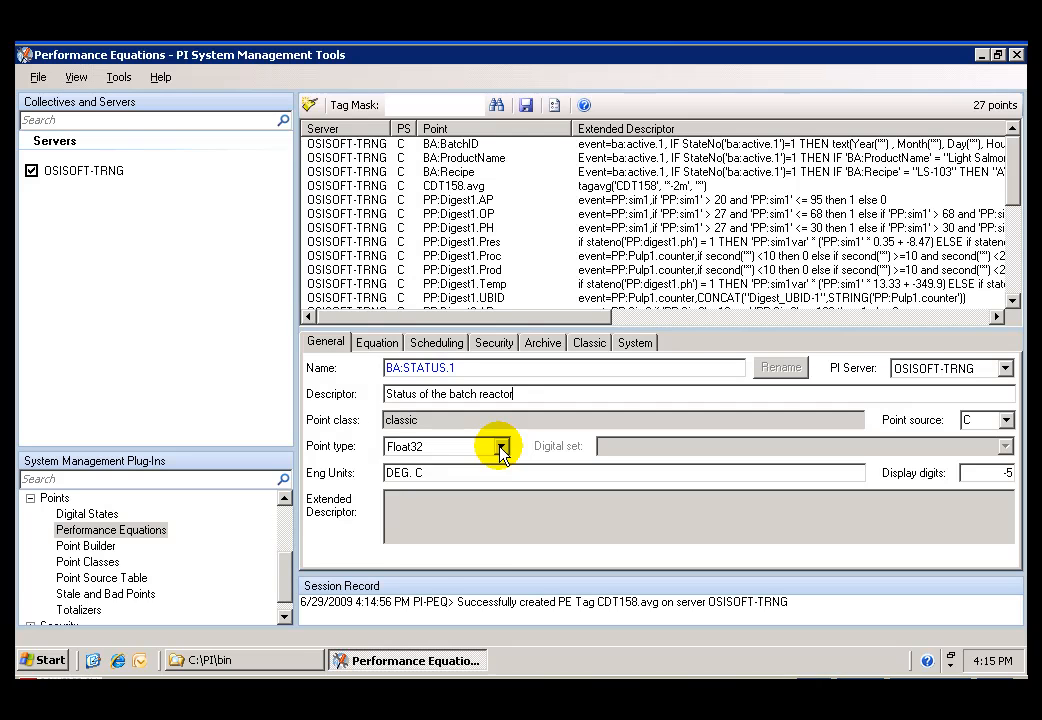
click(505, 446)
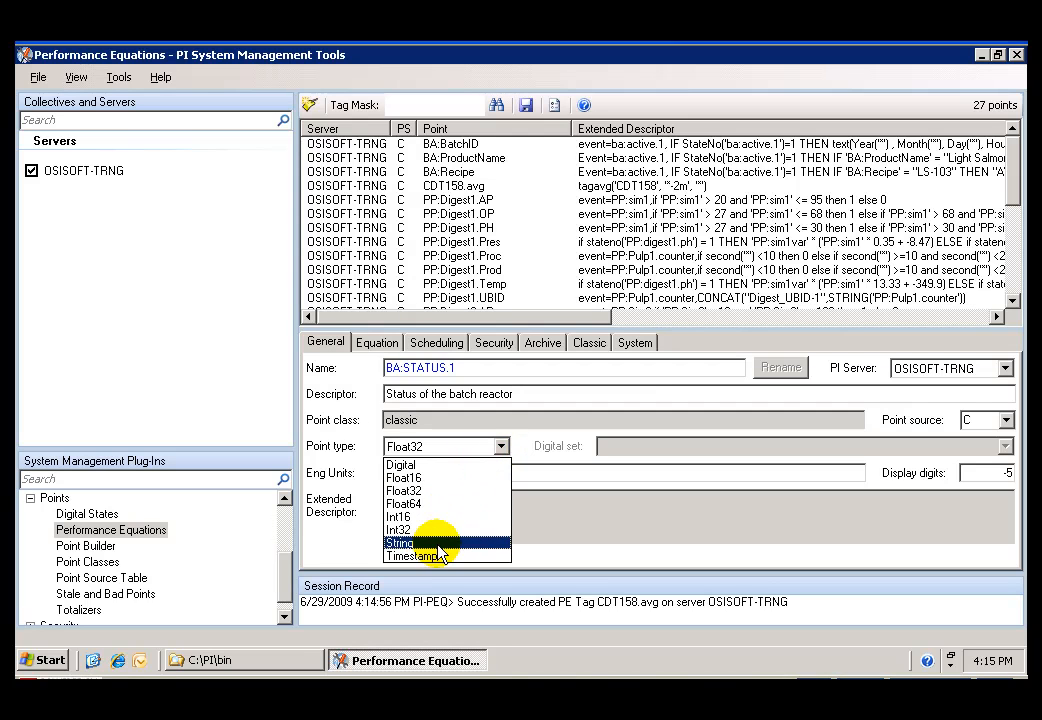
click(399, 542)
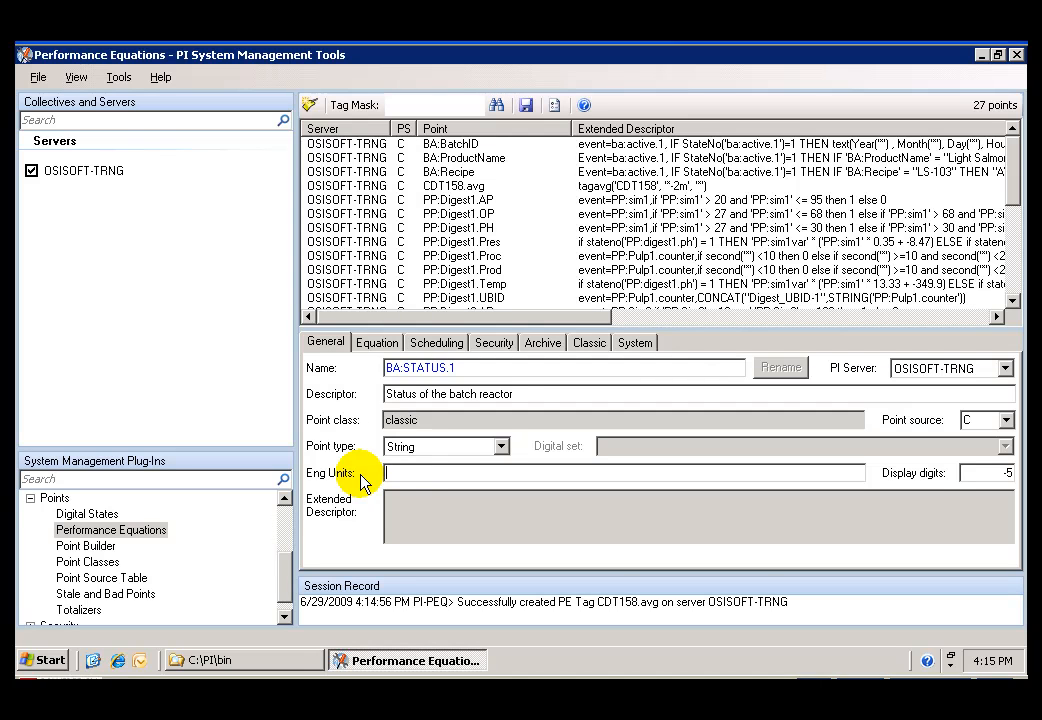
click(377, 342)
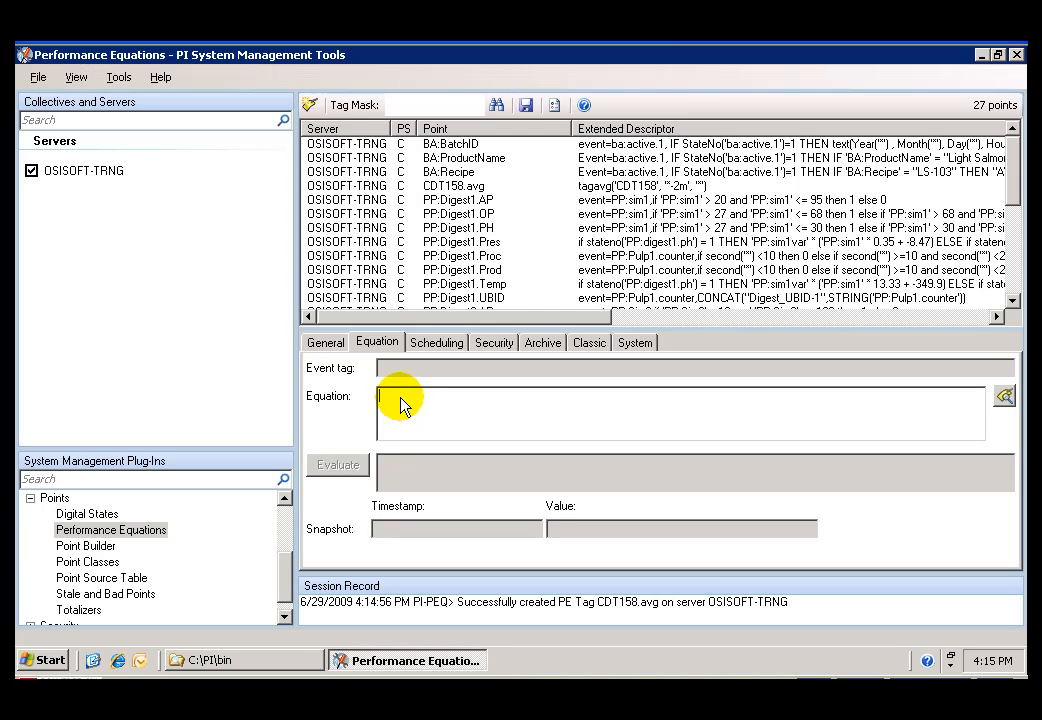
Start BA:STATUS.1's equation with concat(digtext('CDM158')
text(c)
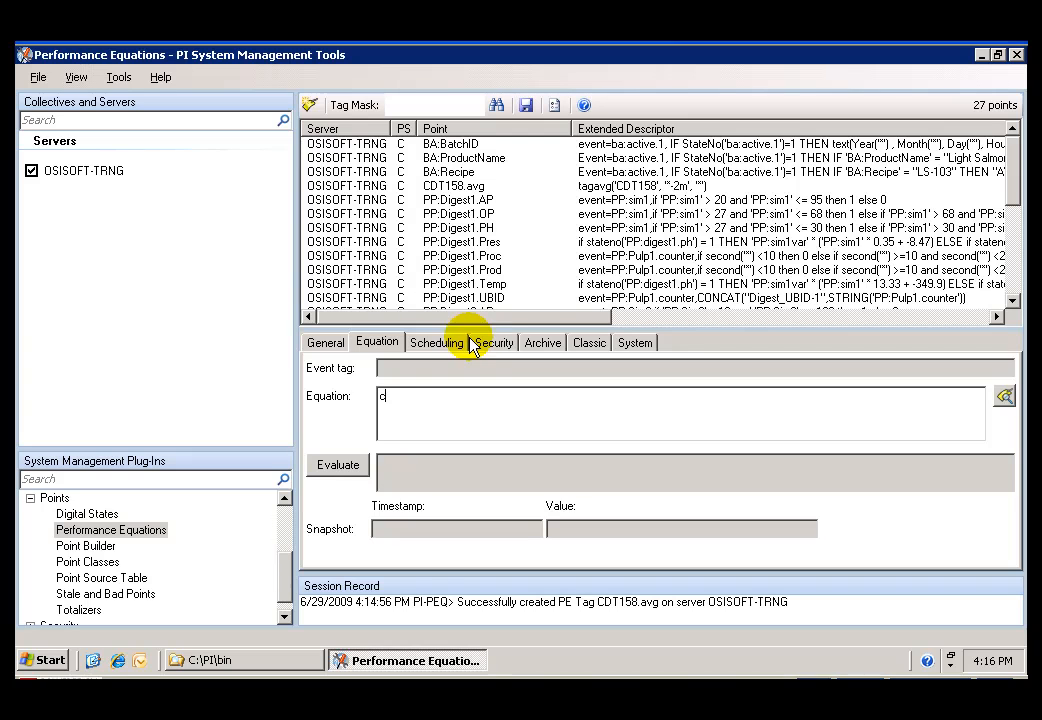
text(oncat)
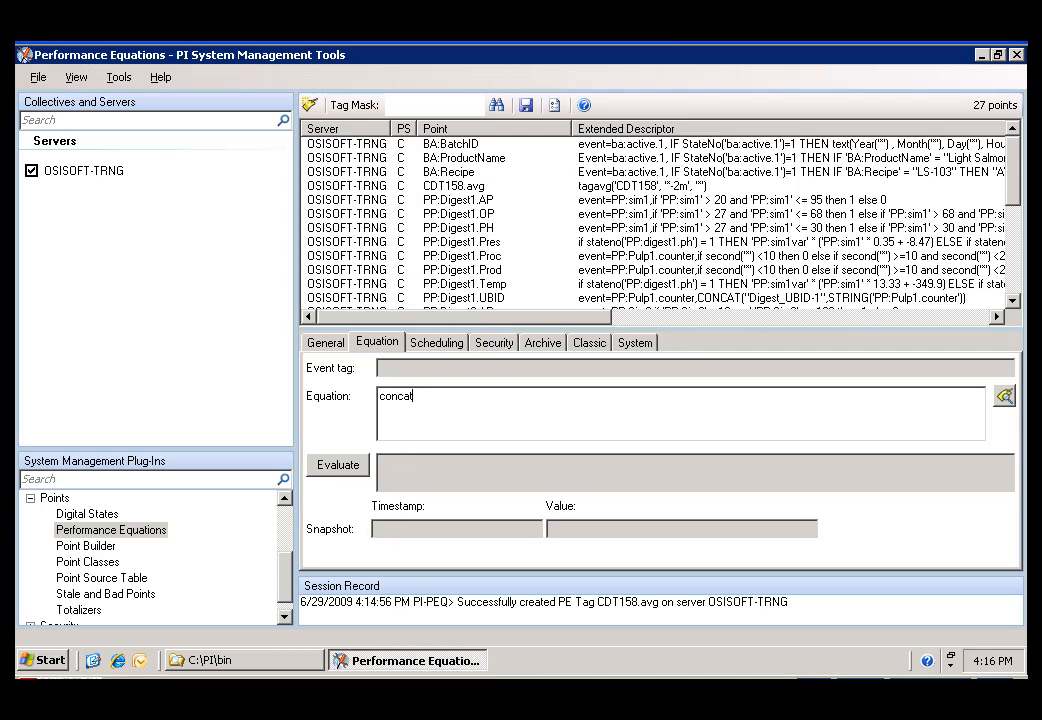
text((d)
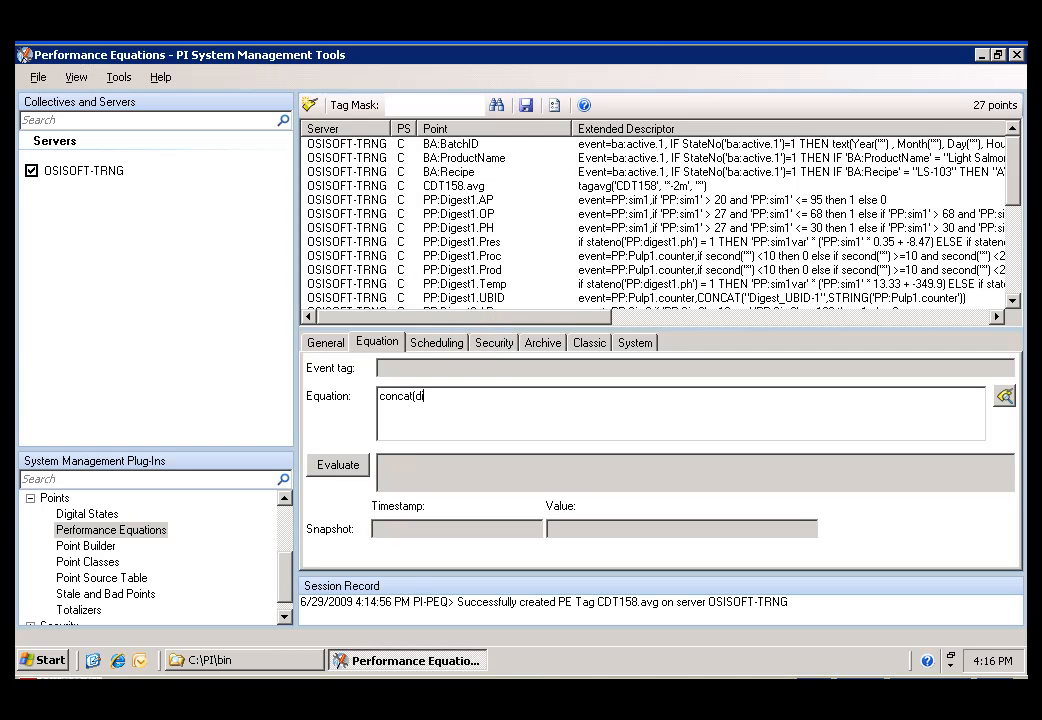
text(igtext)
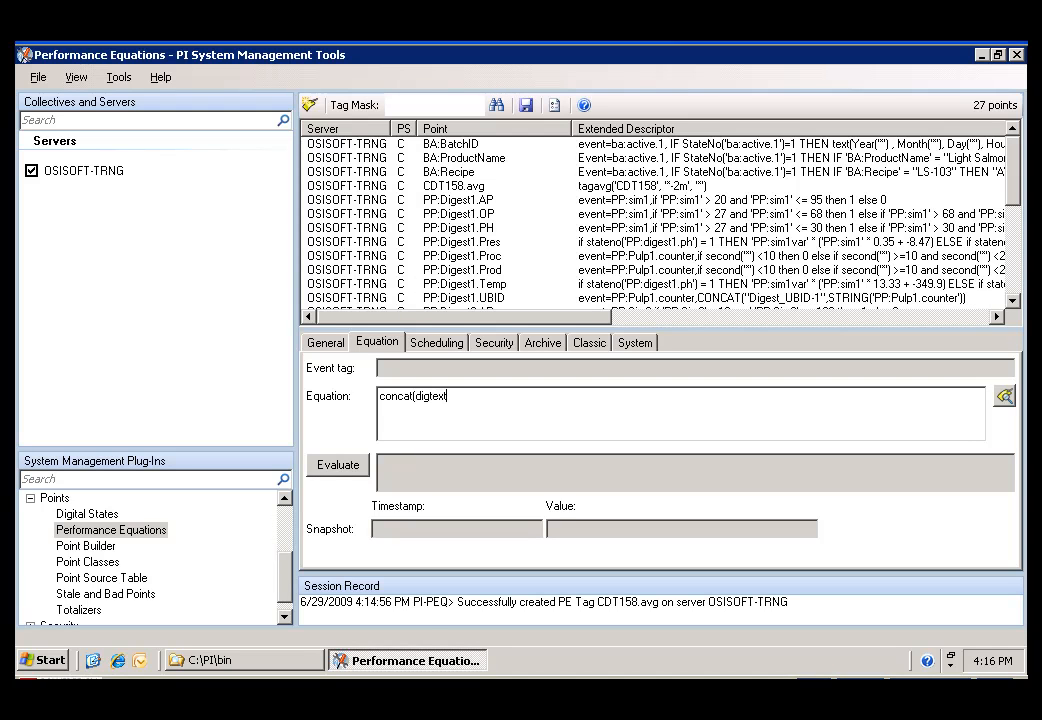
text(()
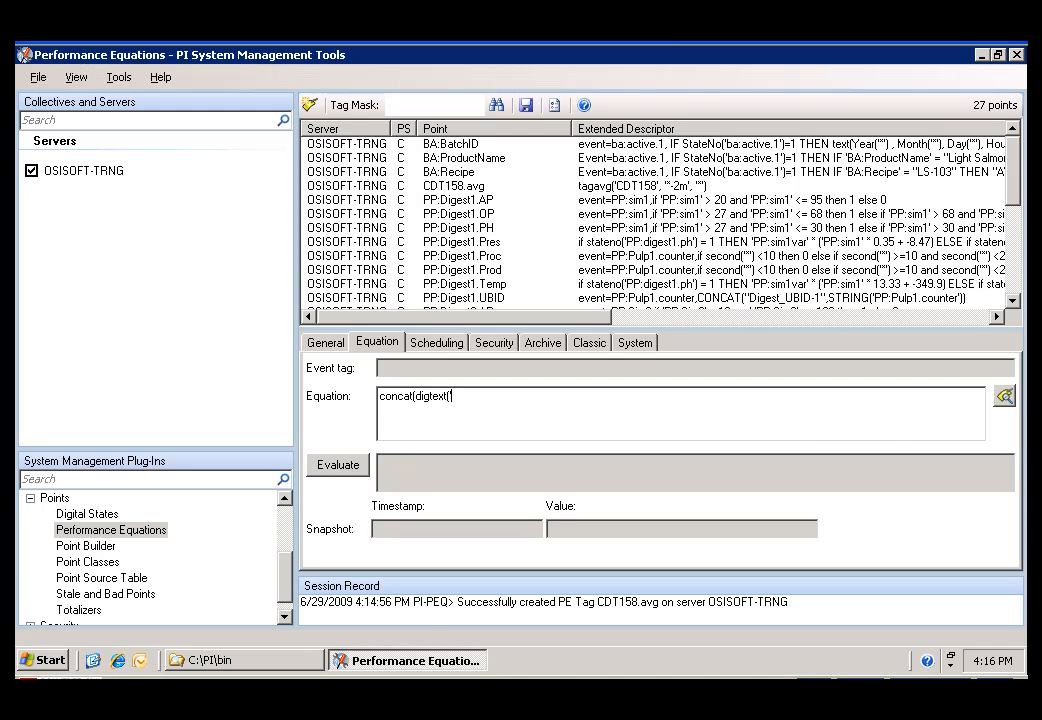
text('C)
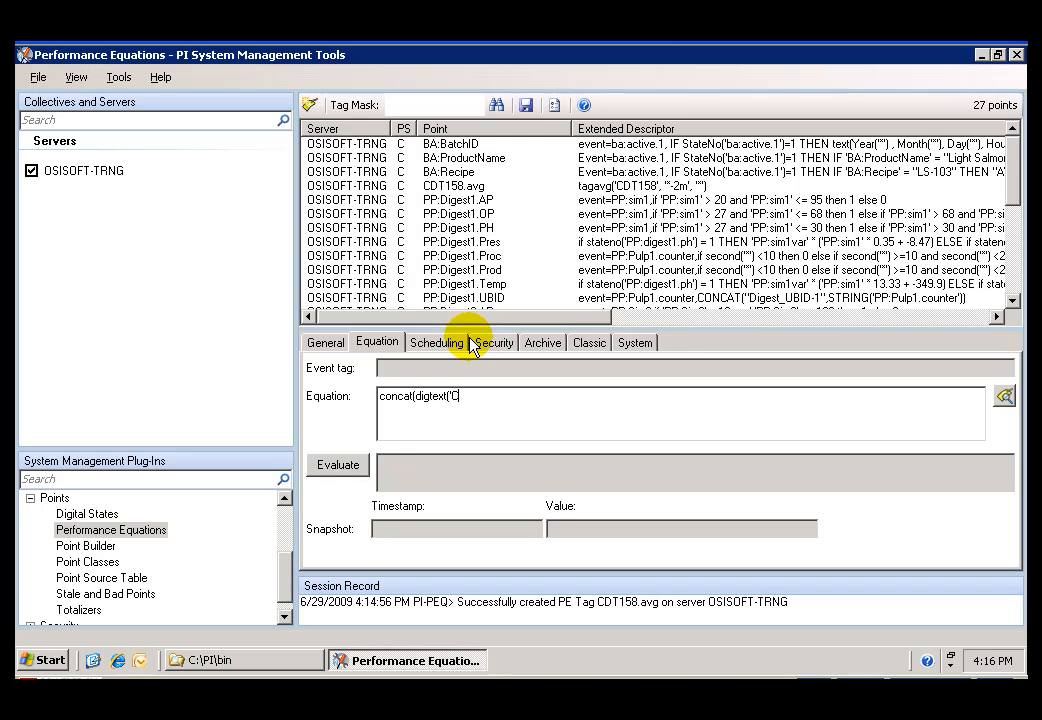
text(DM1)
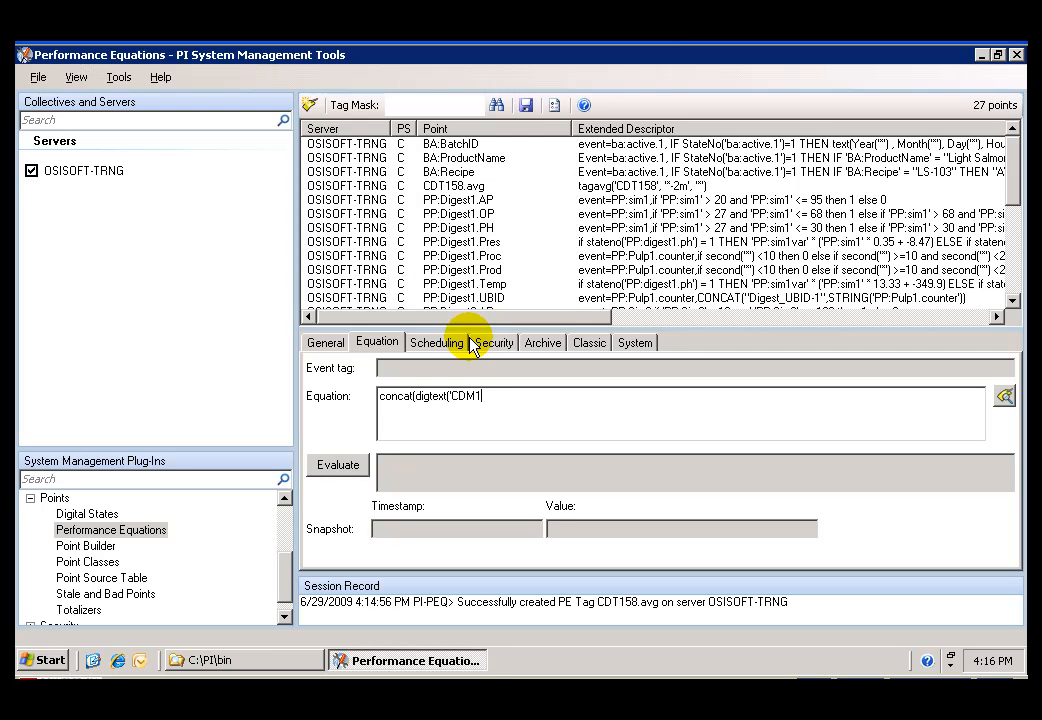
text(58)
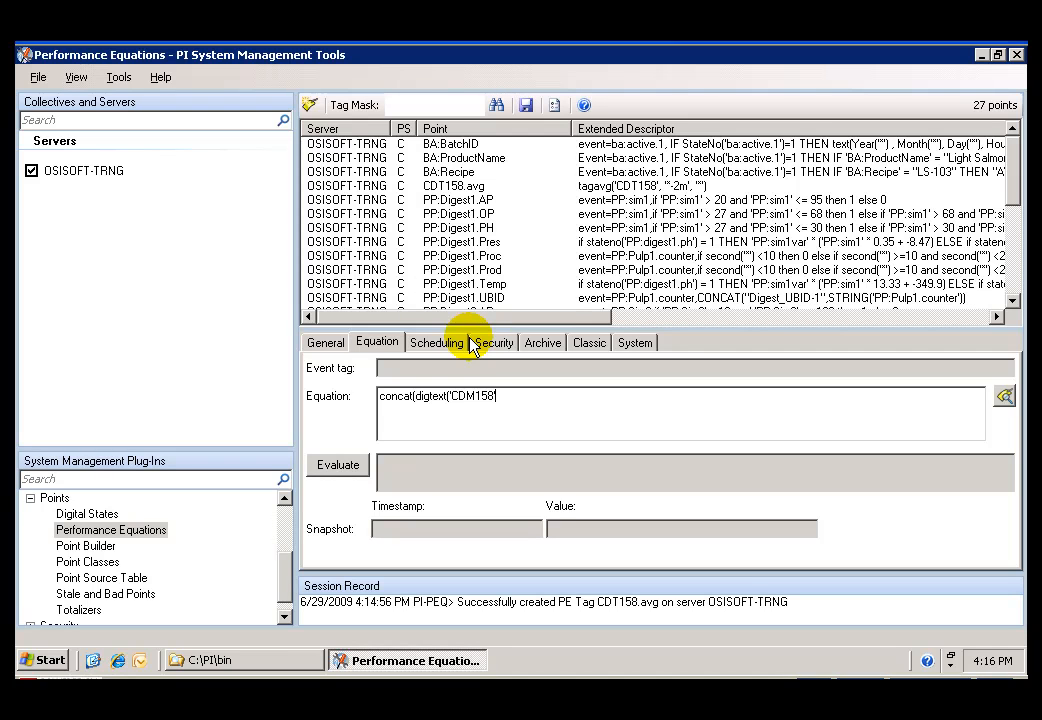
Complete the equation with text(" ") and 'BA:PHASE.1'
text(, TEX)
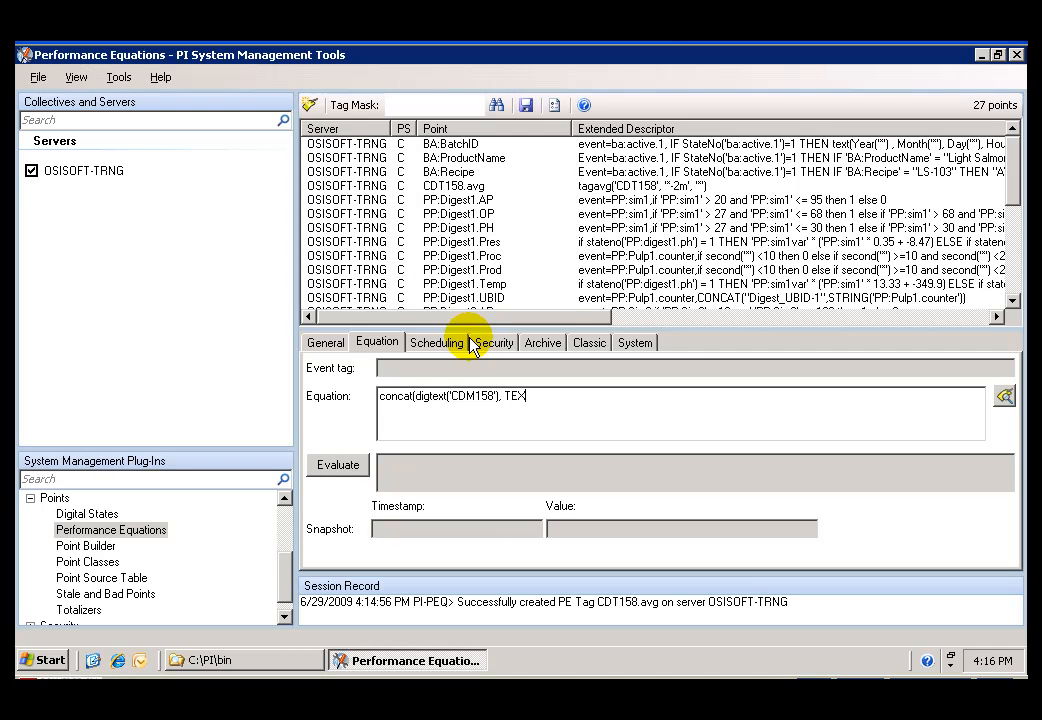
key(BackSpace)
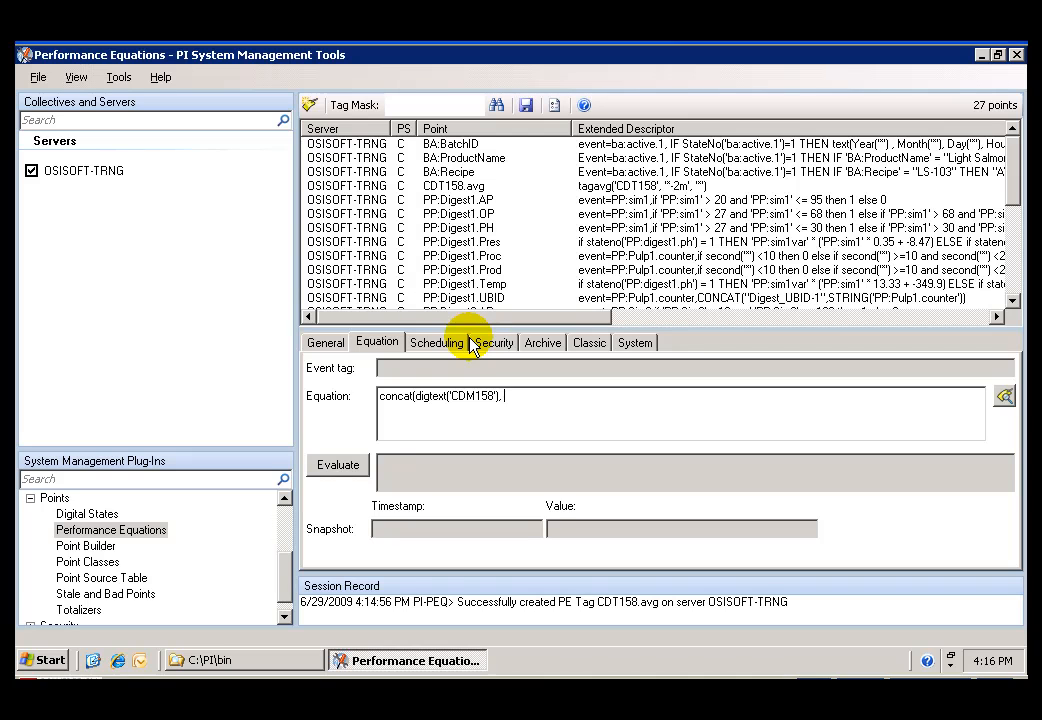
text(text)
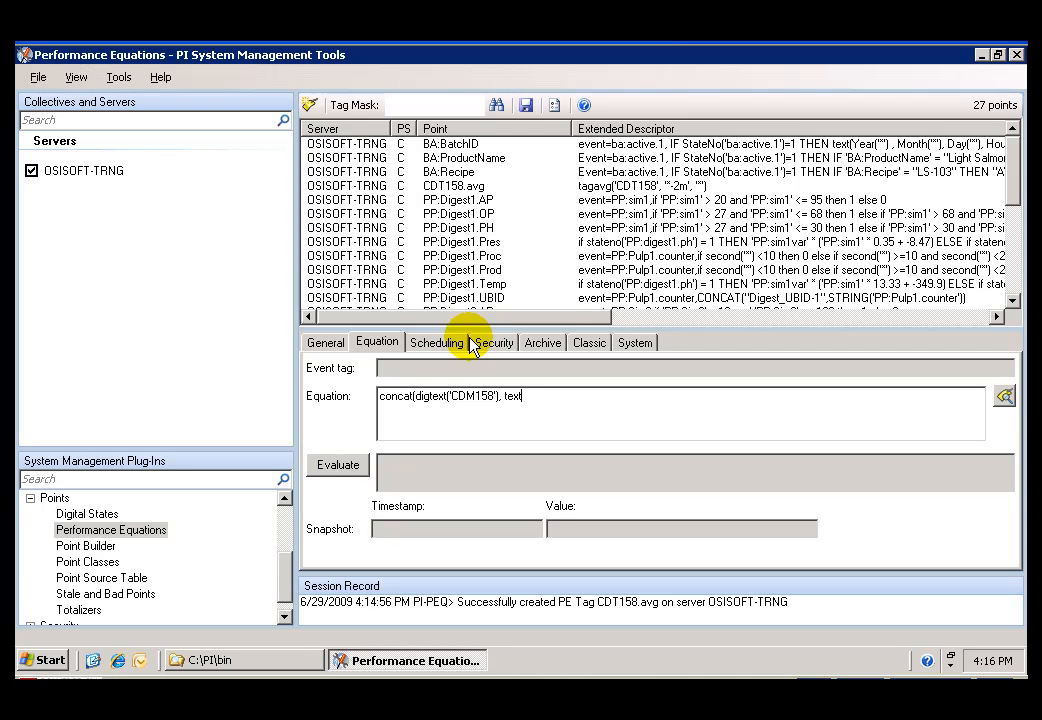
text(('' ')
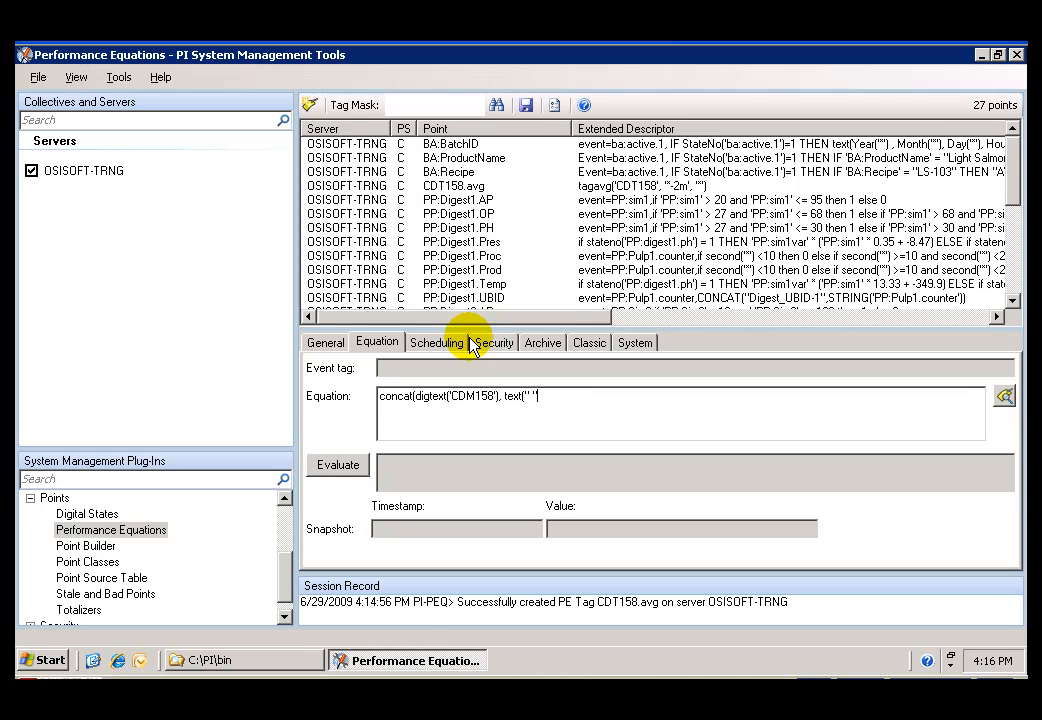
text(), 'BA)
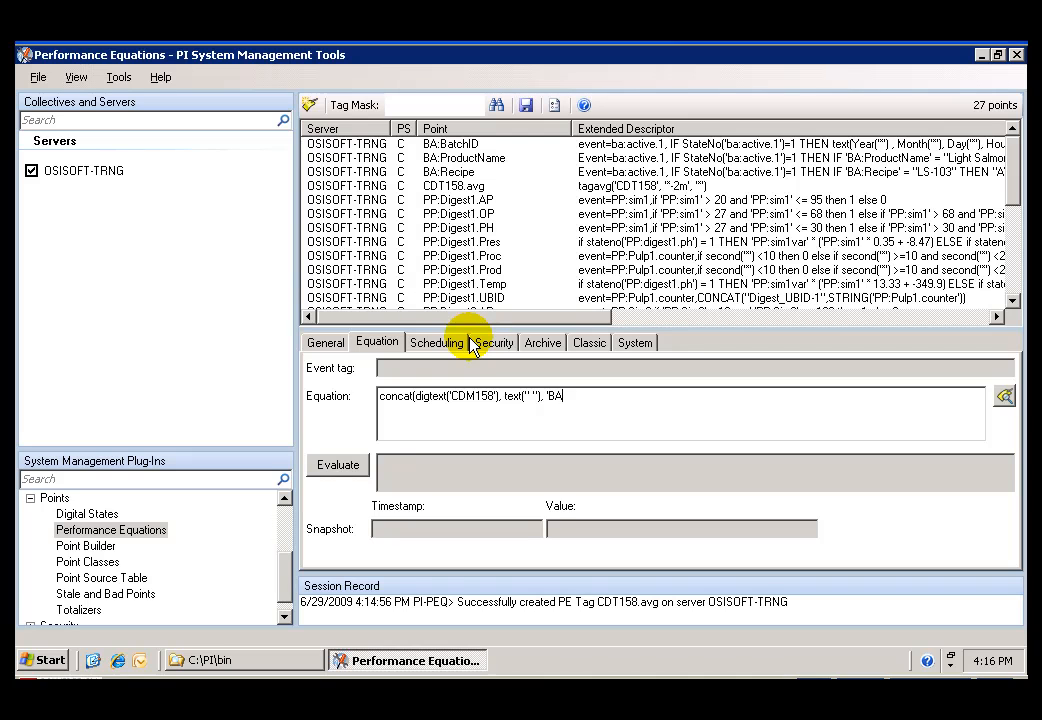
text(:)
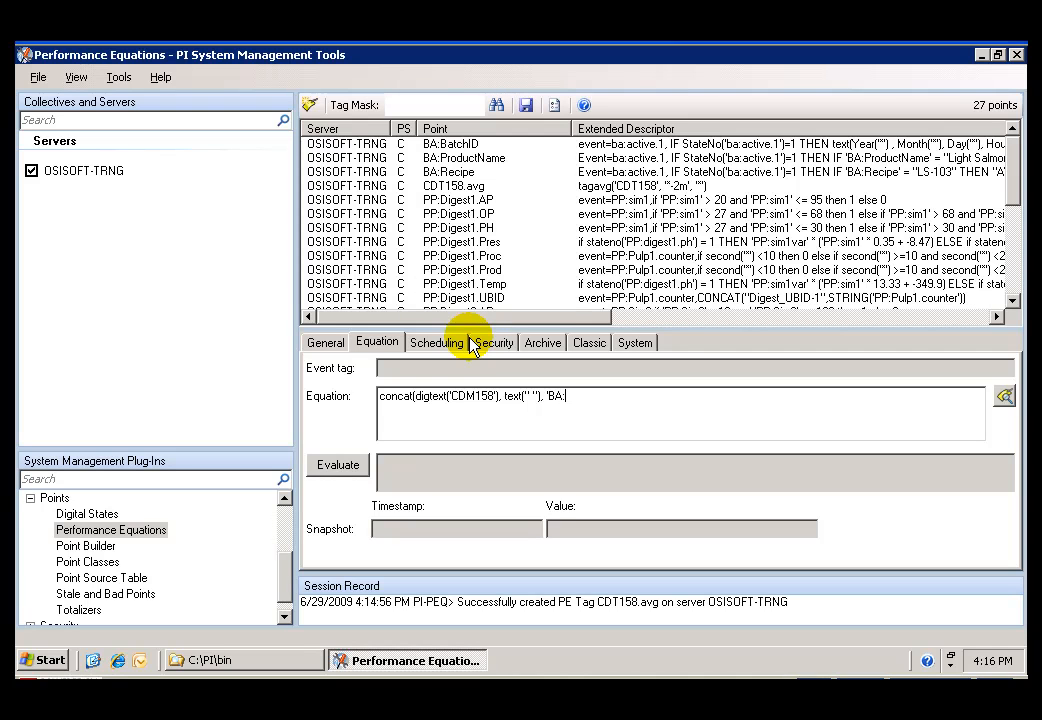
text(PHASE.1'))
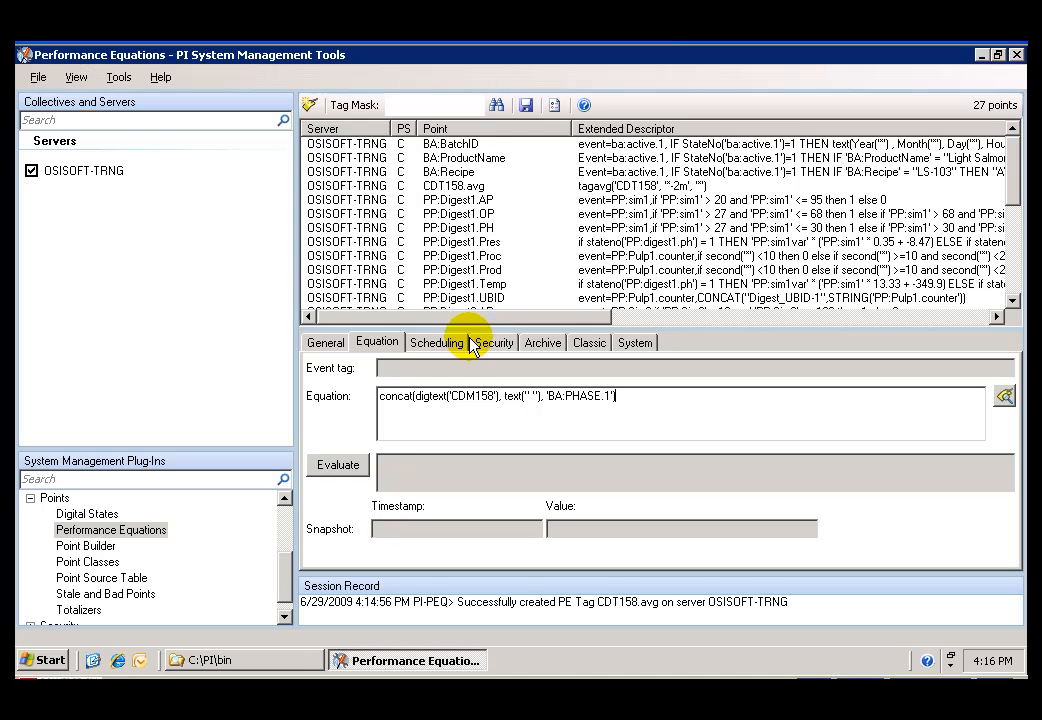
click(436, 342)
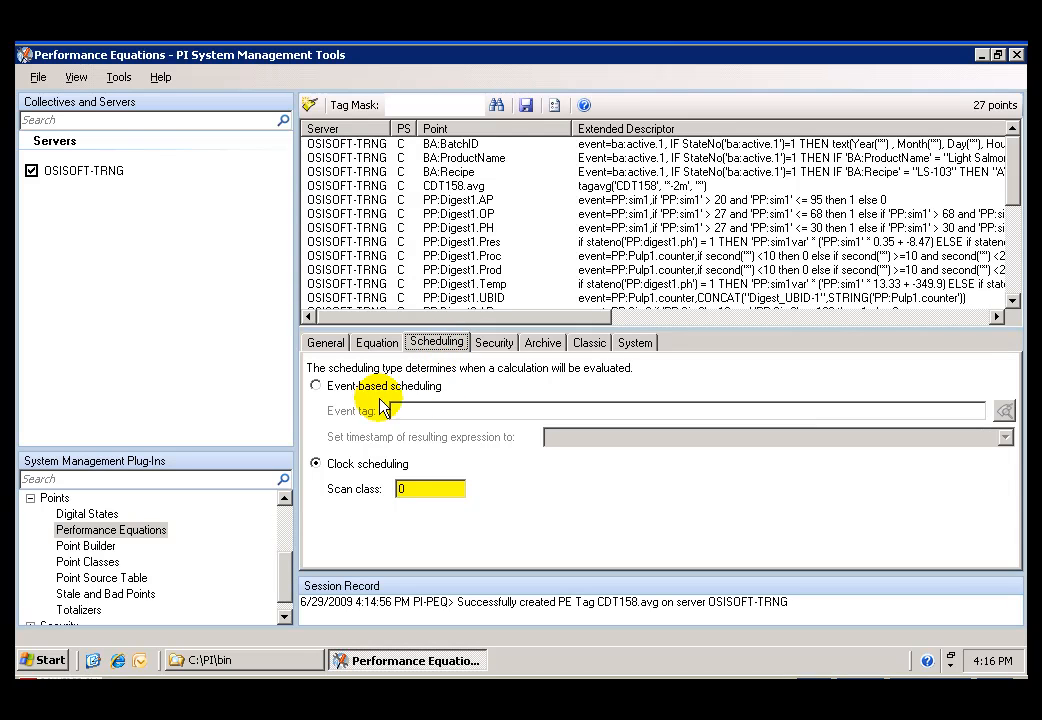
Switch BA:STATUS.1 to event-based scheduling on BA:PHASE.1, keeping evaluation-time timestamps
click(315, 385)
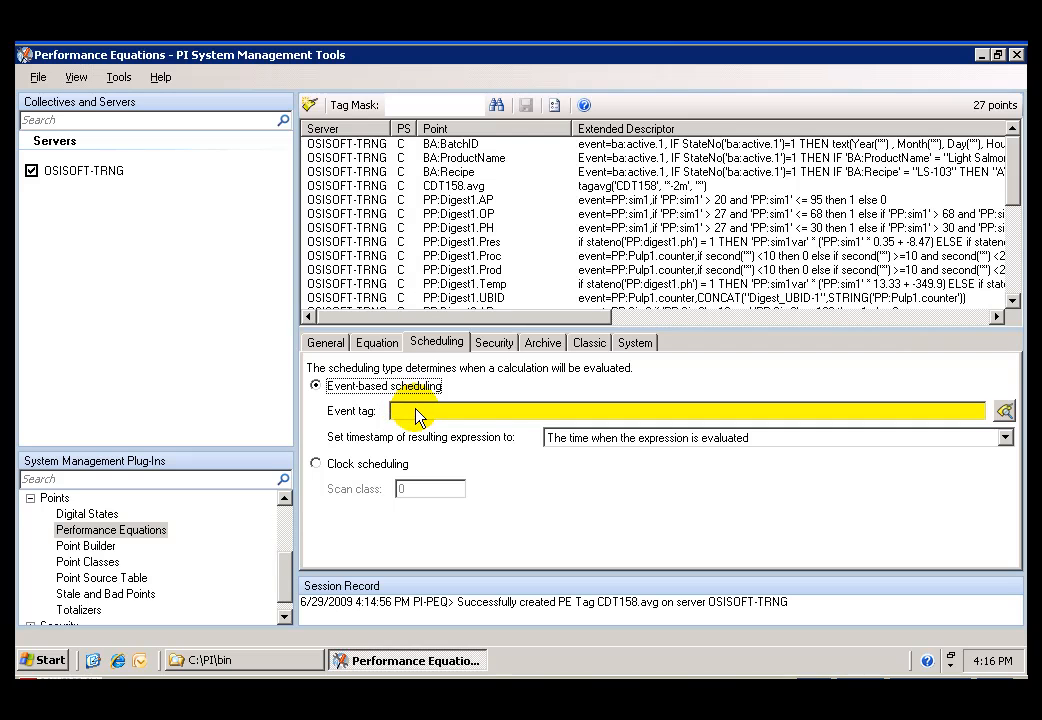
click(420, 411)
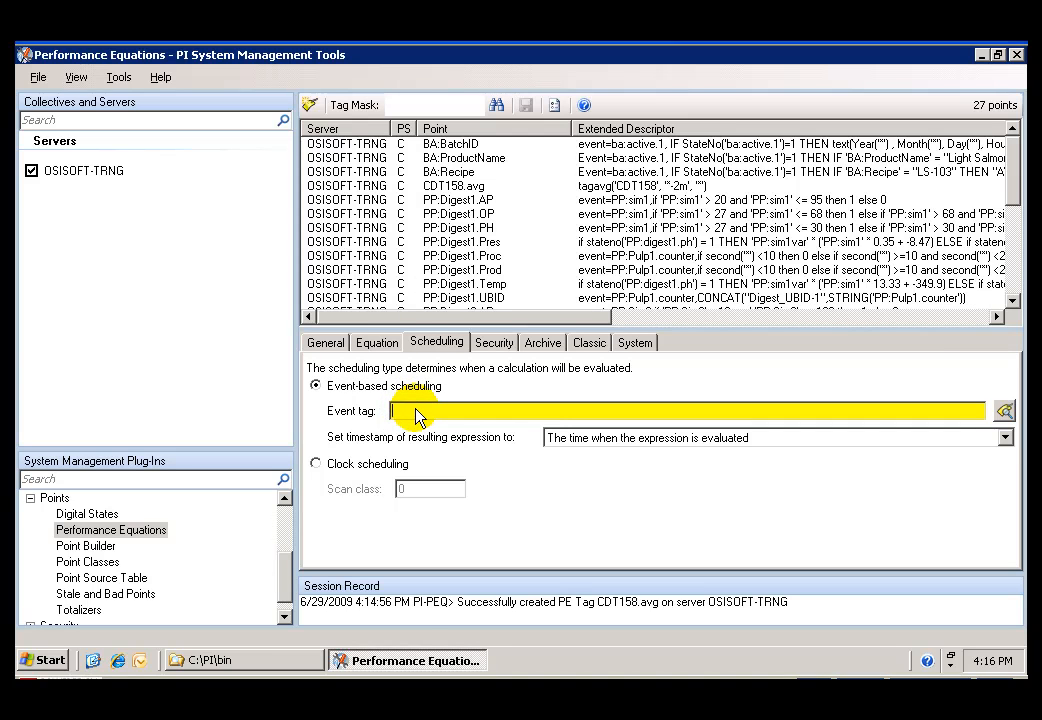
text(BA:P)
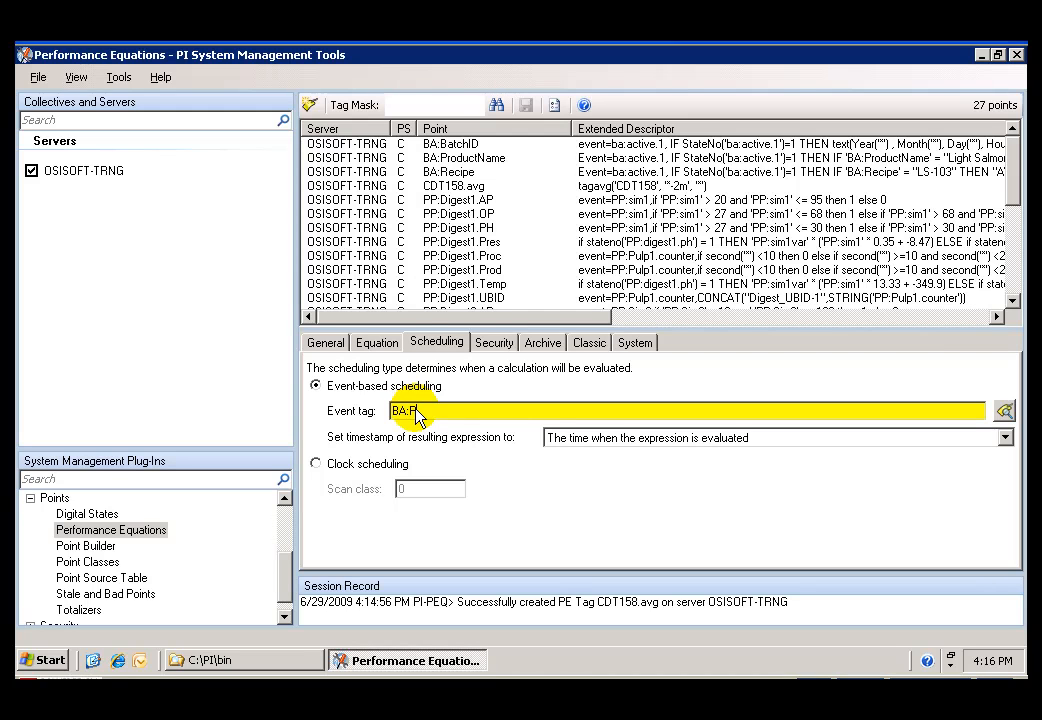
text(BA:PHASE.1)
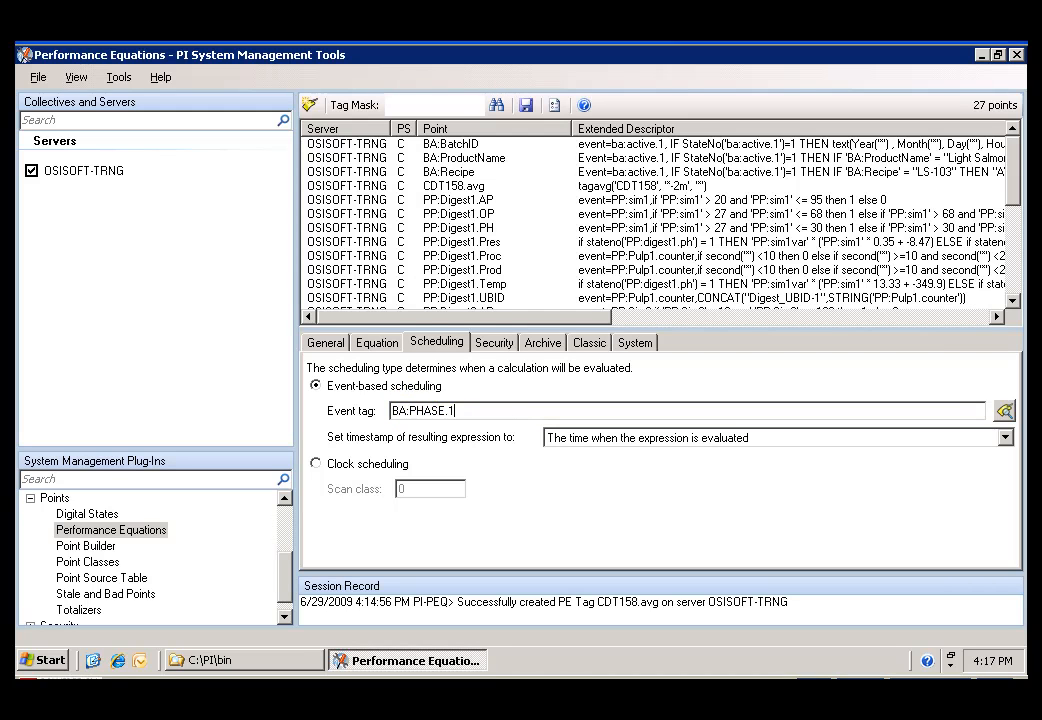
double_click(418, 410)
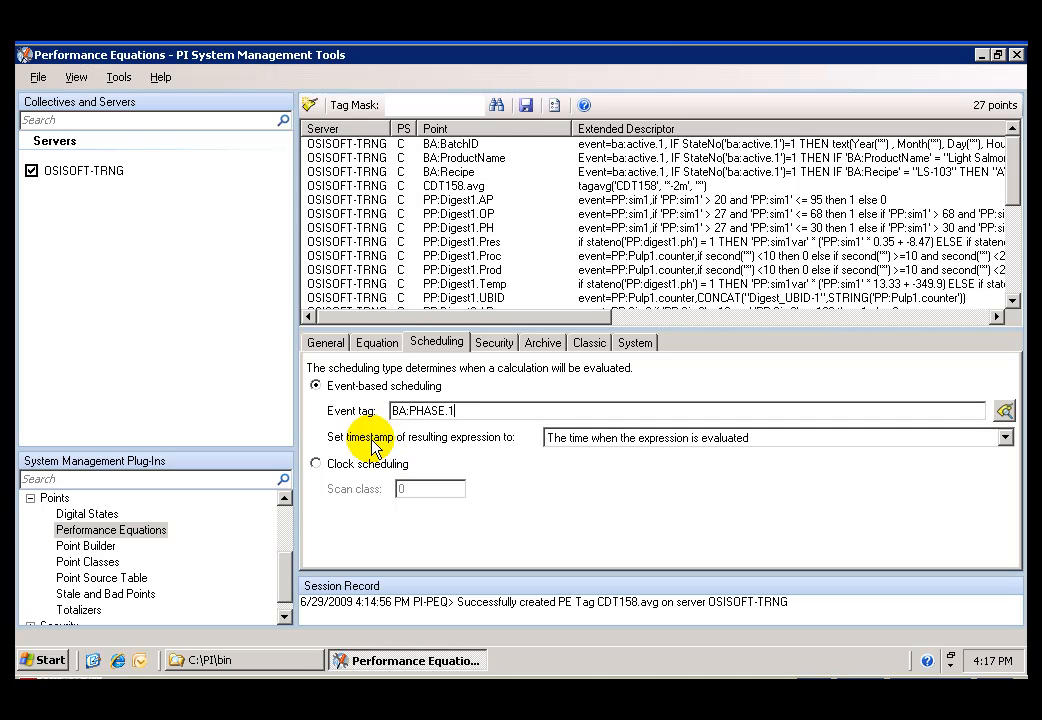
mouse_move(490, 447)
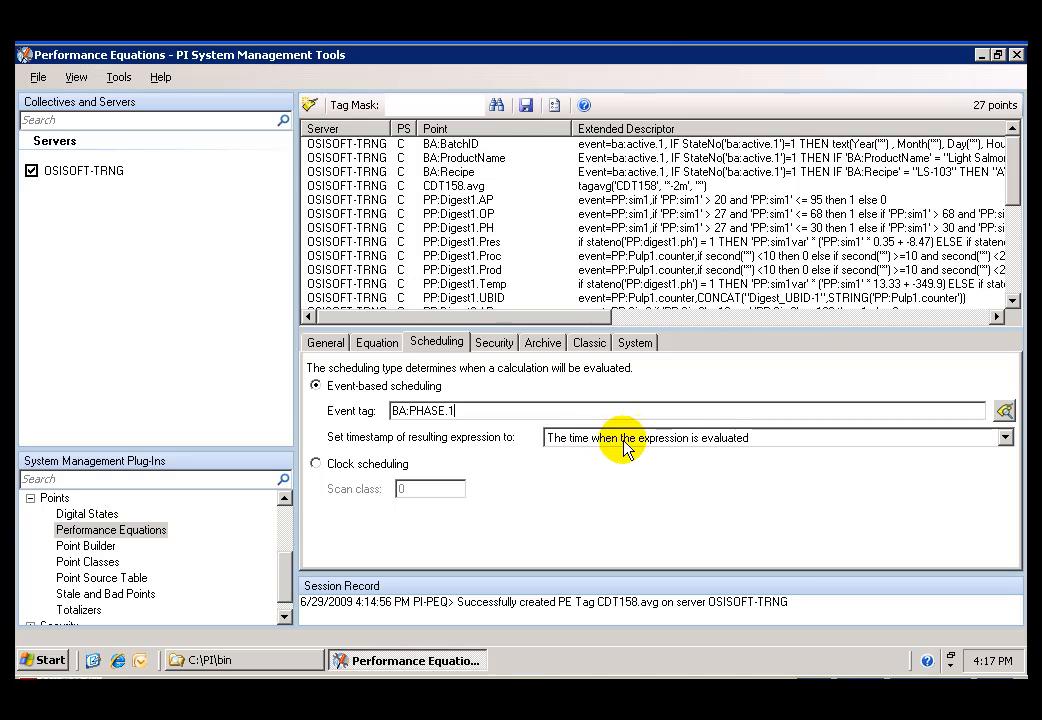
mouse_move(718, 445)
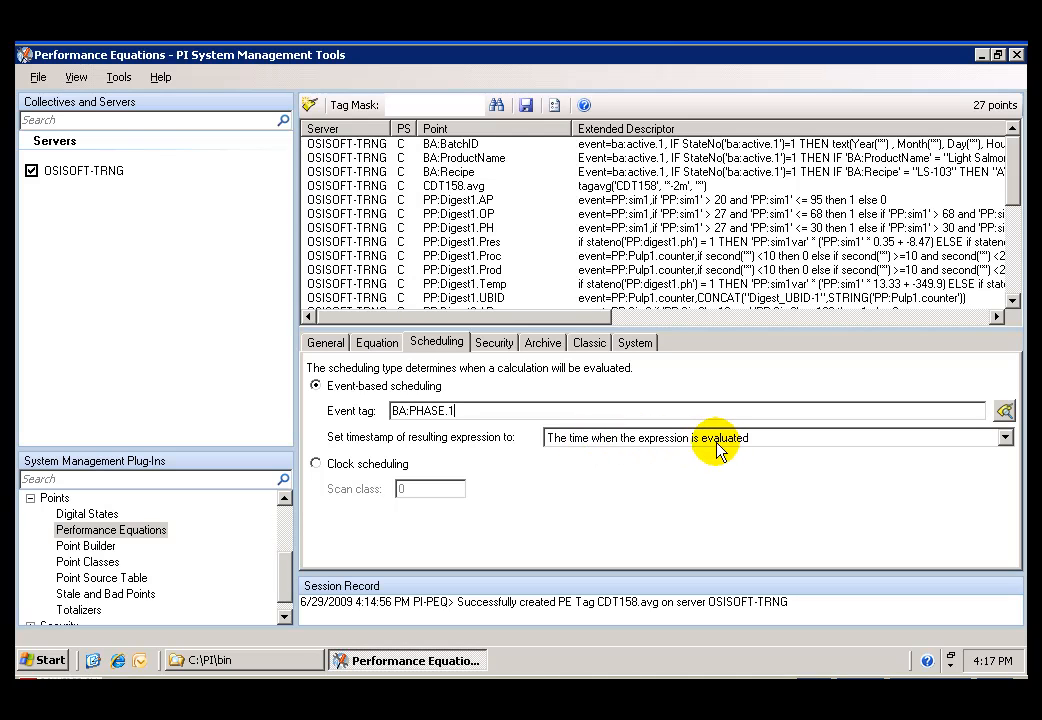
click(589, 342)
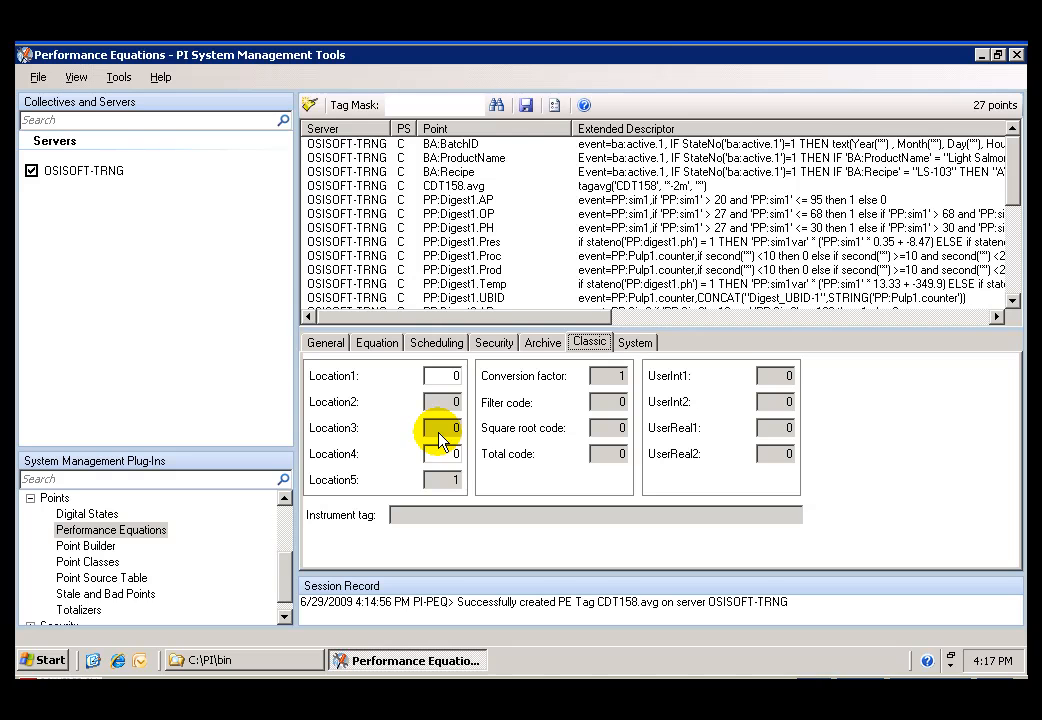
Save BA:STATUS.1 as a new PE point on OSISOFT-TRNG, bringing the list to 28
click(526, 104)
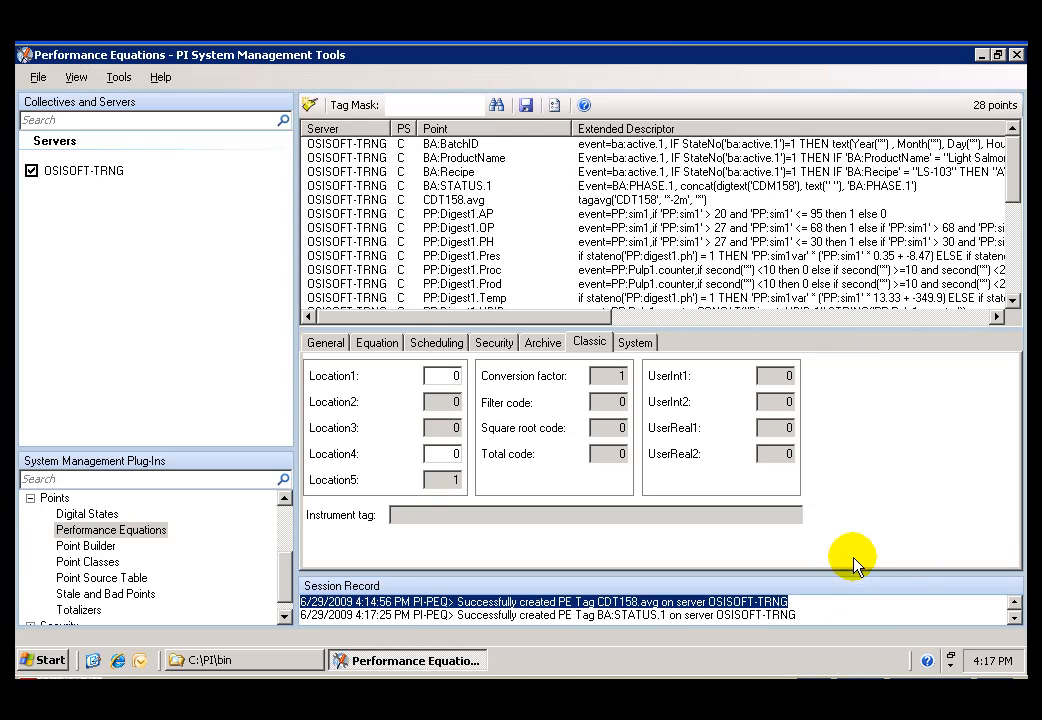
mouse_move(490, 625)
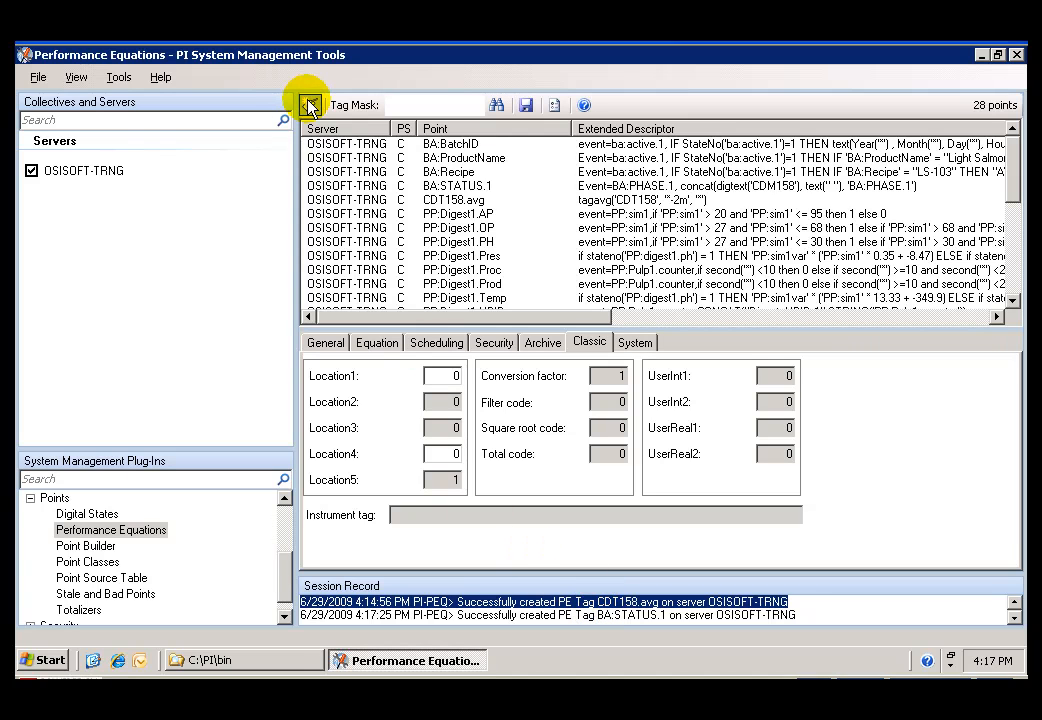
Start a new point BA:Ethylene_Volume, described as ethylene volume per minute, in m3
click(325, 342)
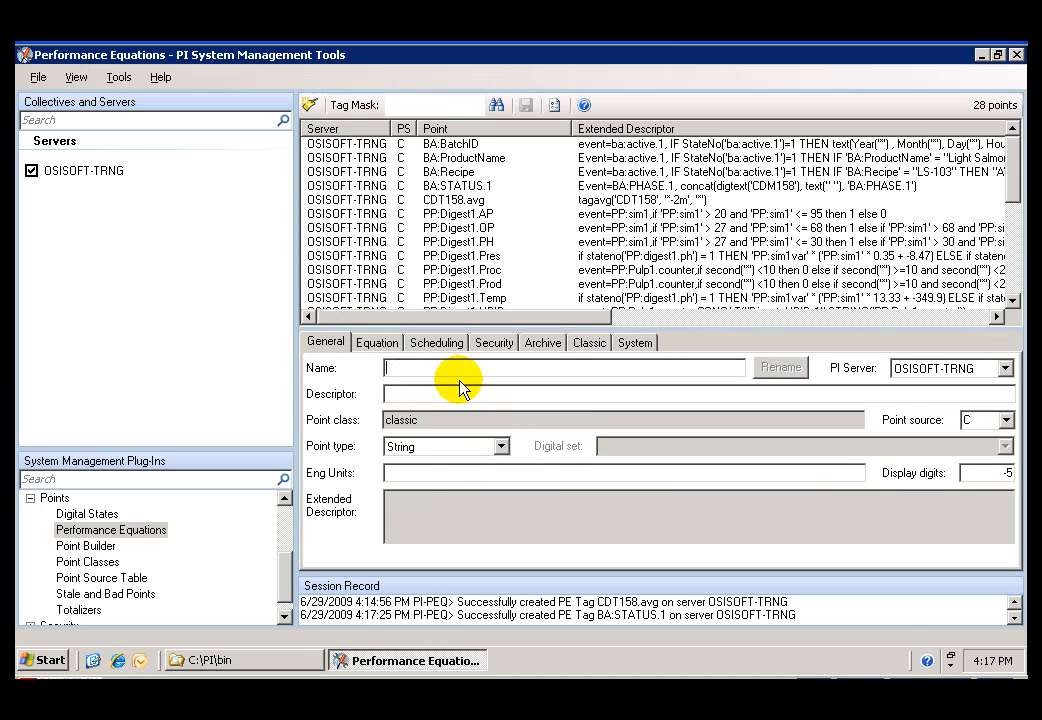
text(BA:E)
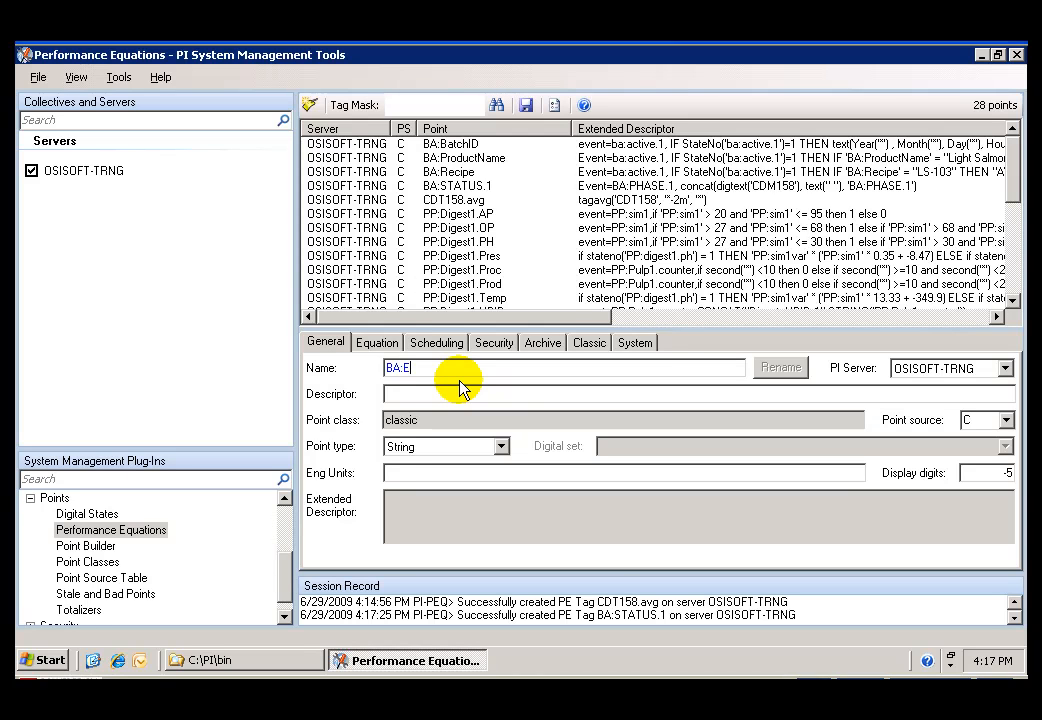
text(thylene)
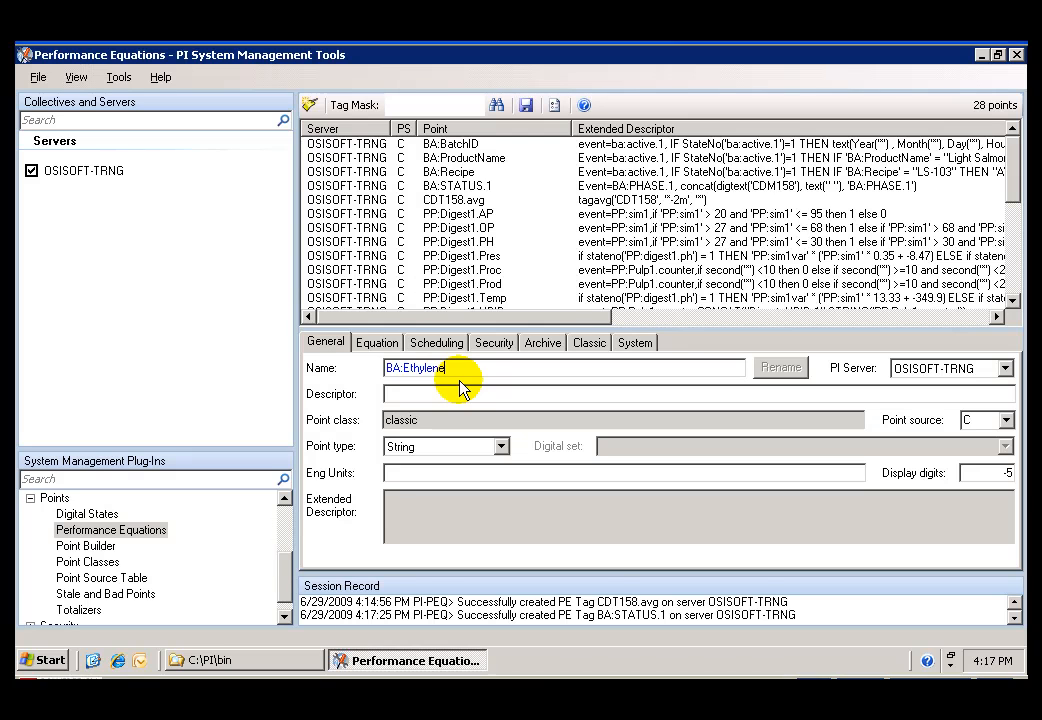
text(_vol)
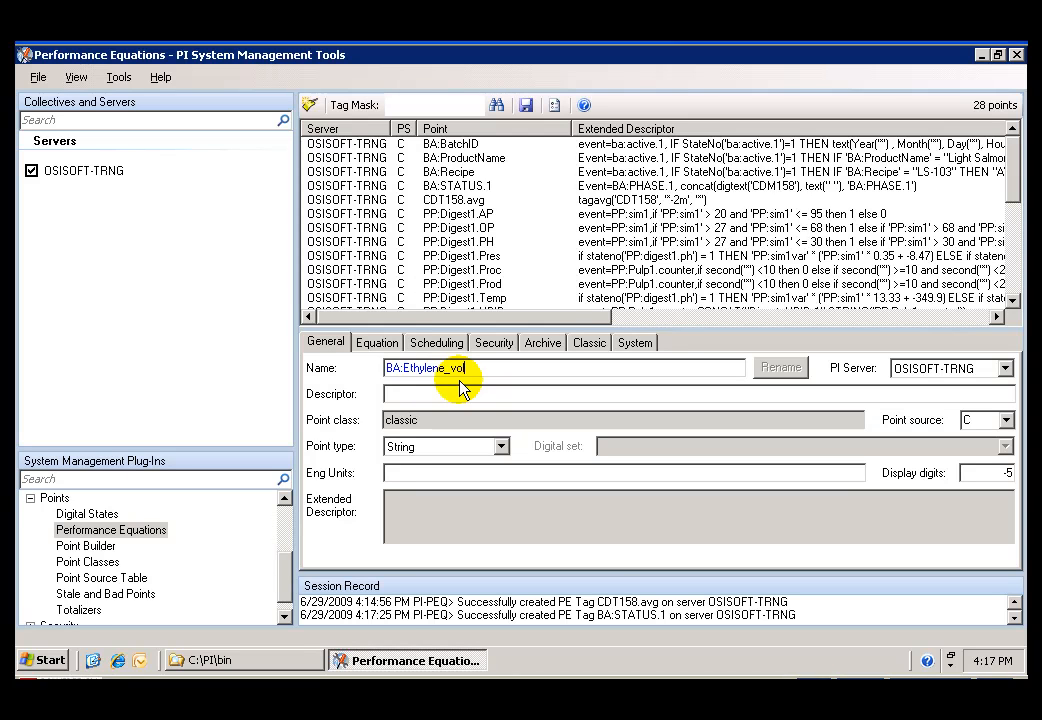
text(Volu)
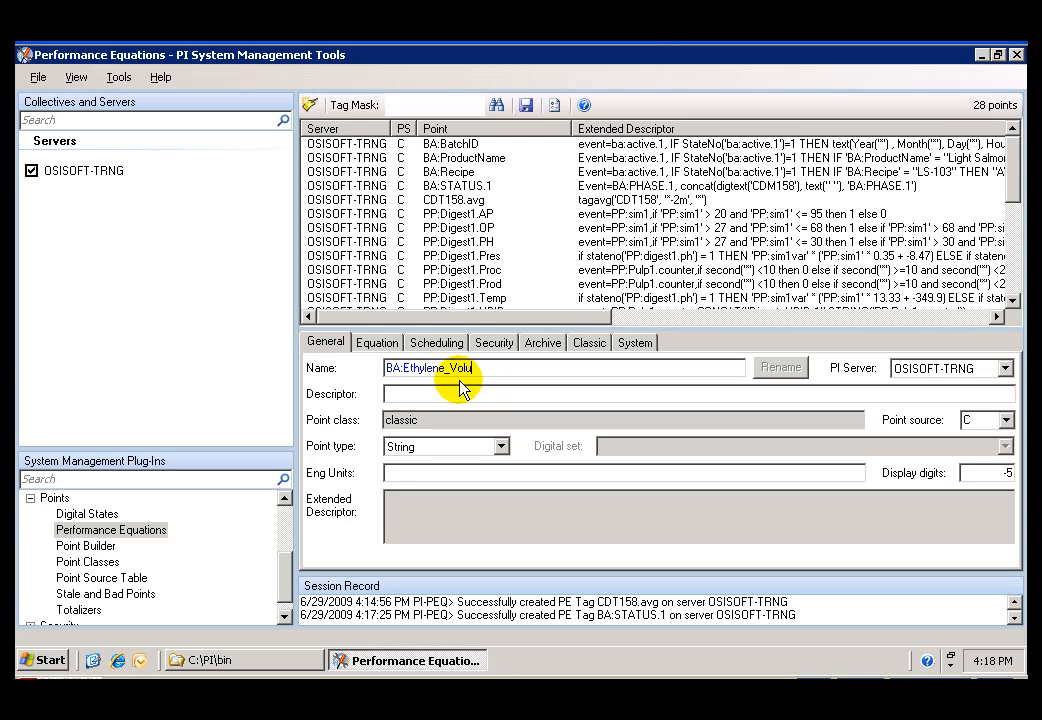
text(me)
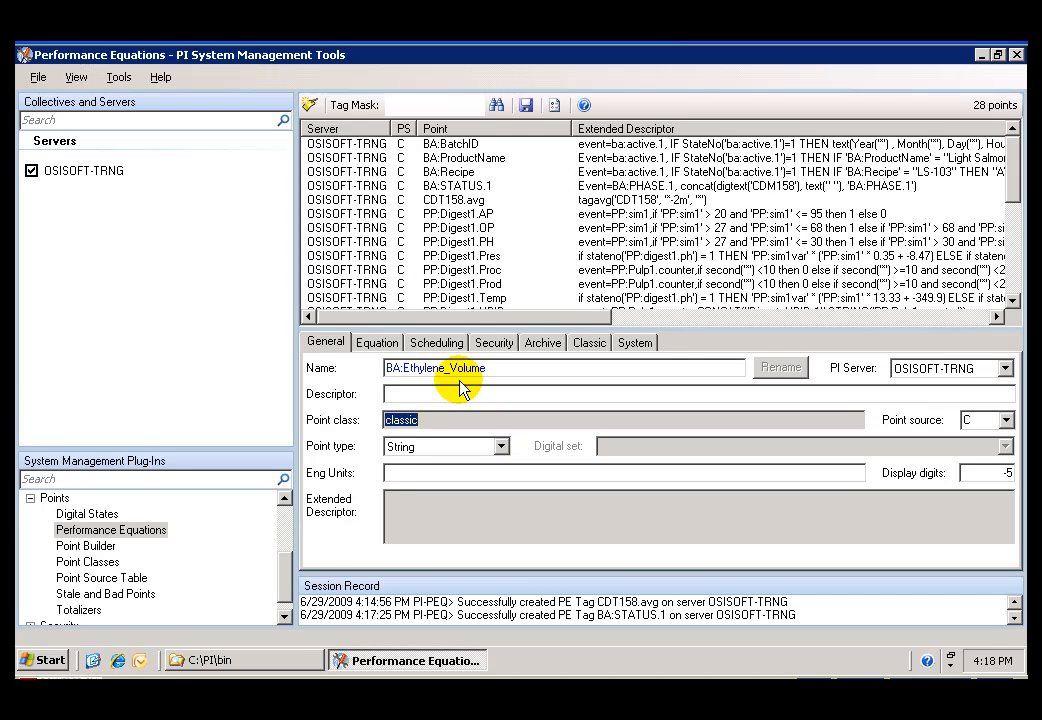
text(Volume of ethylene produced by)
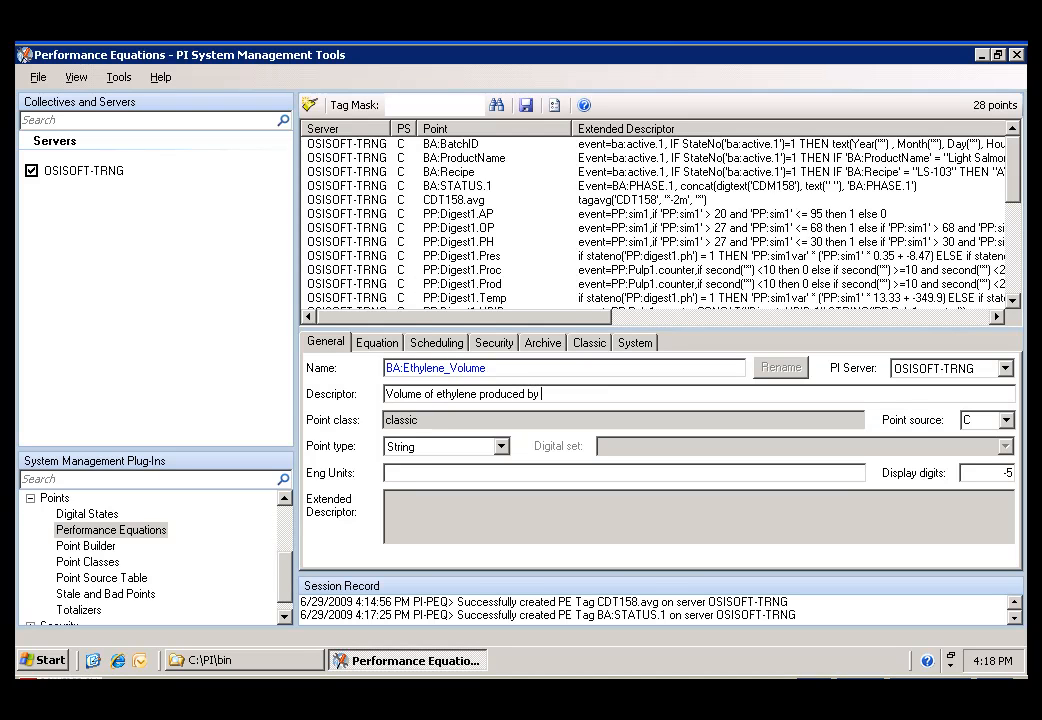
text(minute)
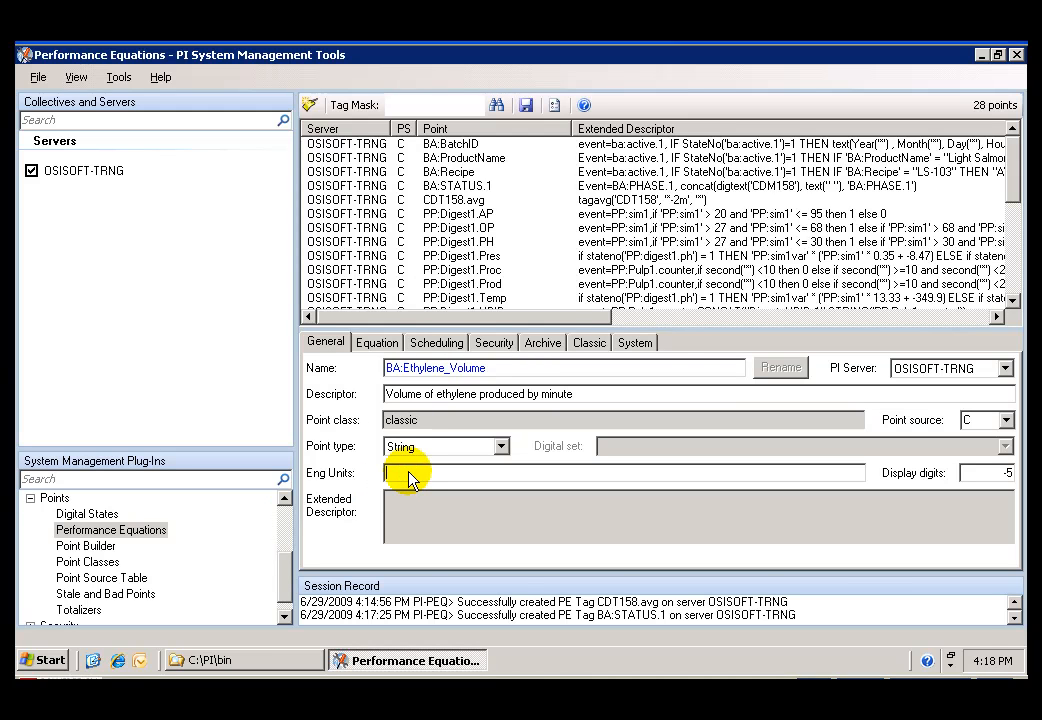
text(m3)
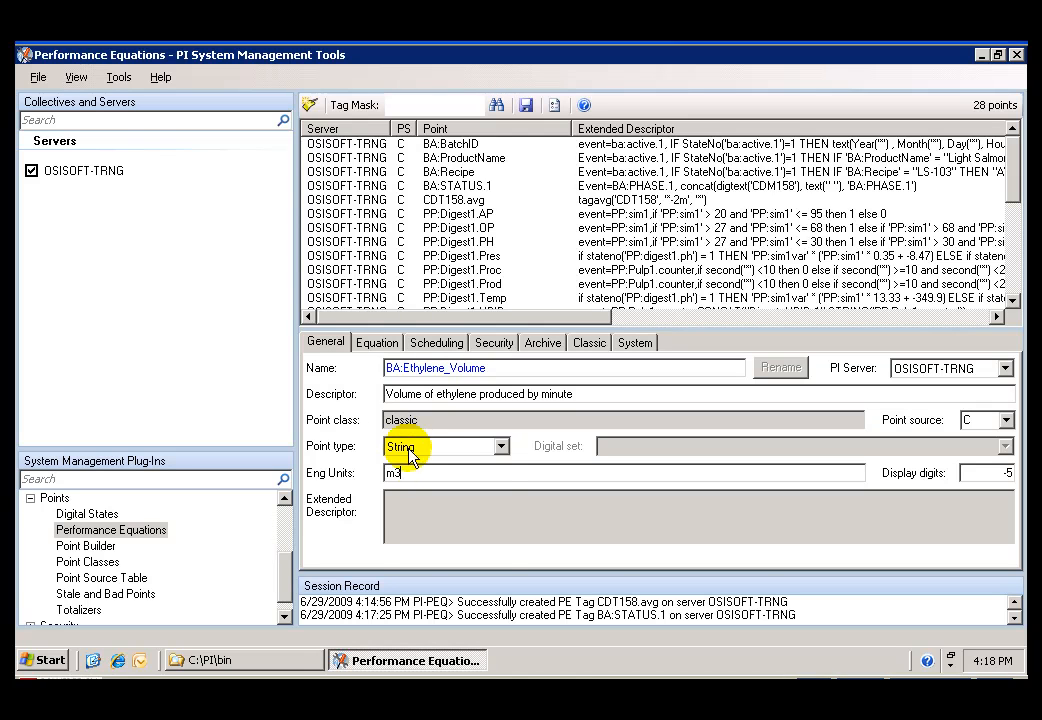
Set BA:Ethylene_Volume's point type to Float32
click(502, 446)
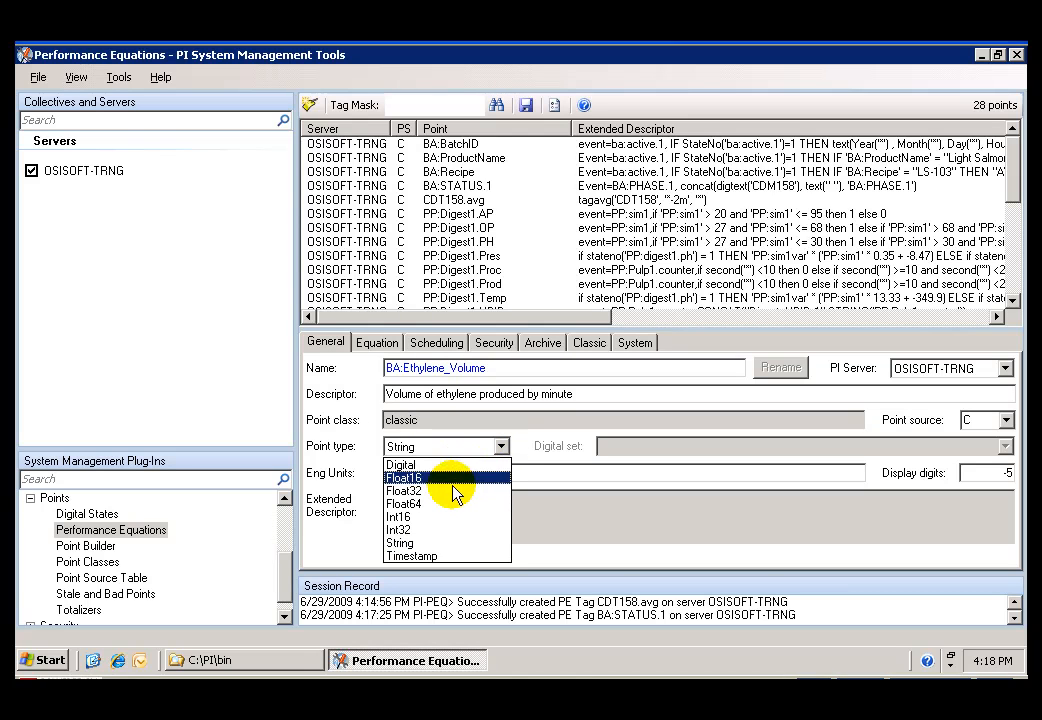
click(404, 490)
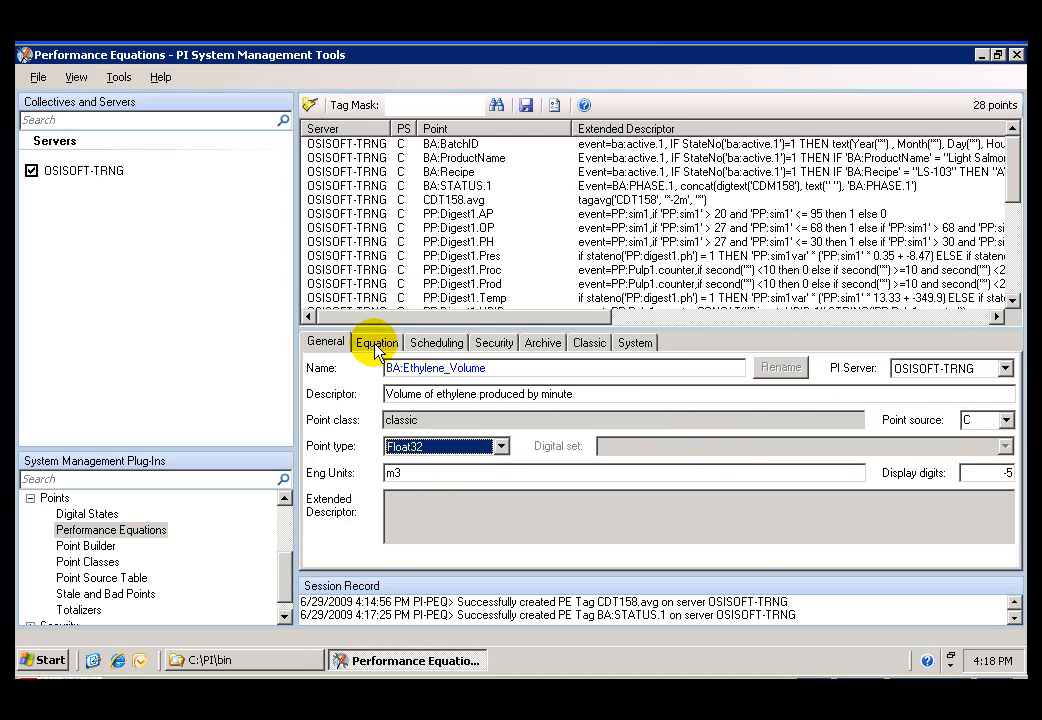
click(377, 342)
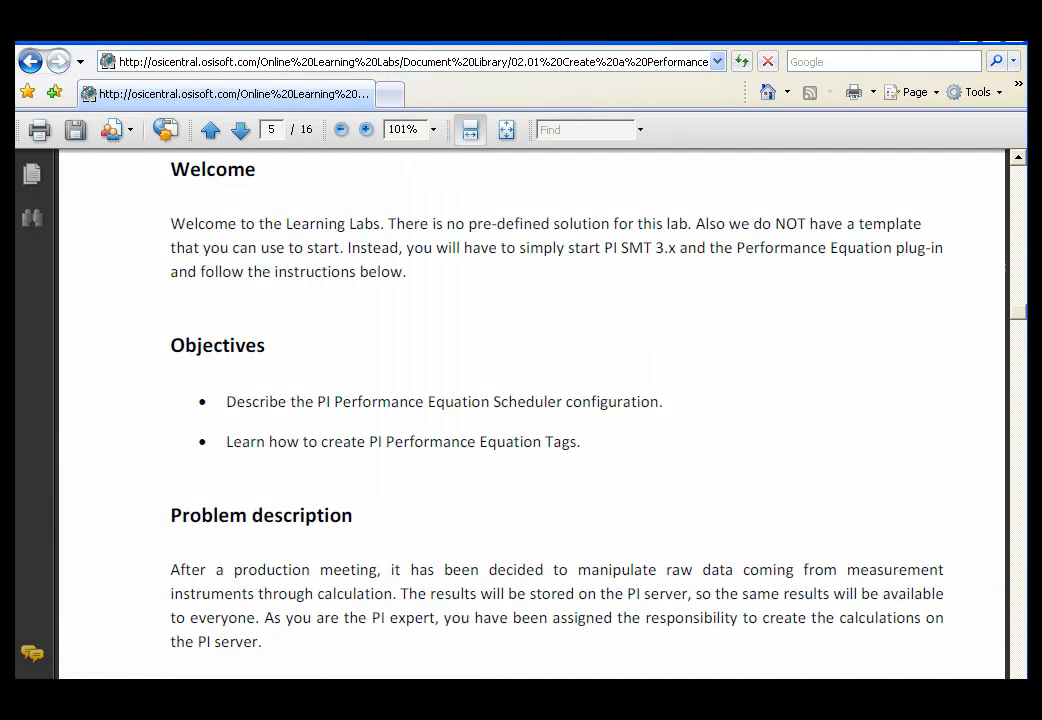
Page to page 14 of the lab PDF and scroll the BA:Ethylene_Volume attribute table
click(239, 130)
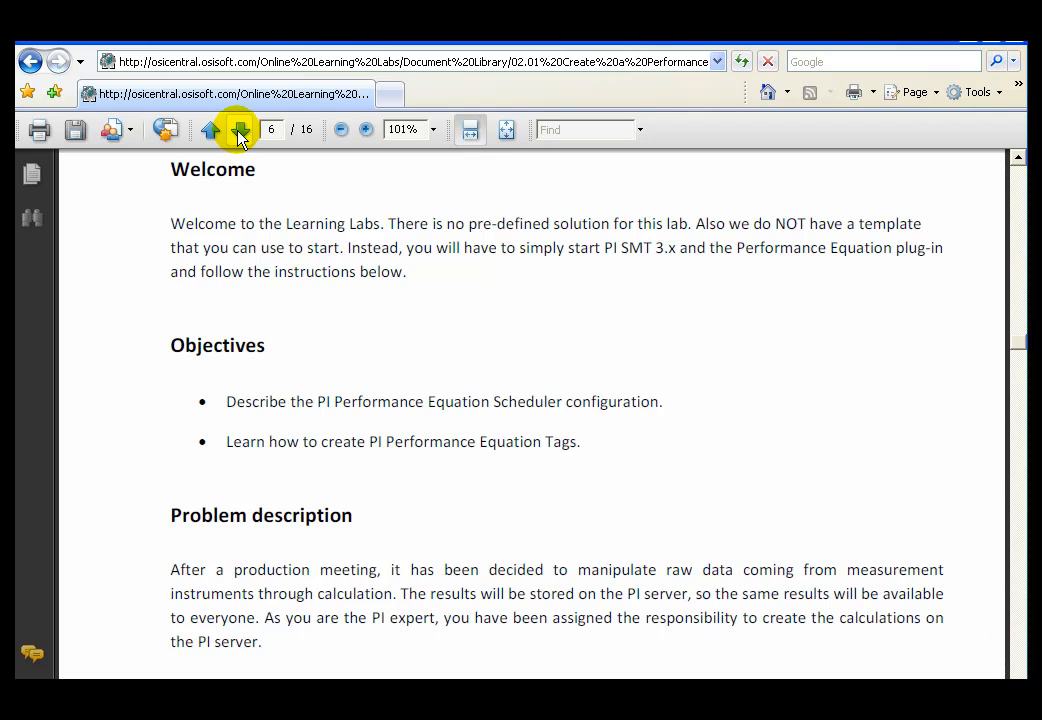
click(239, 130)
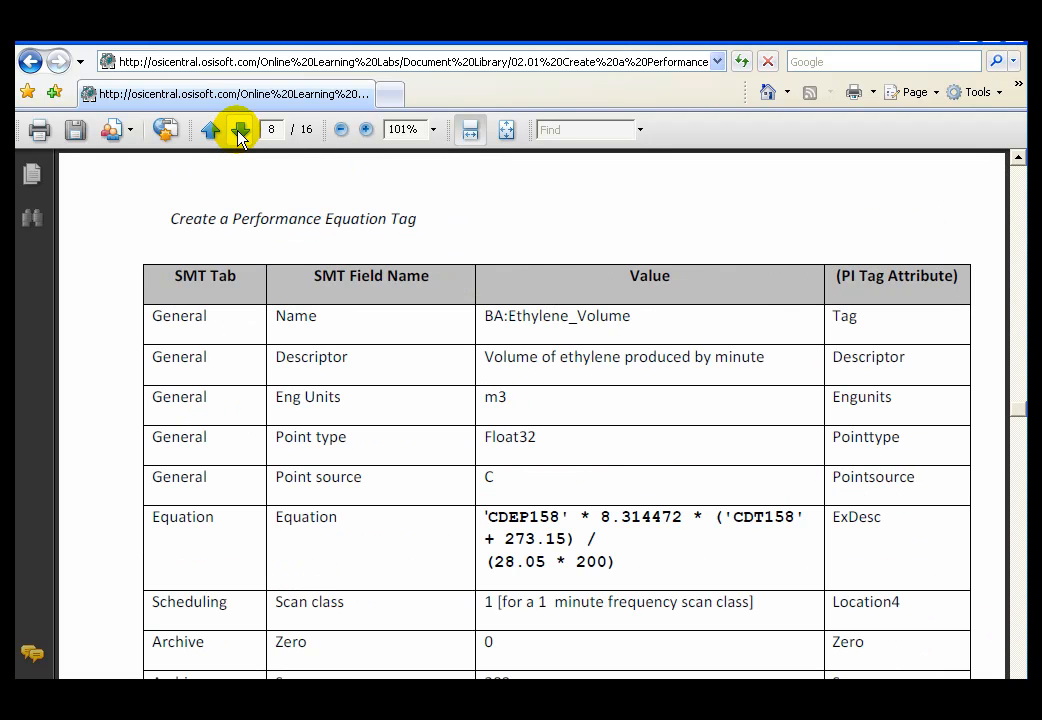
click(239, 130)
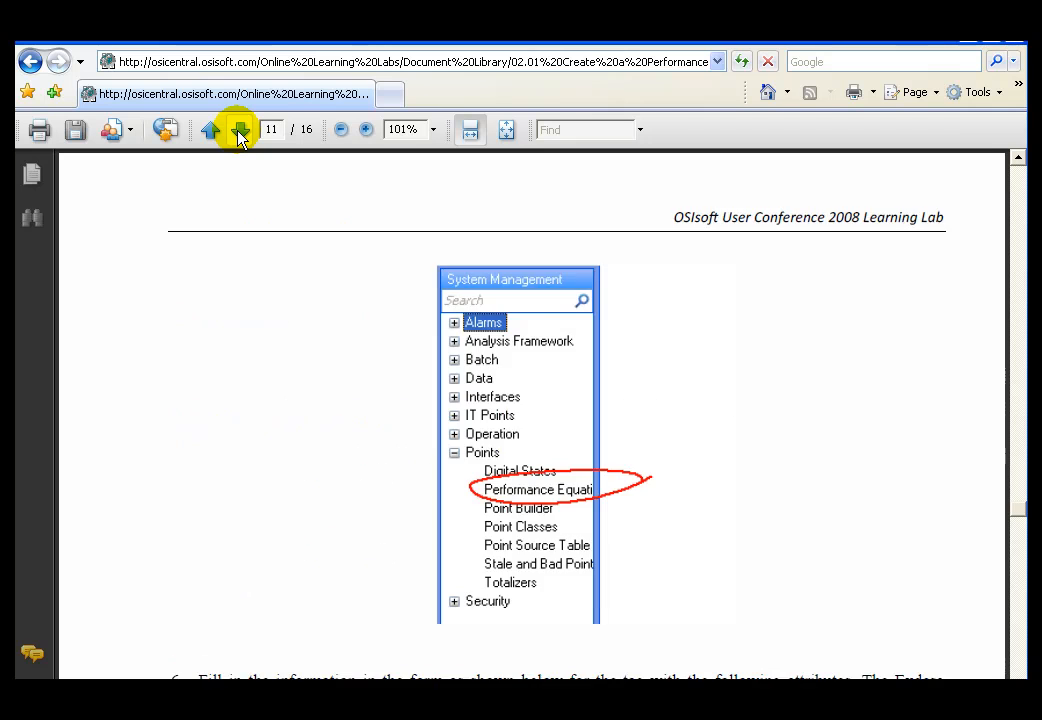
click(240, 130)
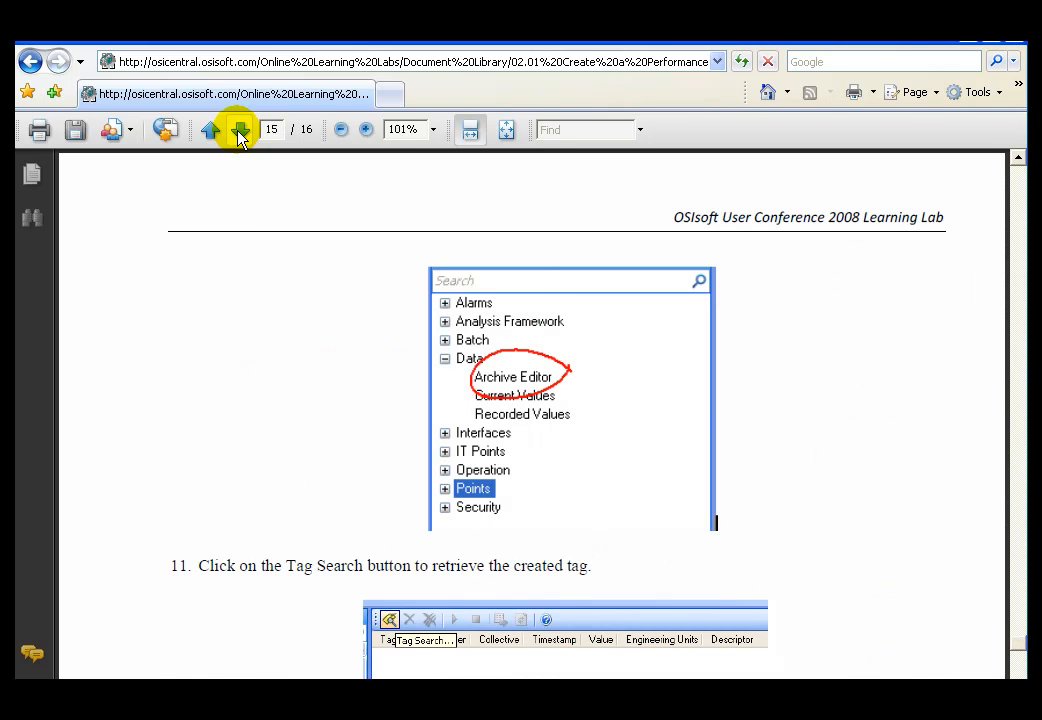
click(239, 129)
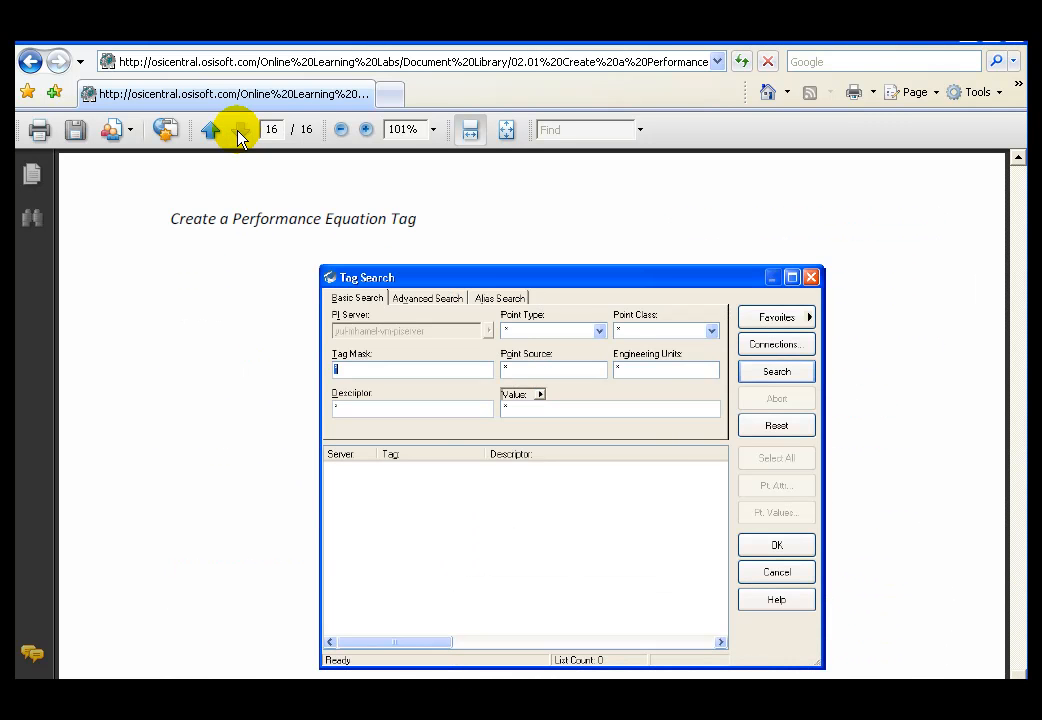
click(210, 130)
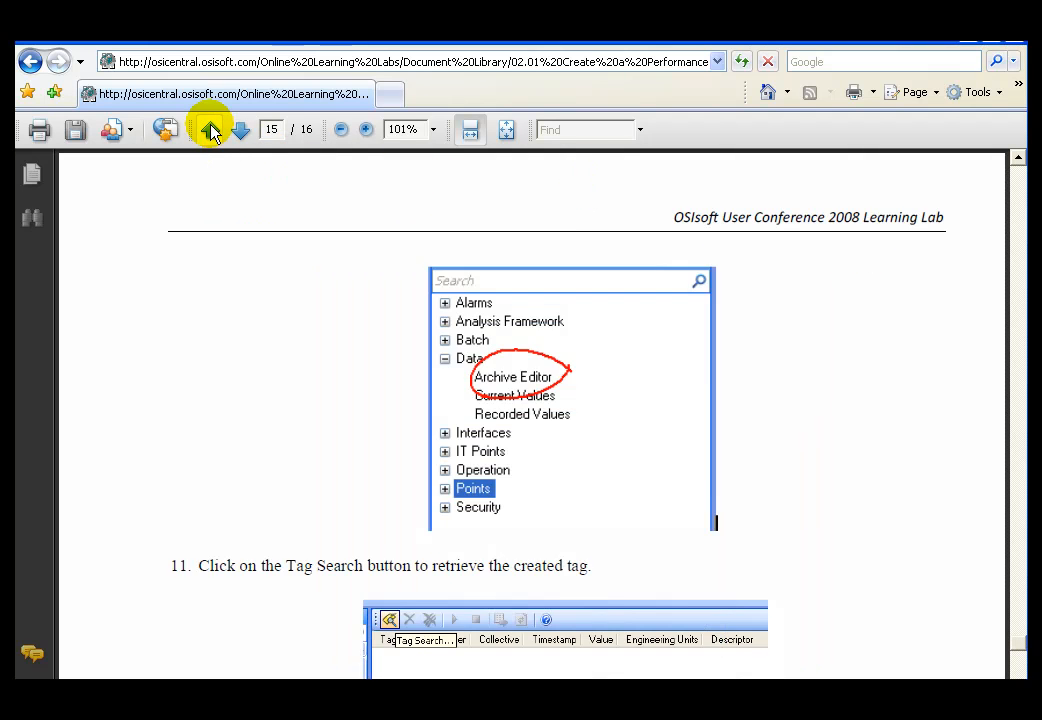
click(210, 130)
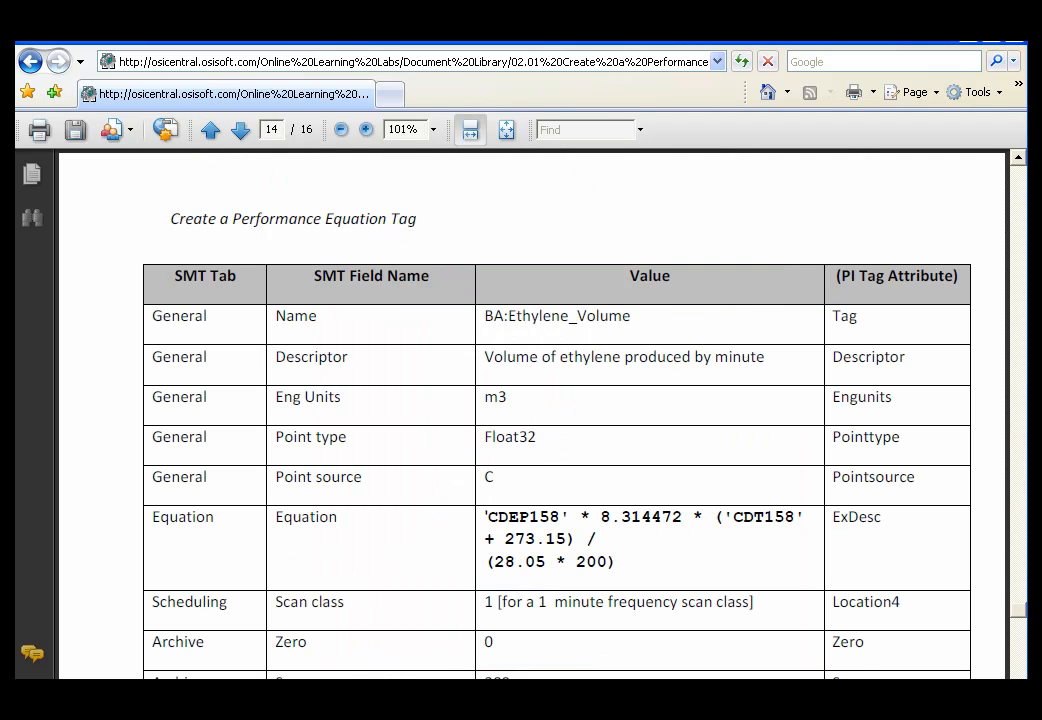
scroll(down, 3)
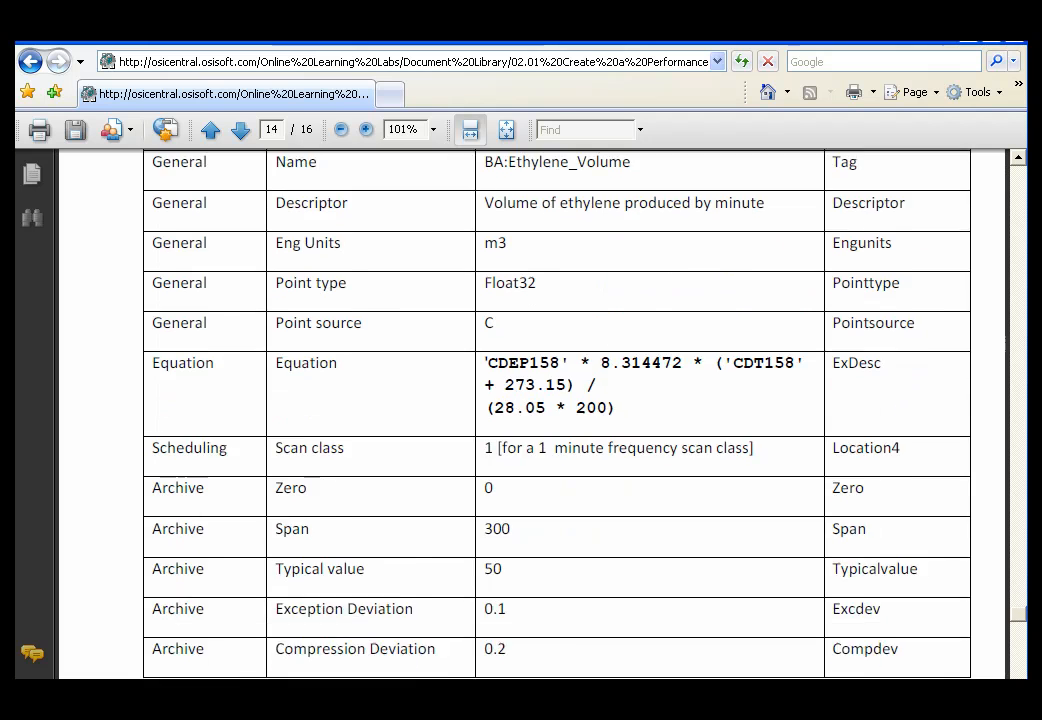
scroll(down, 3)
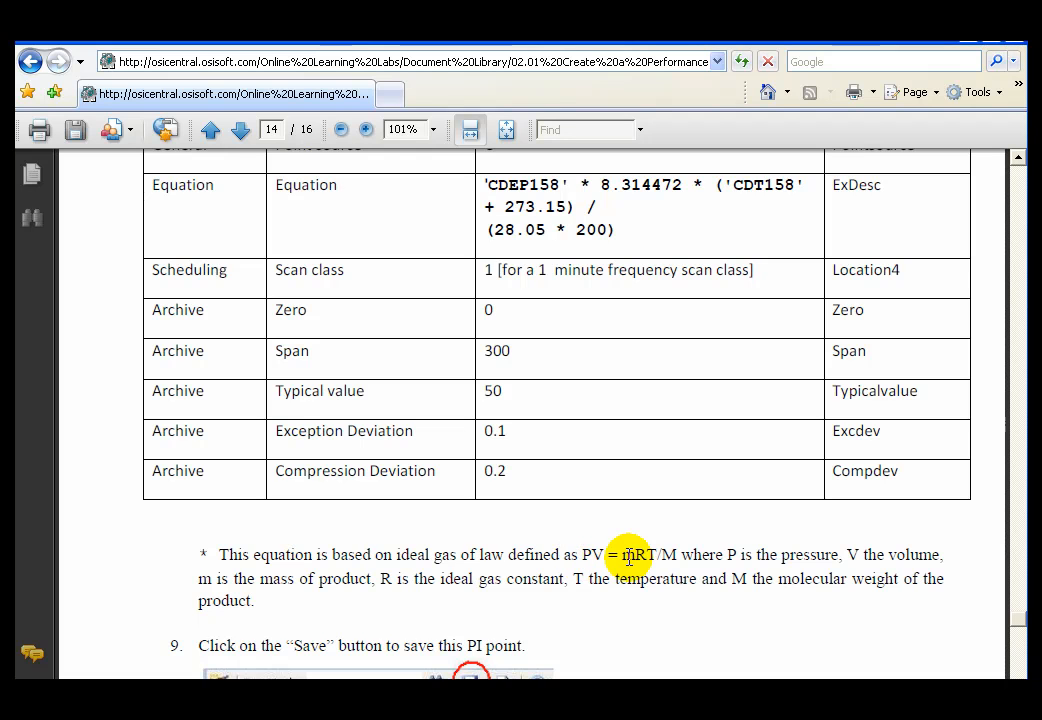
mouse_move(635, 200)
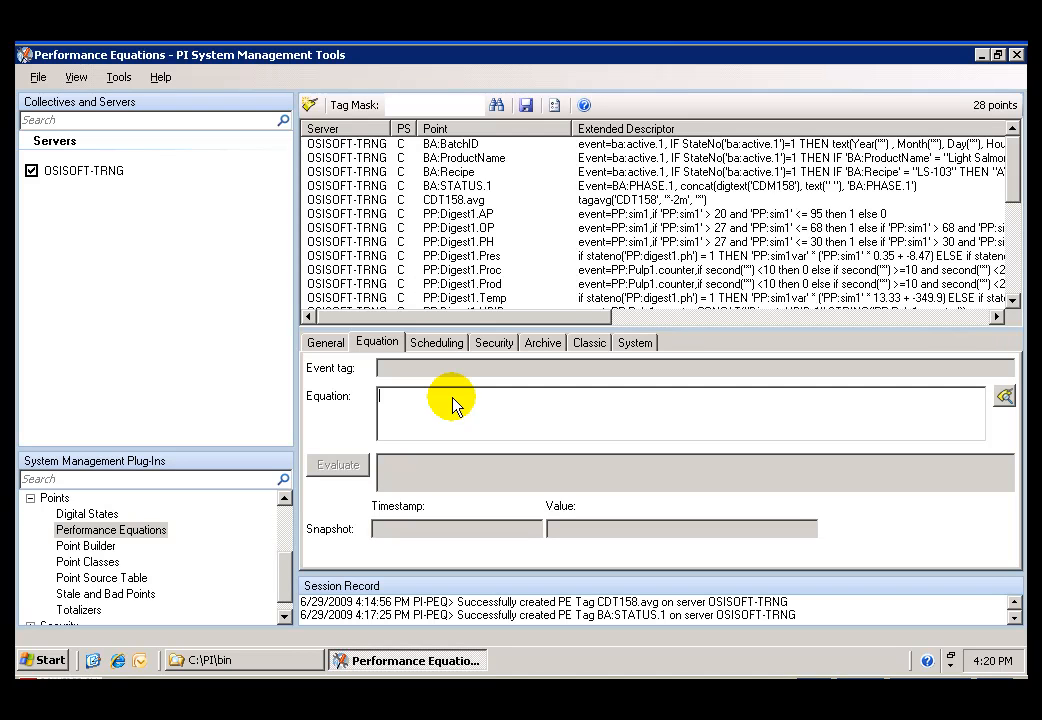
Enter the equation 'CDEP158' * 8.314472 * ('CDT158' + 273.15) / (28.05*200)
text(CDE)
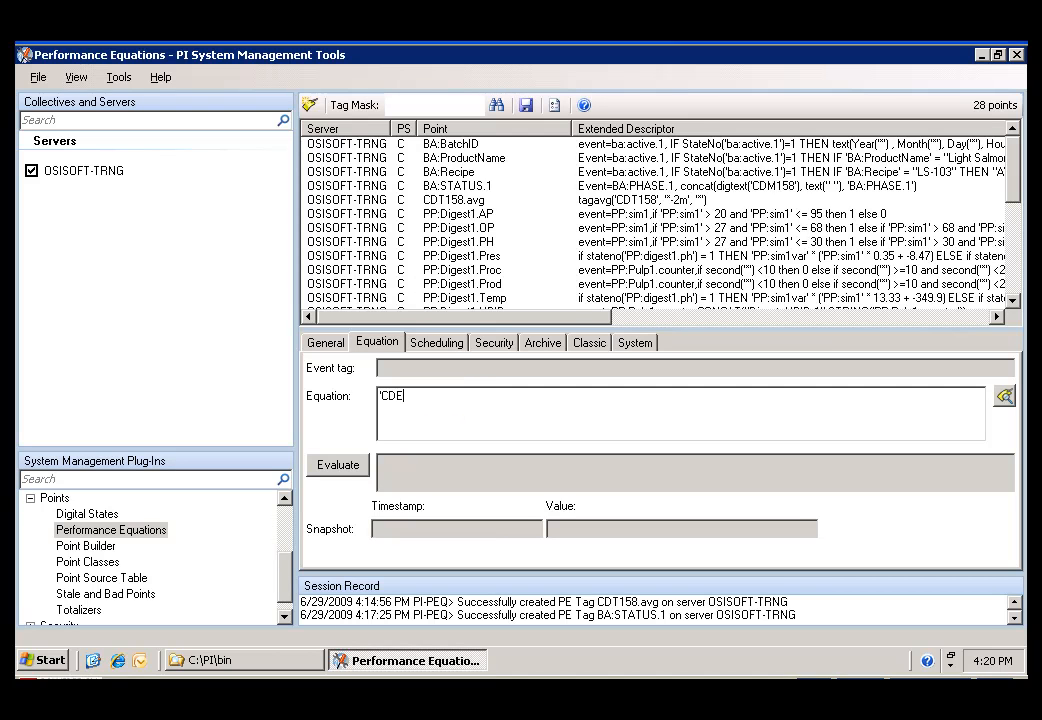
key(BackSpace)
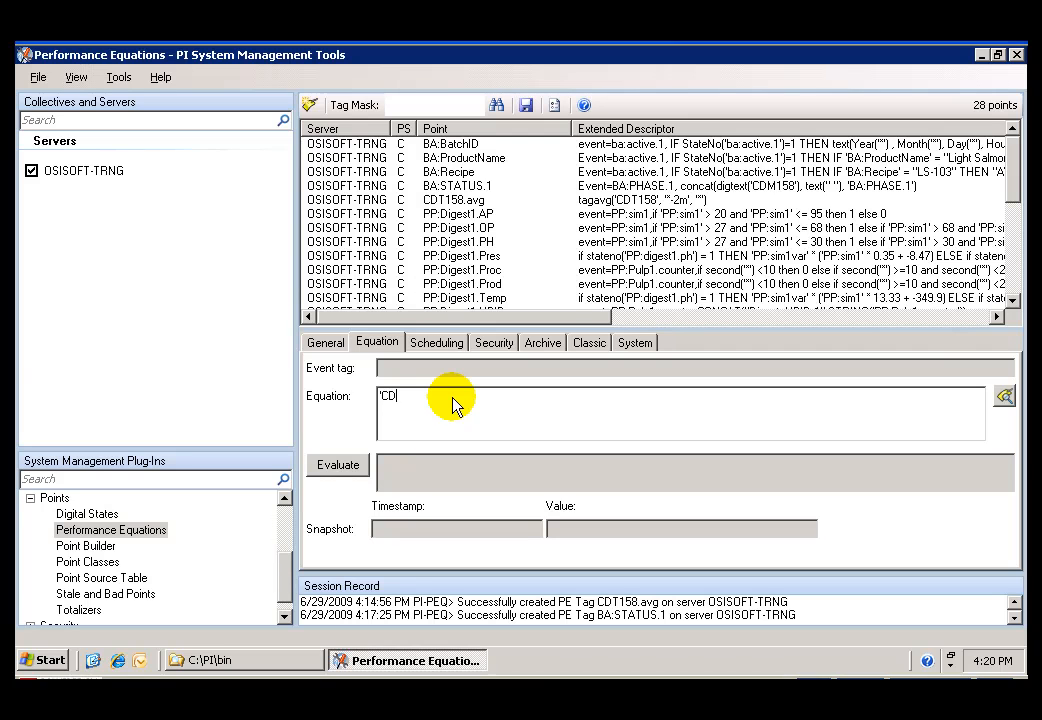
text(EP)
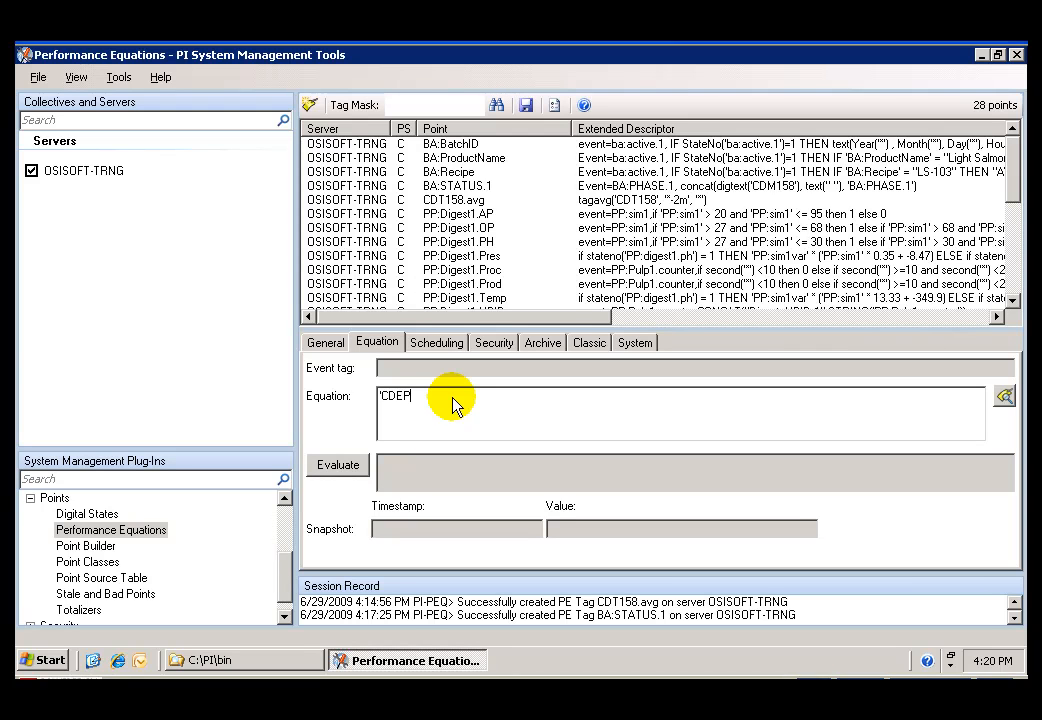
text(158')
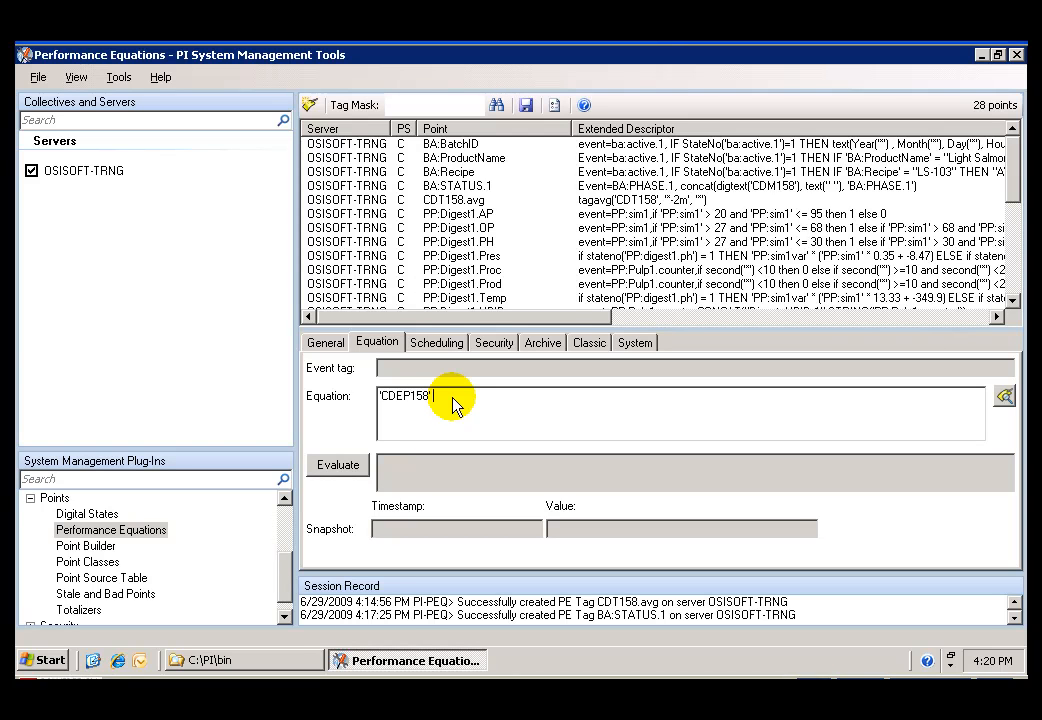
text(1)
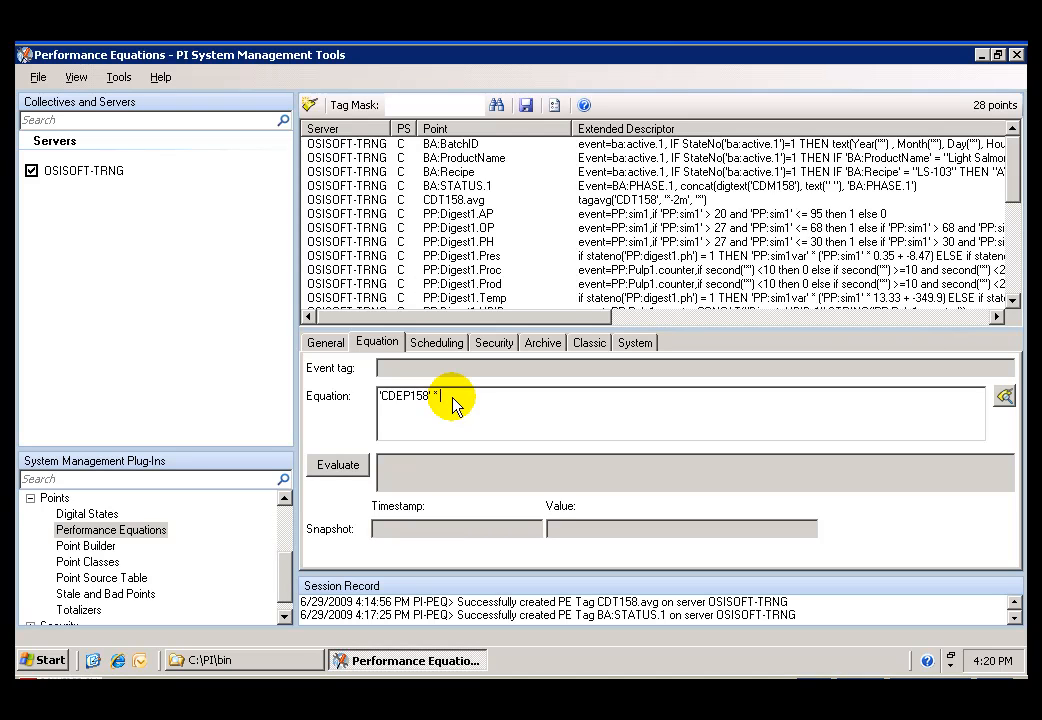
text(8.3144)
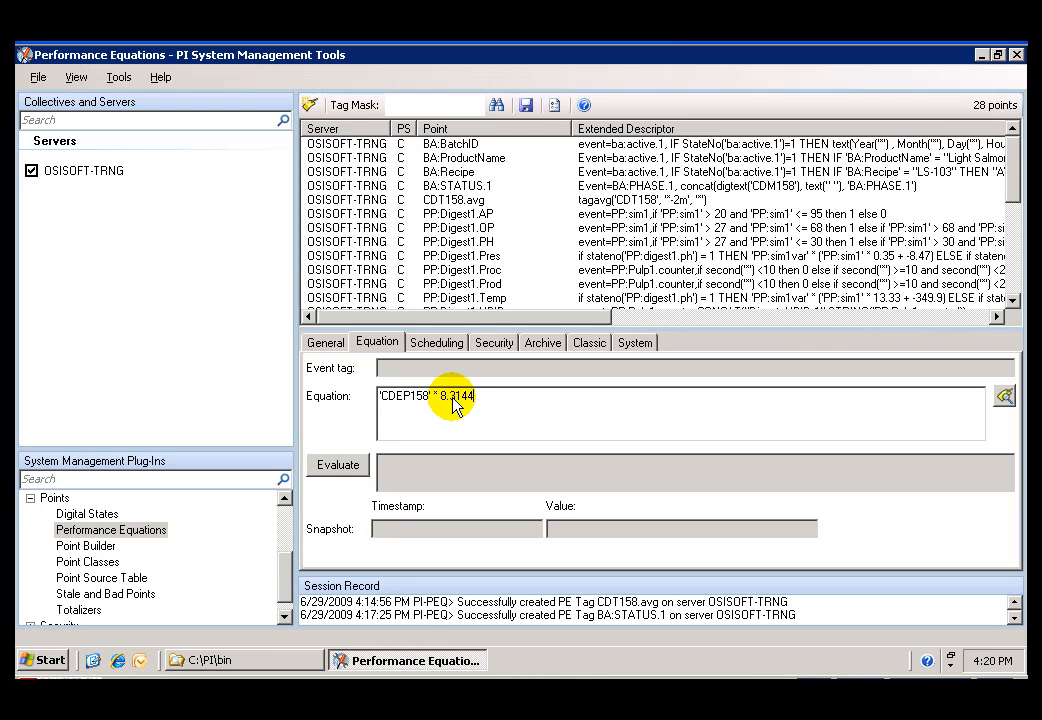
text(72 * ()
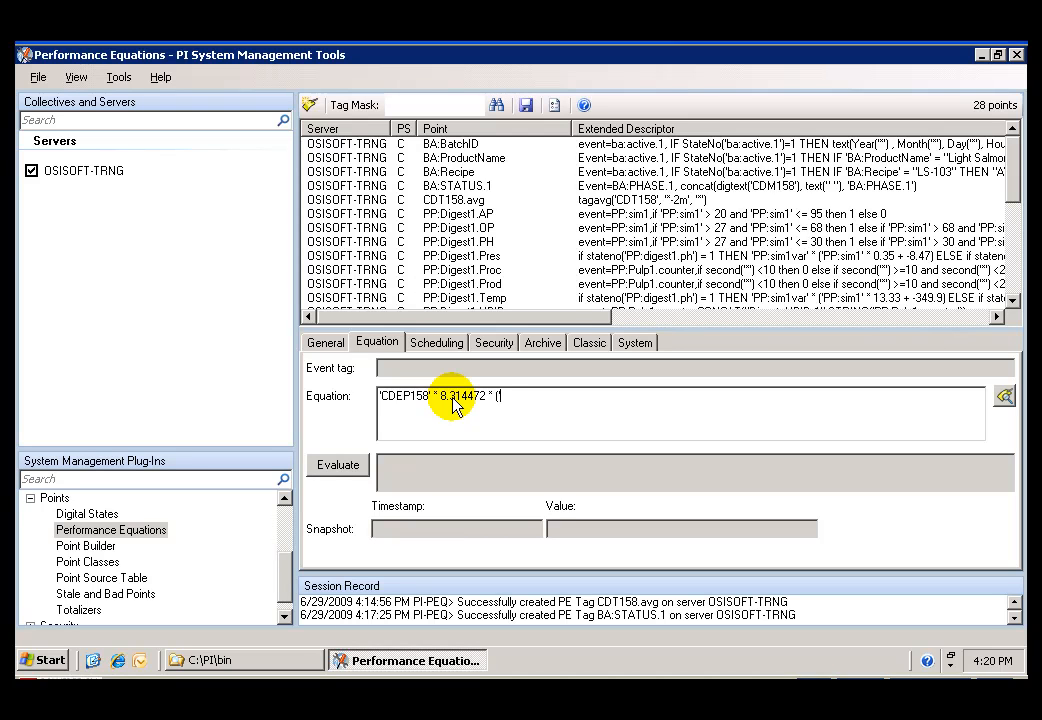
text(CDT)
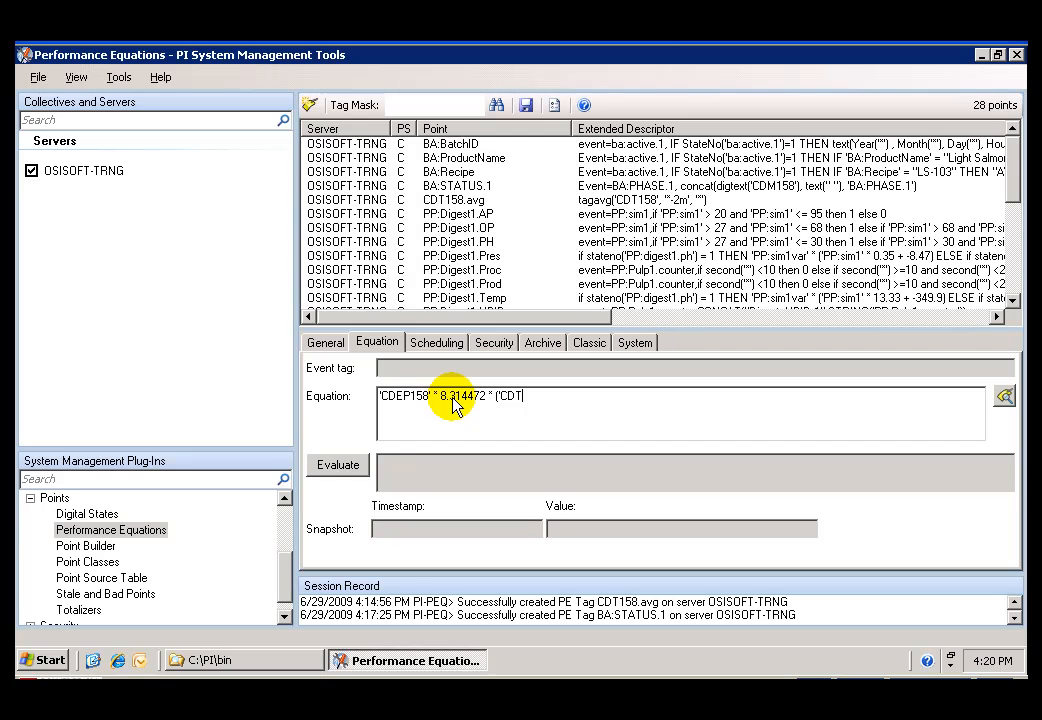
text(158'))
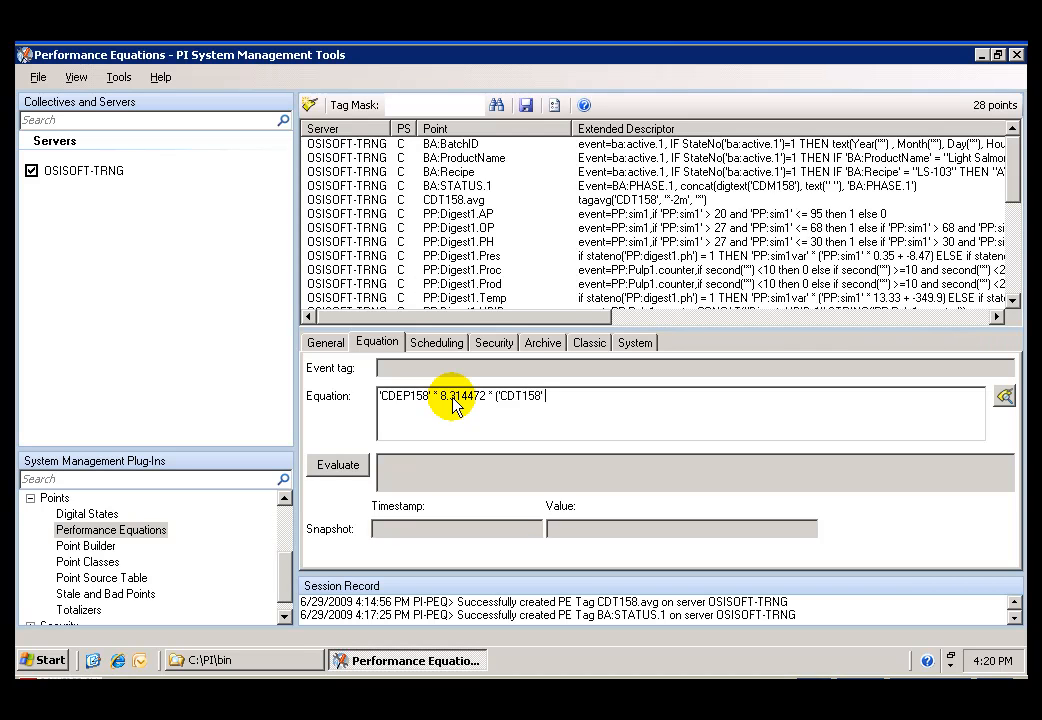
text(+)
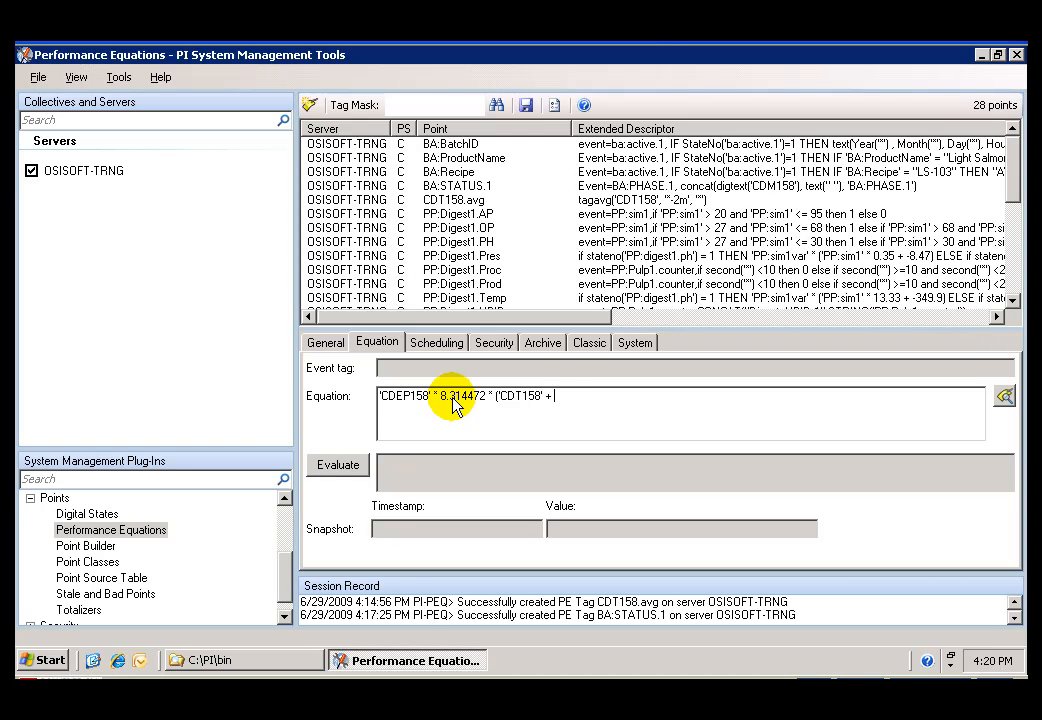
text(273.15) / (28.05)
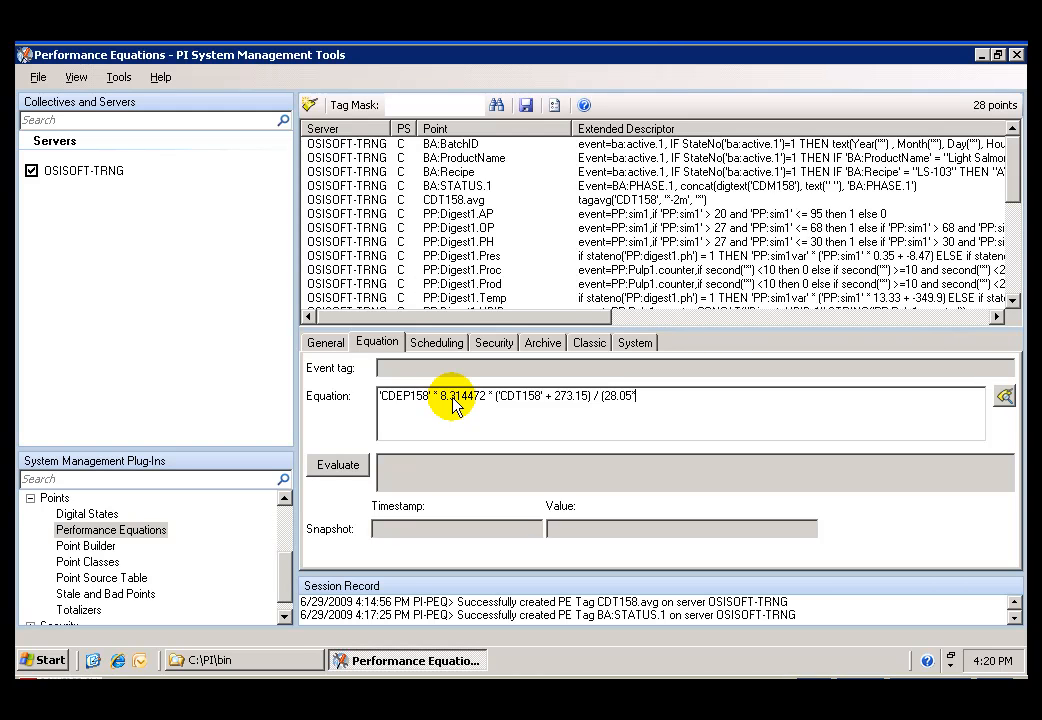
text(200)
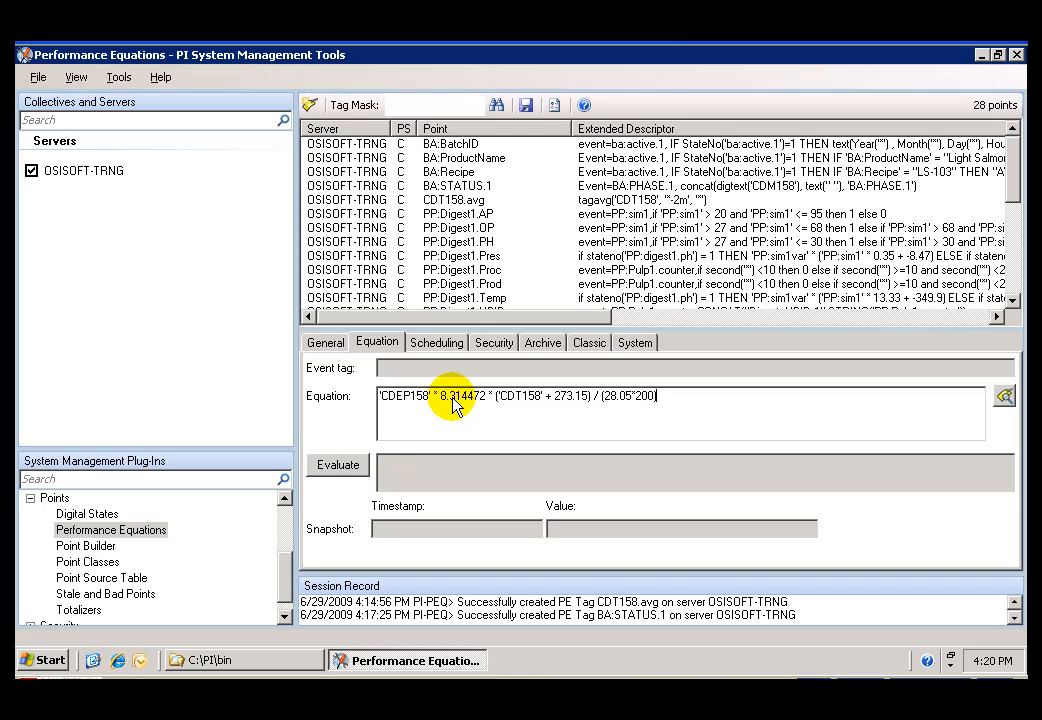
mouse_move(440, 420)
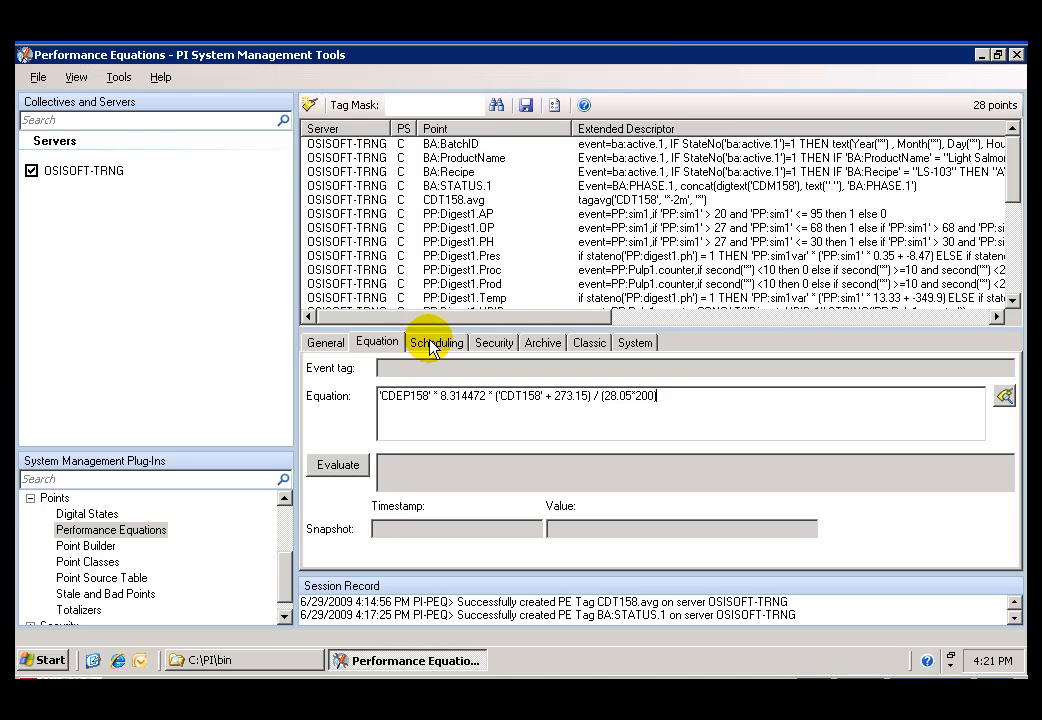
Keep Clock scheduling and set scan class 1 for BA:Ethylene_Volume
click(437, 342)
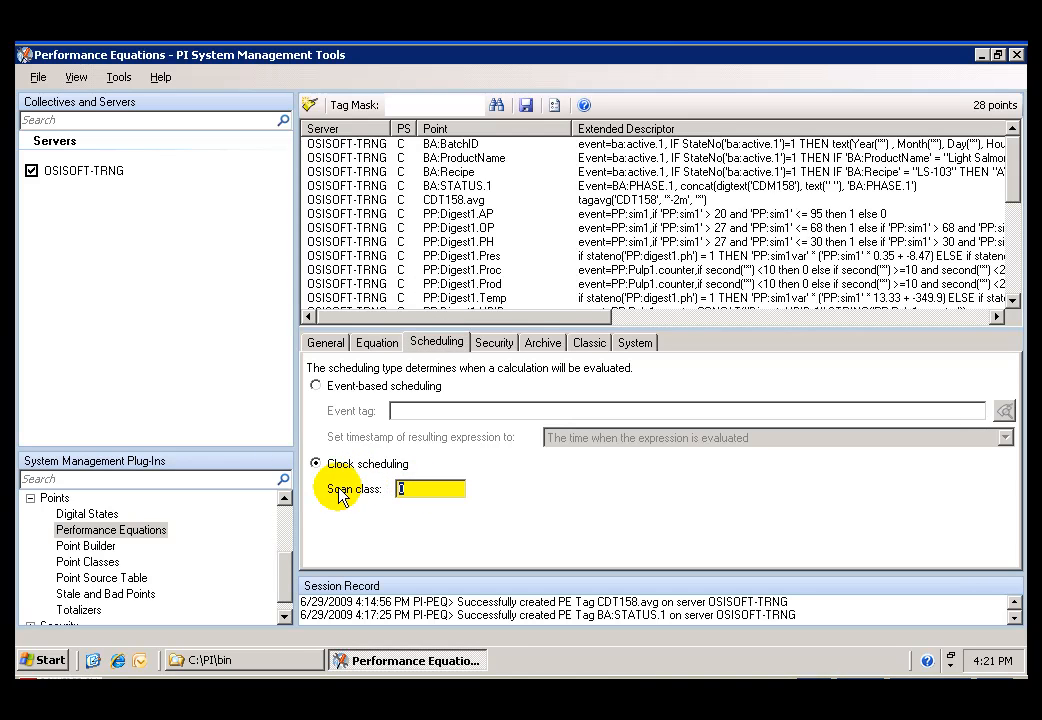
text(1)
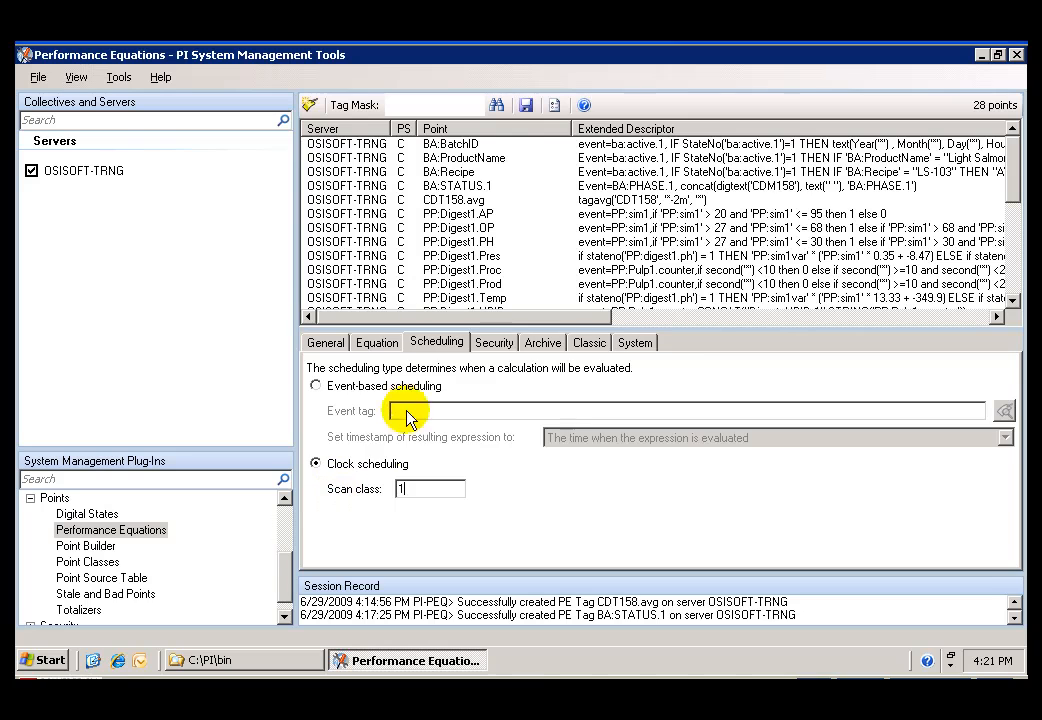
click(542, 342)
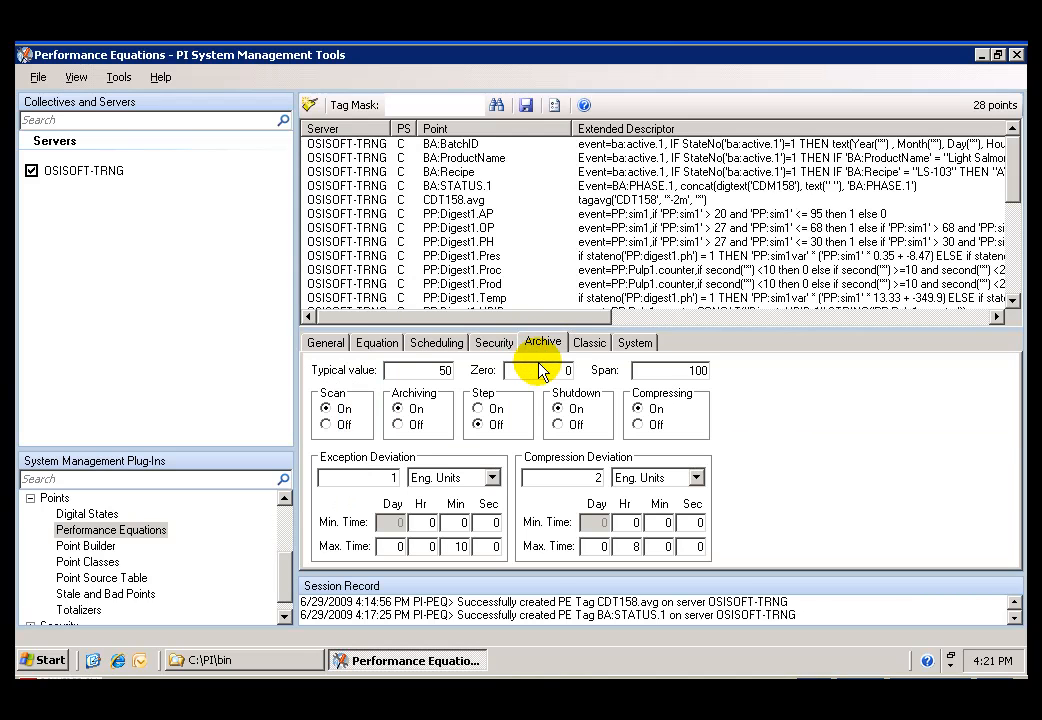
mouse_move(560, 376)
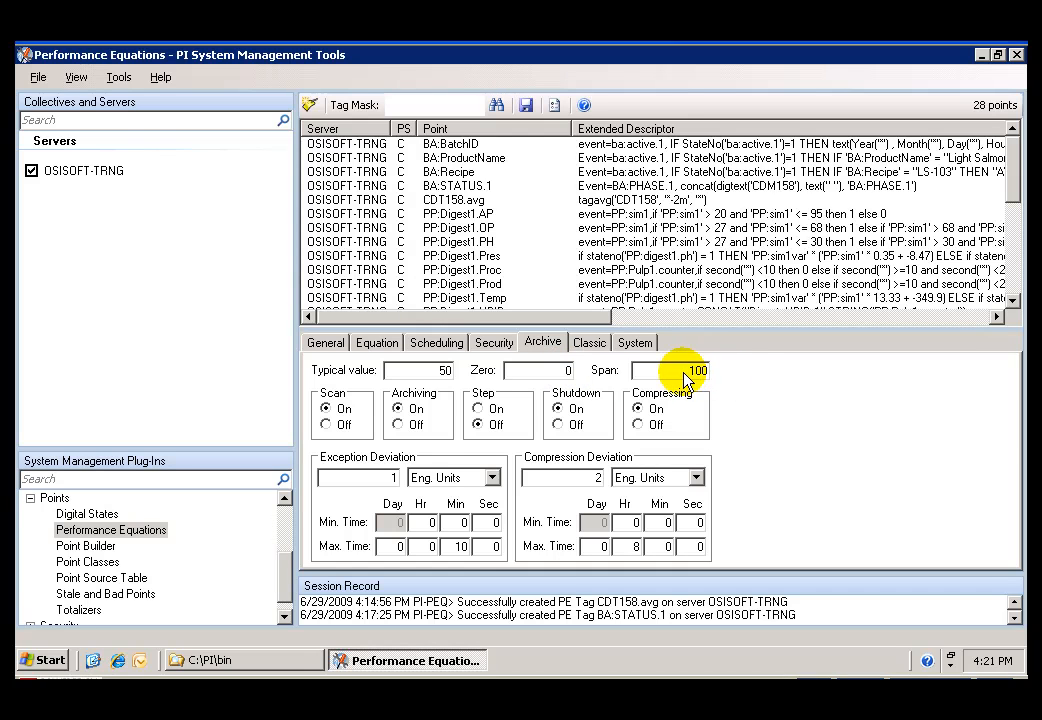
Enter a span of 300 in BA:Ethylene_Volume's archive settings
text(300)
text(.1)
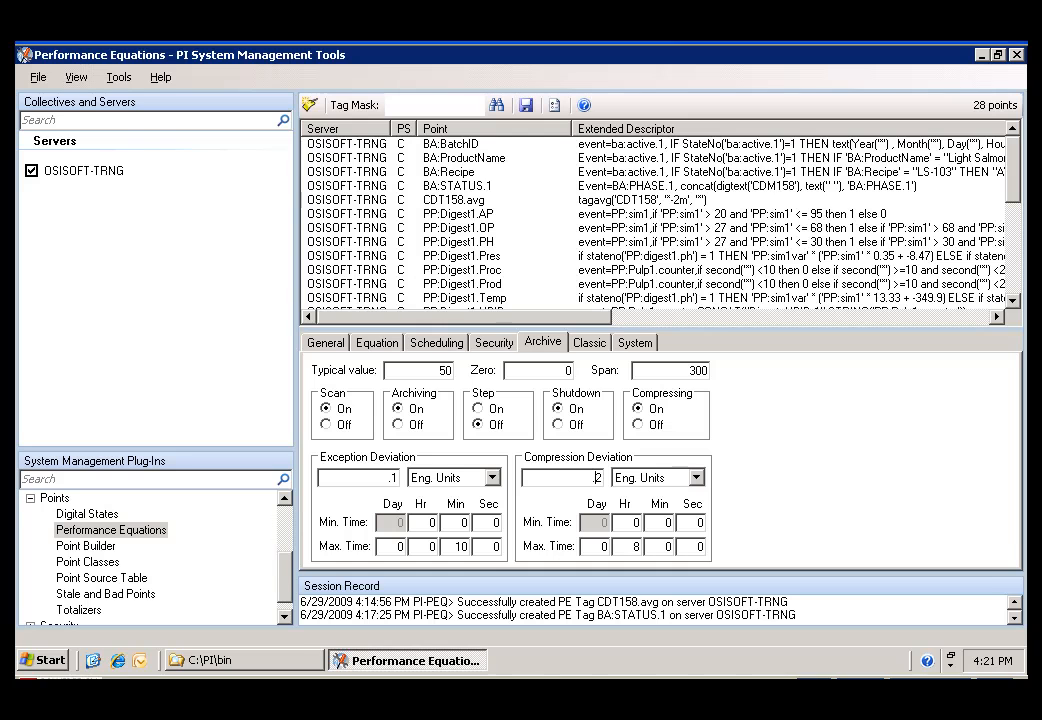
mouse_move(880, 447)
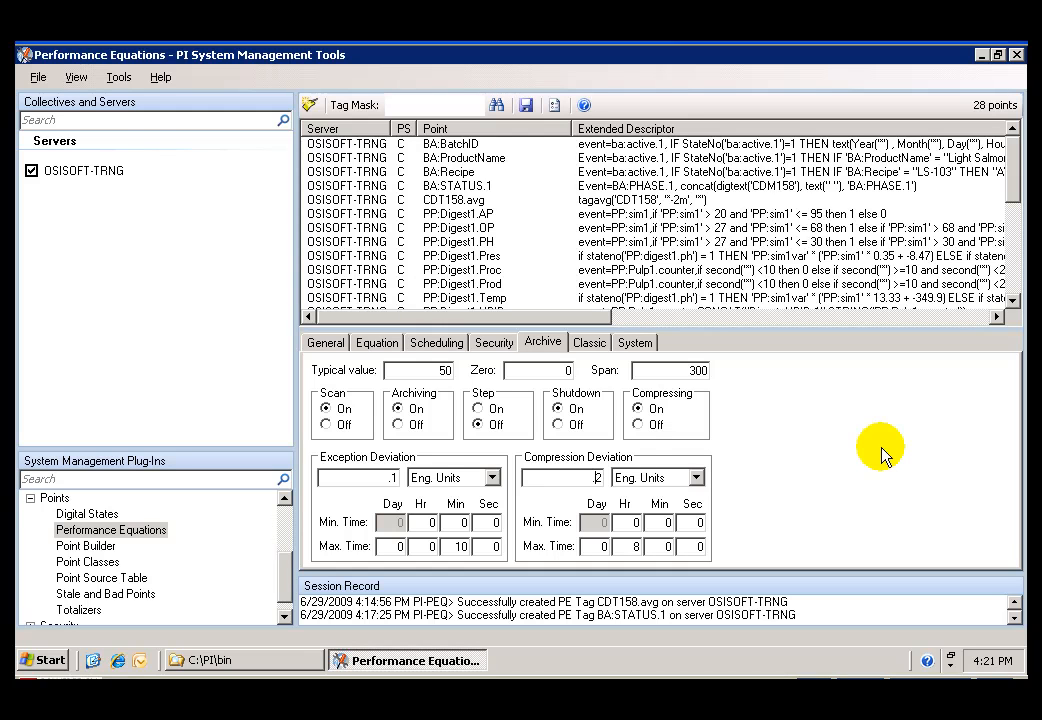
mouse_move(495, 105)
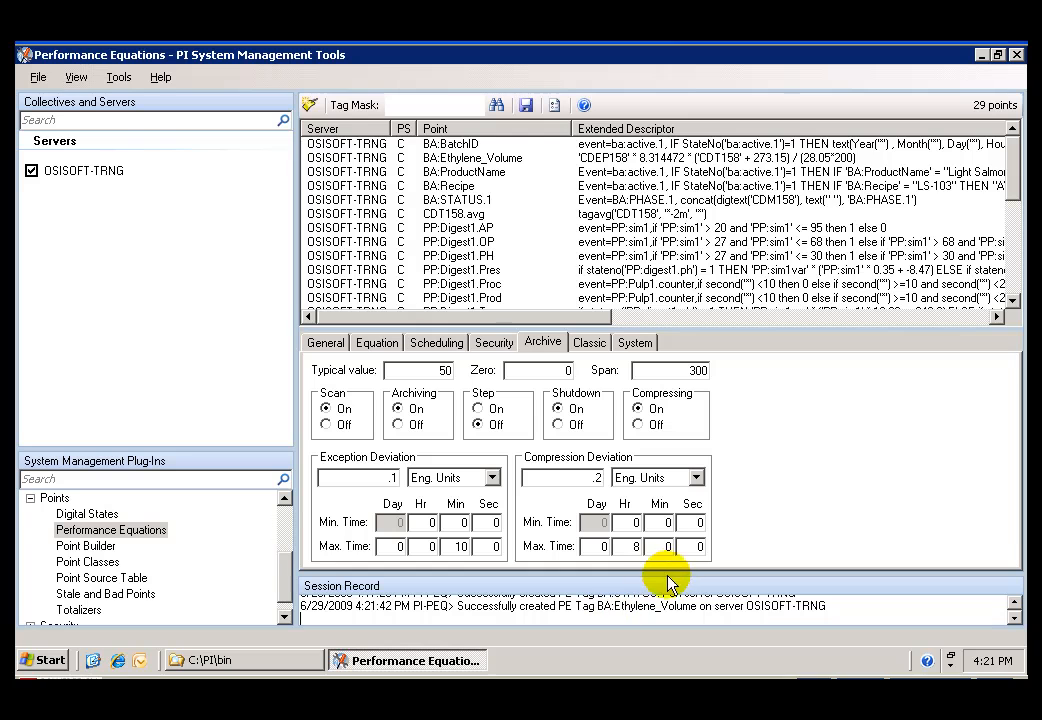
mouse_move(635, 578)
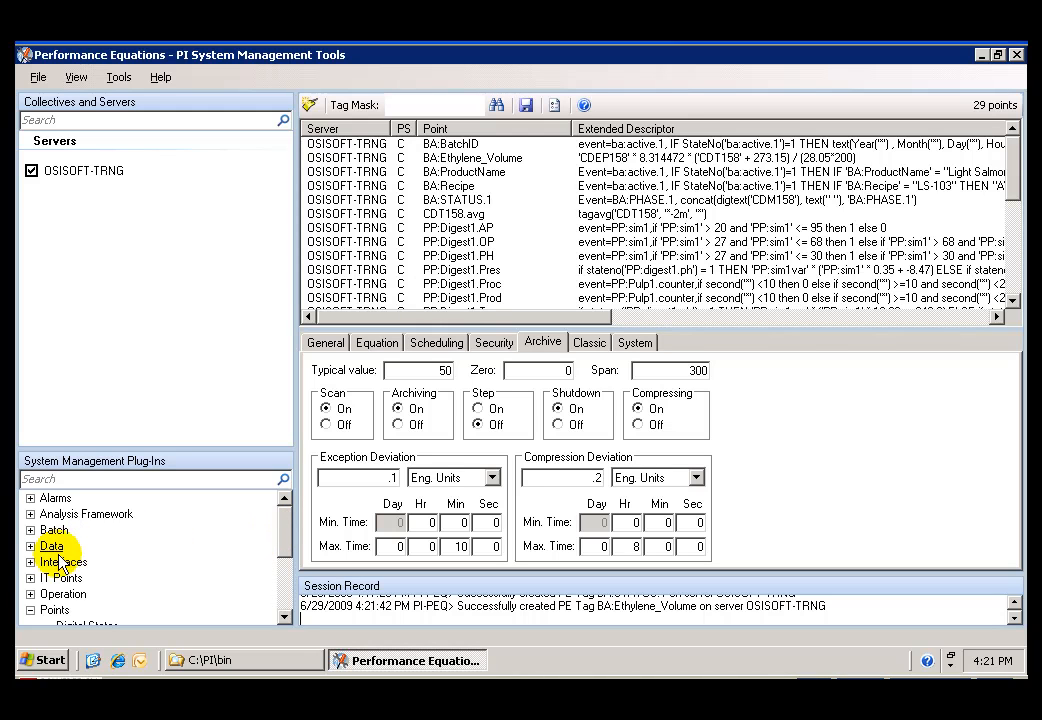
Open Data > Archive Editor and search tags with point source C
click(32, 545)
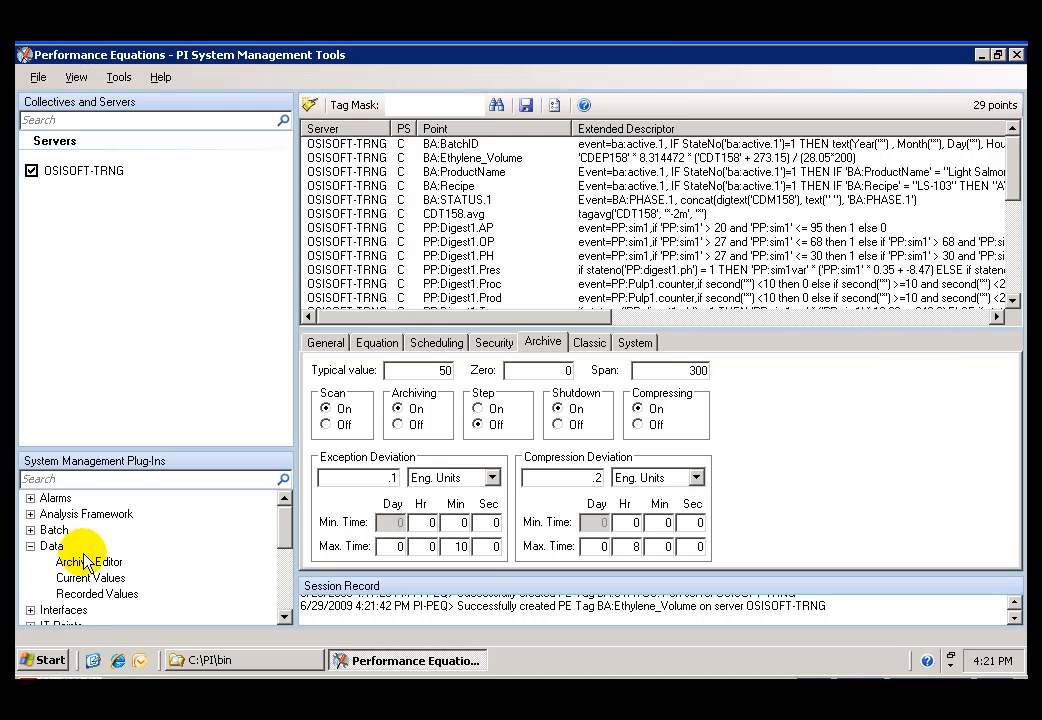
click(89, 561)
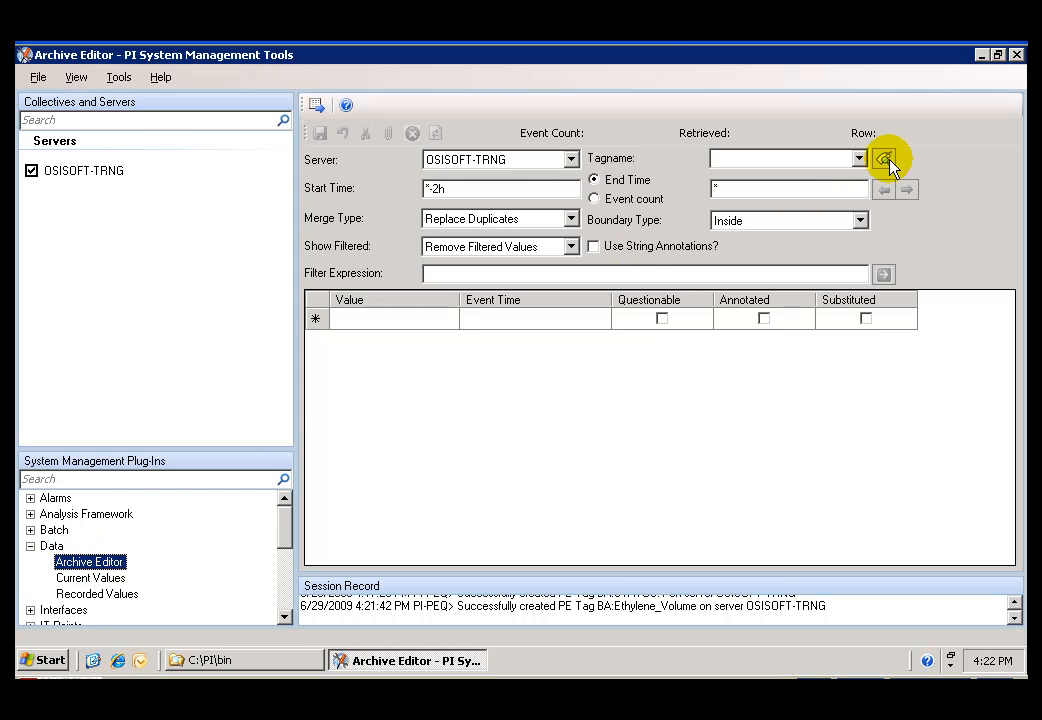
click(883, 158)
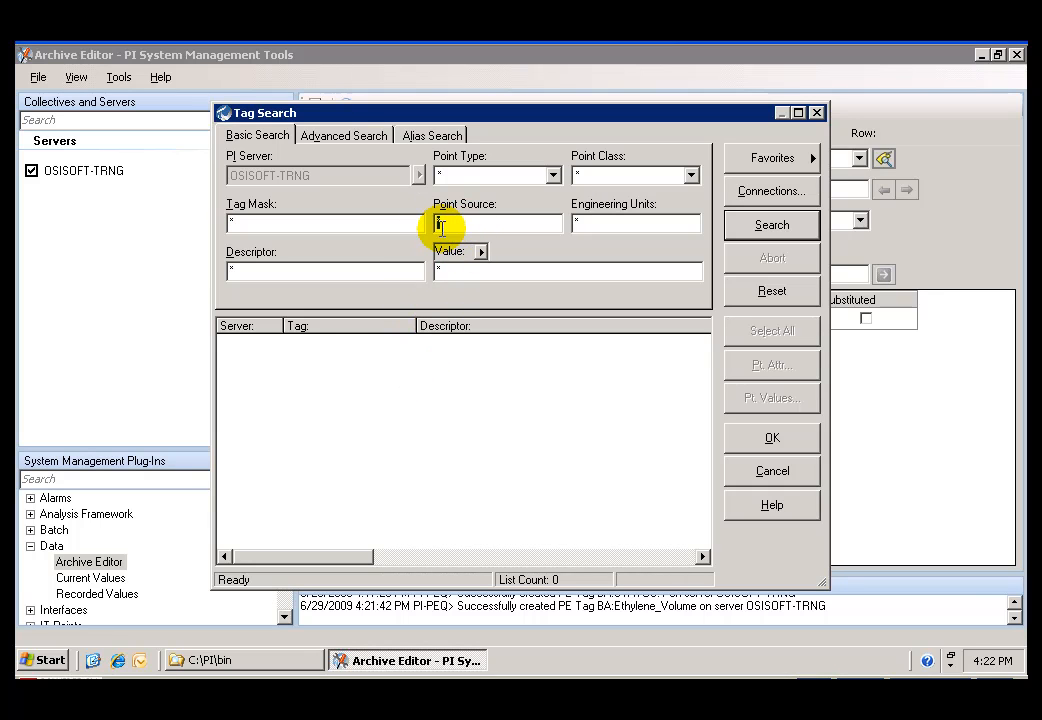
text(C)
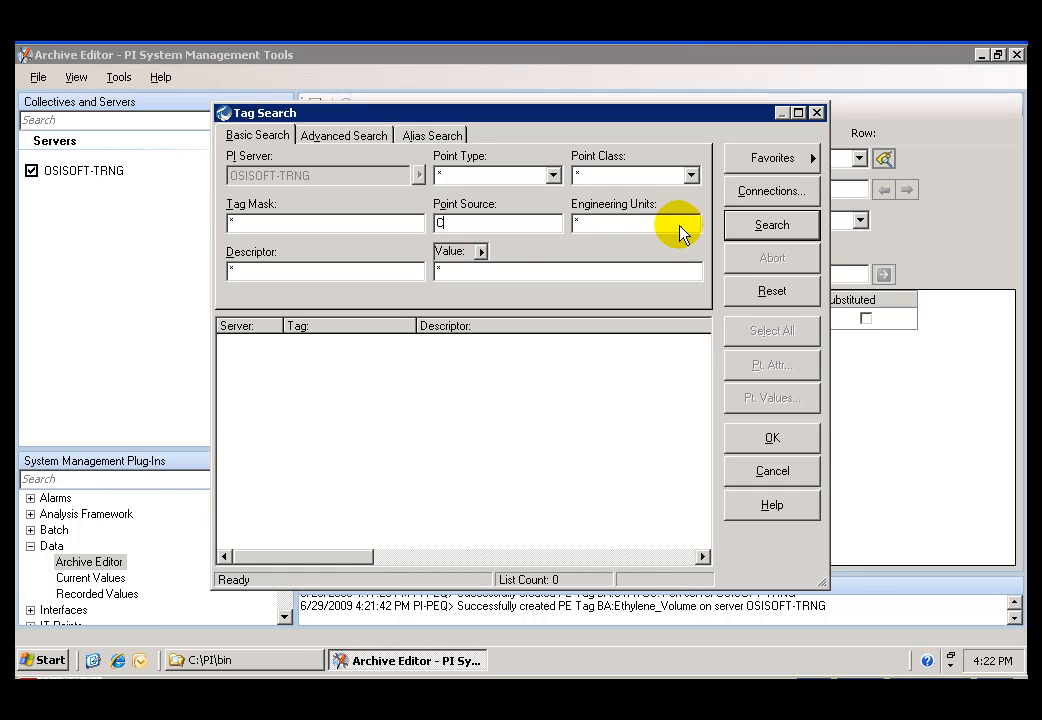
click(771, 224)
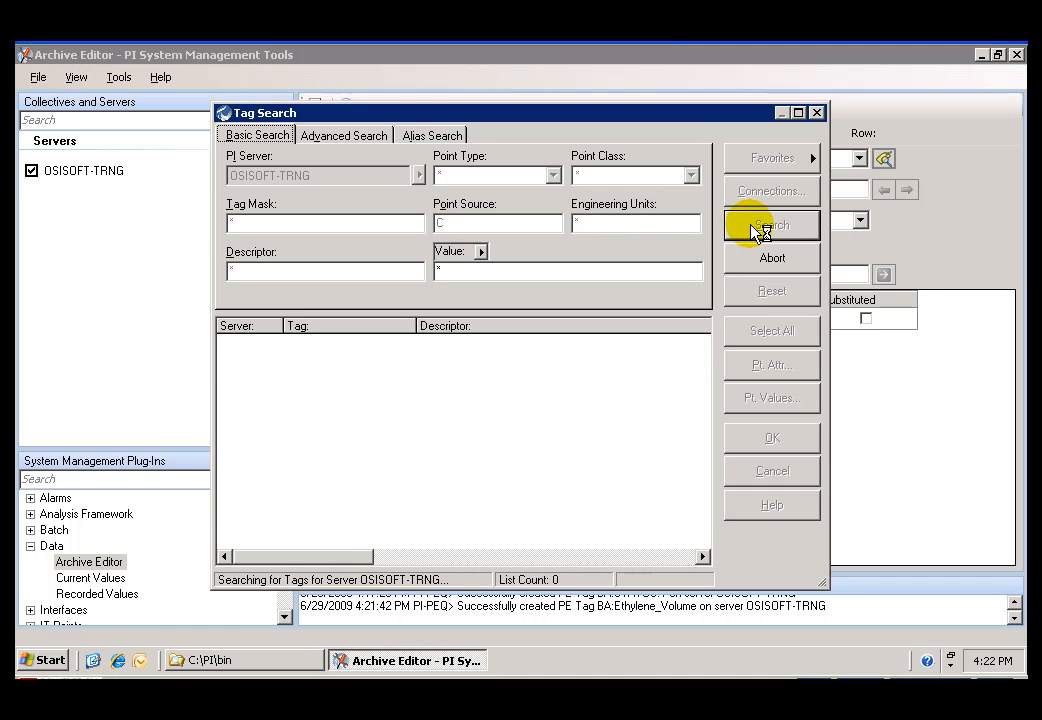
click(771, 224)
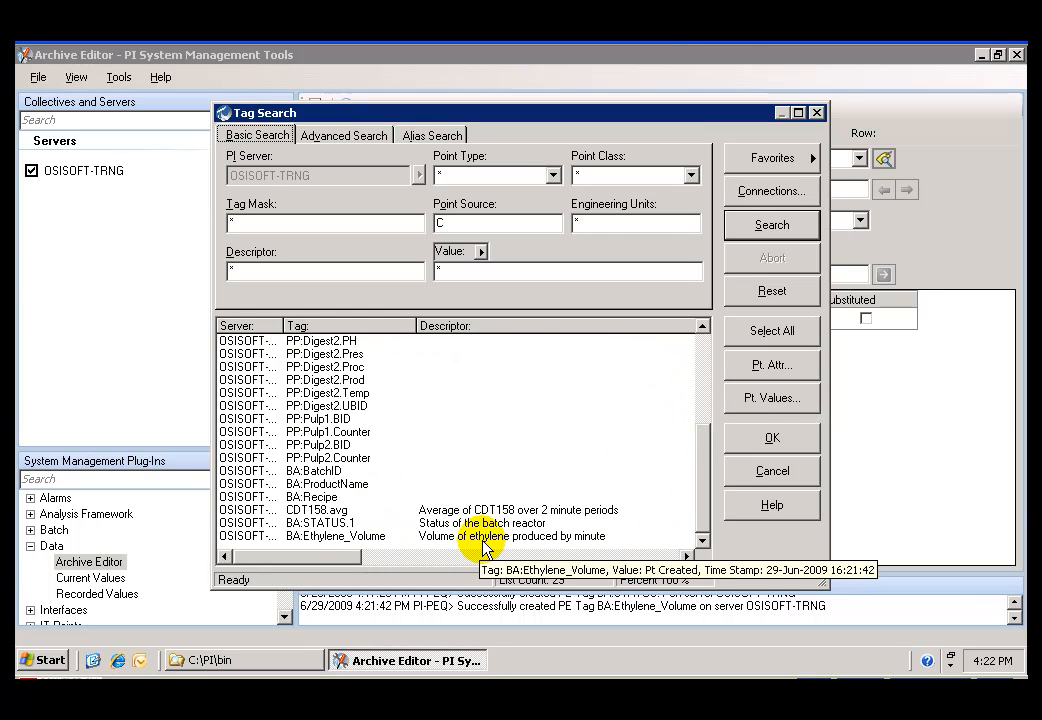
mouse_move(350, 540)
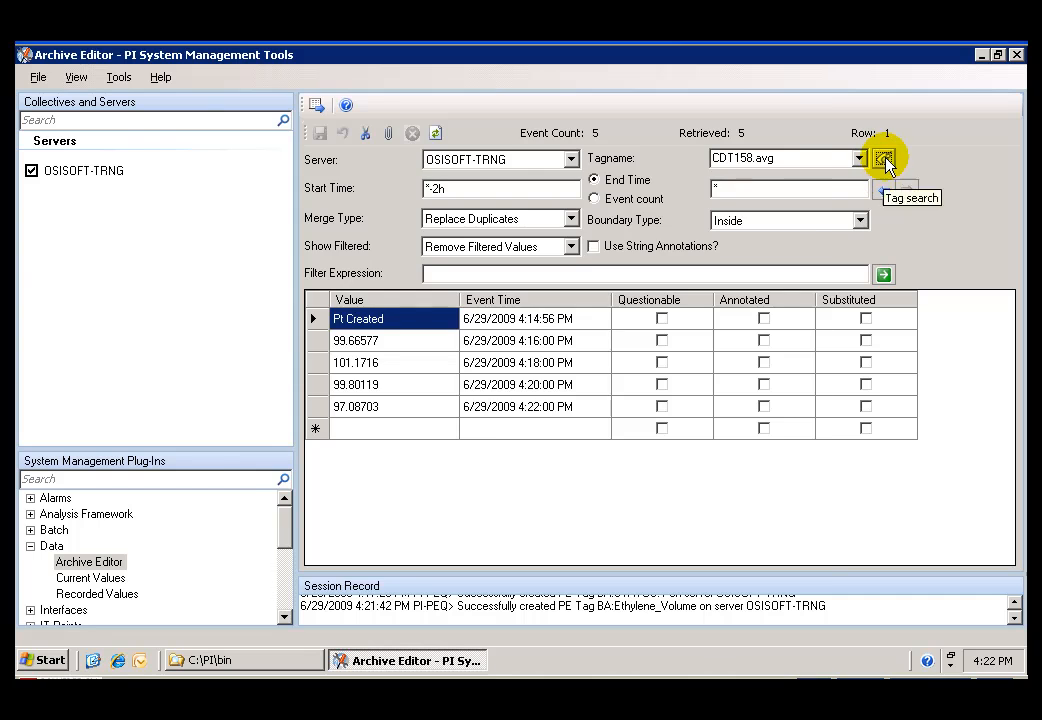
Load BA:STATUS.1, then BA:Ethylene_Volume, each showing a single Pt Created event
click(884, 159)
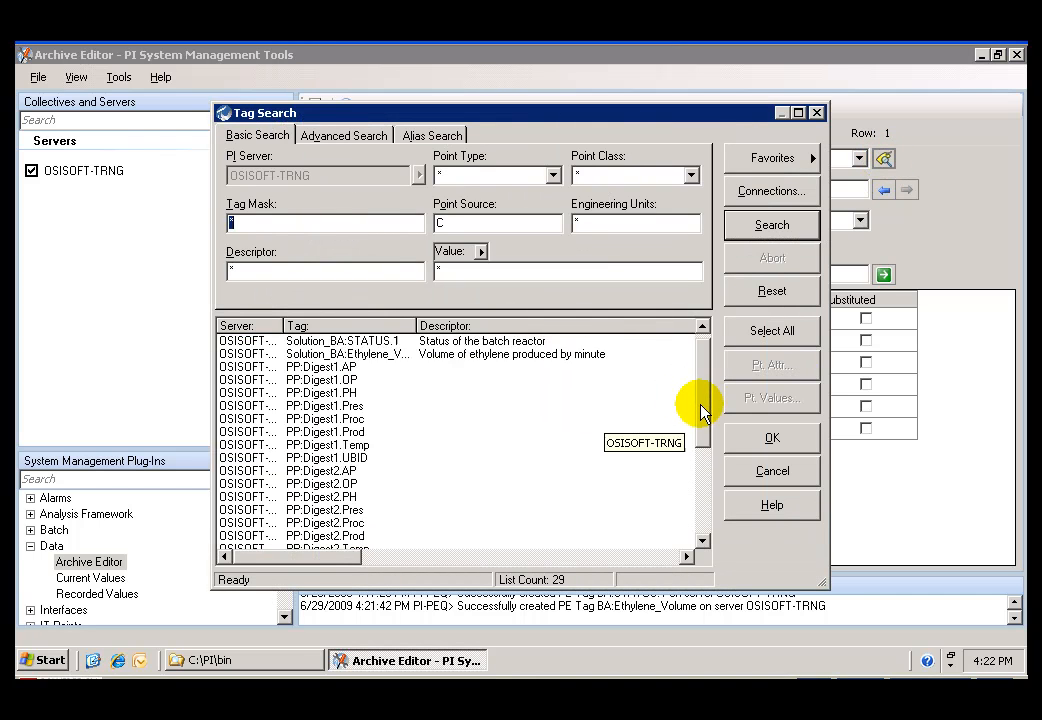
scroll(down, 3)
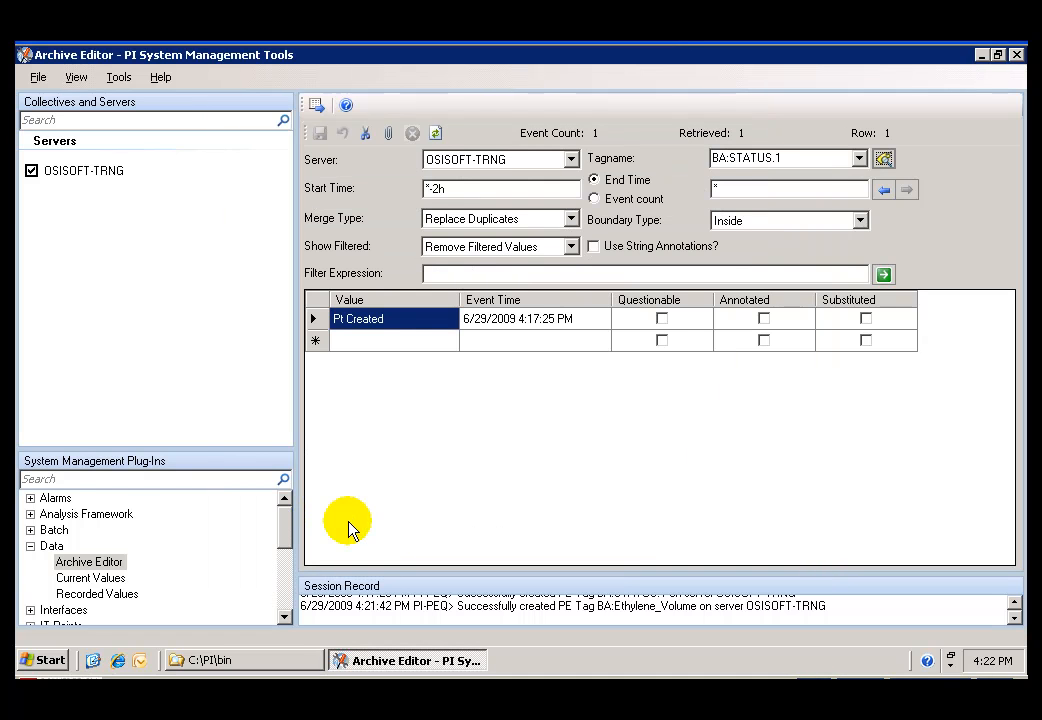
mouse_move(883, 274)
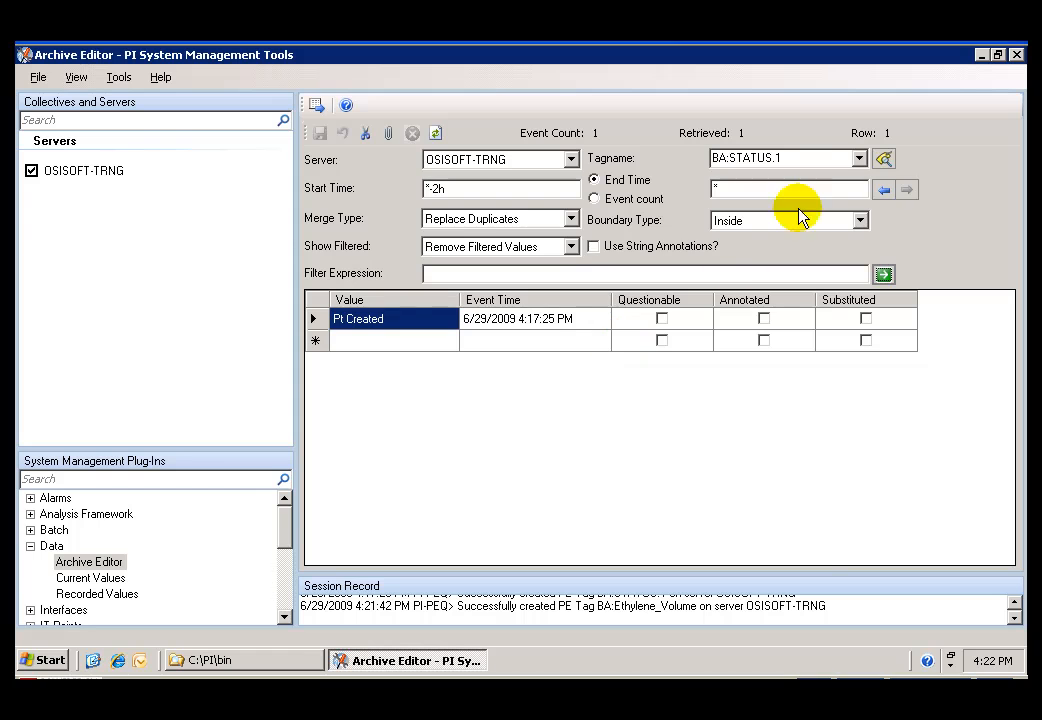
click(884, 158)
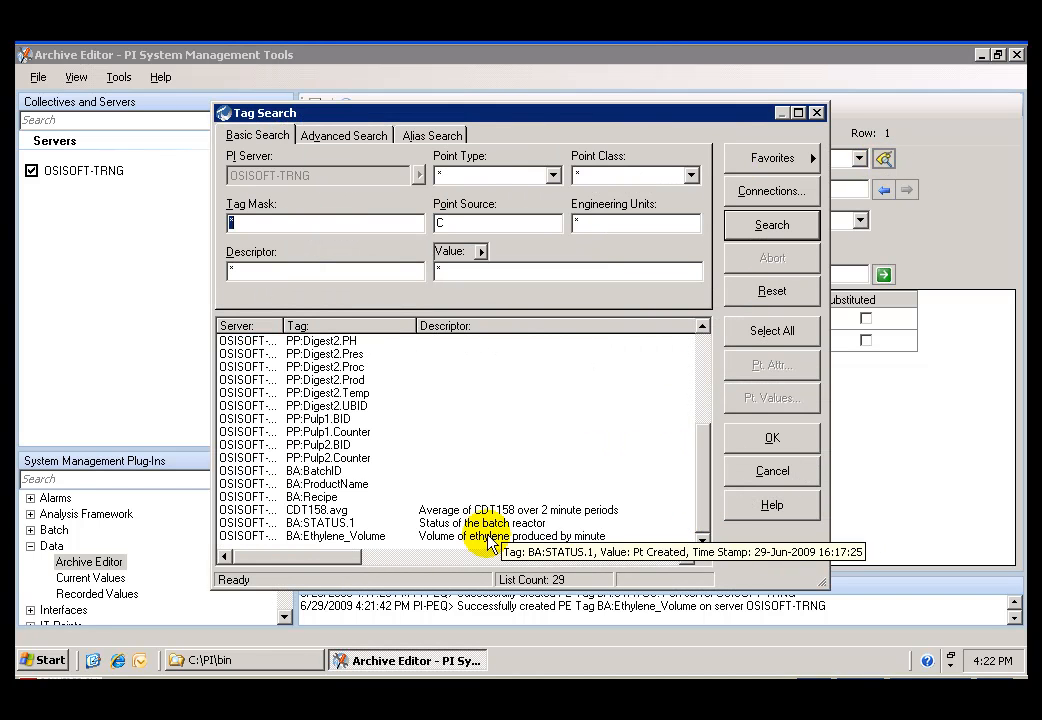
click(771, 437)
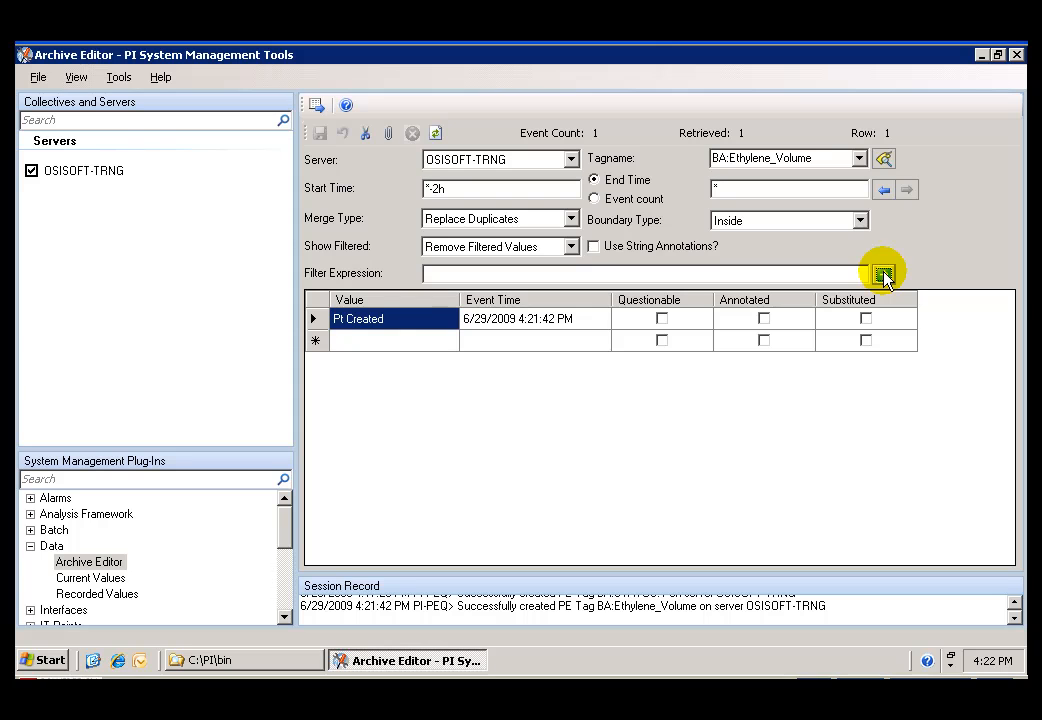
mouse_move(638, 658)
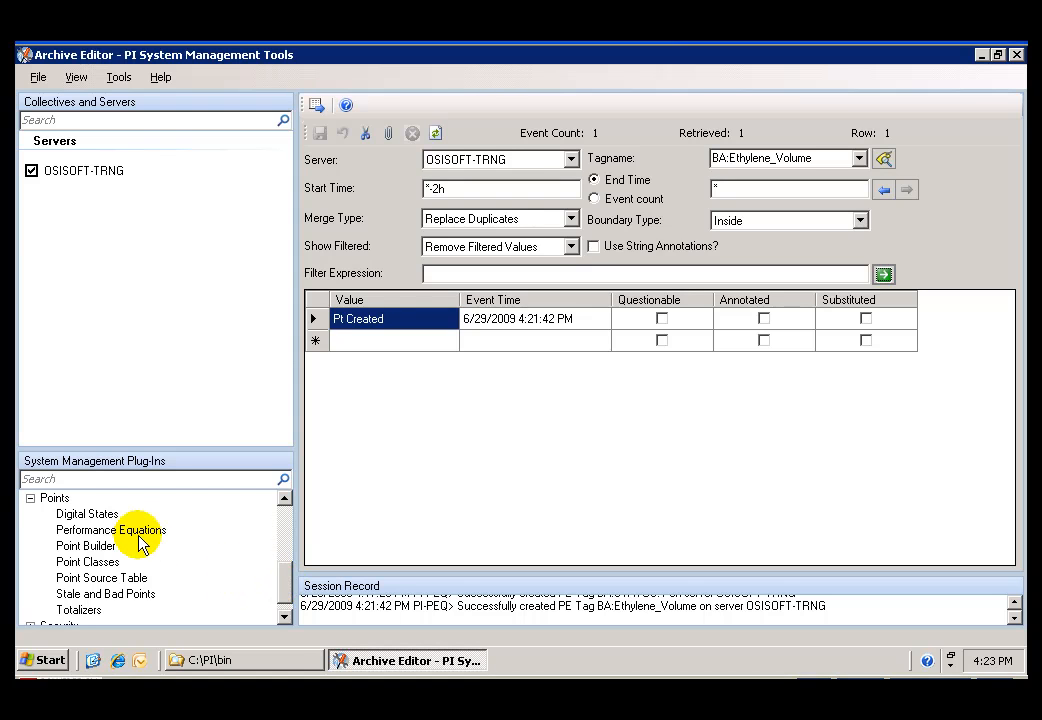
In Point Builder, list point source C tags and open BA:STATUS.1's configuration
click(111, 529)
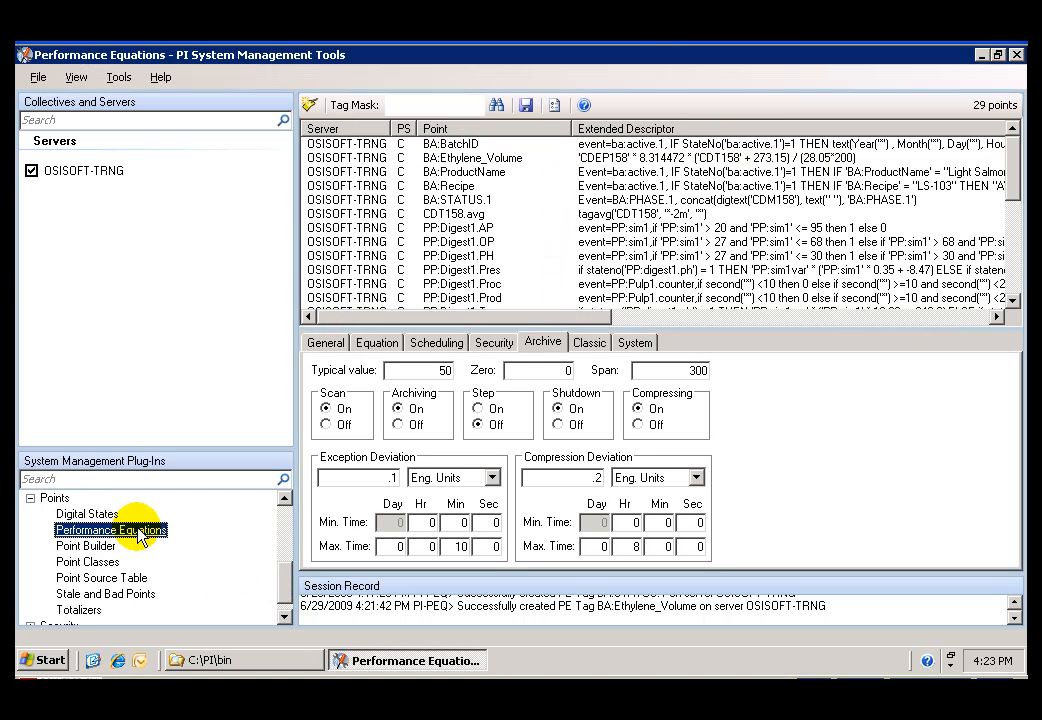
mouse_move(211, 550)
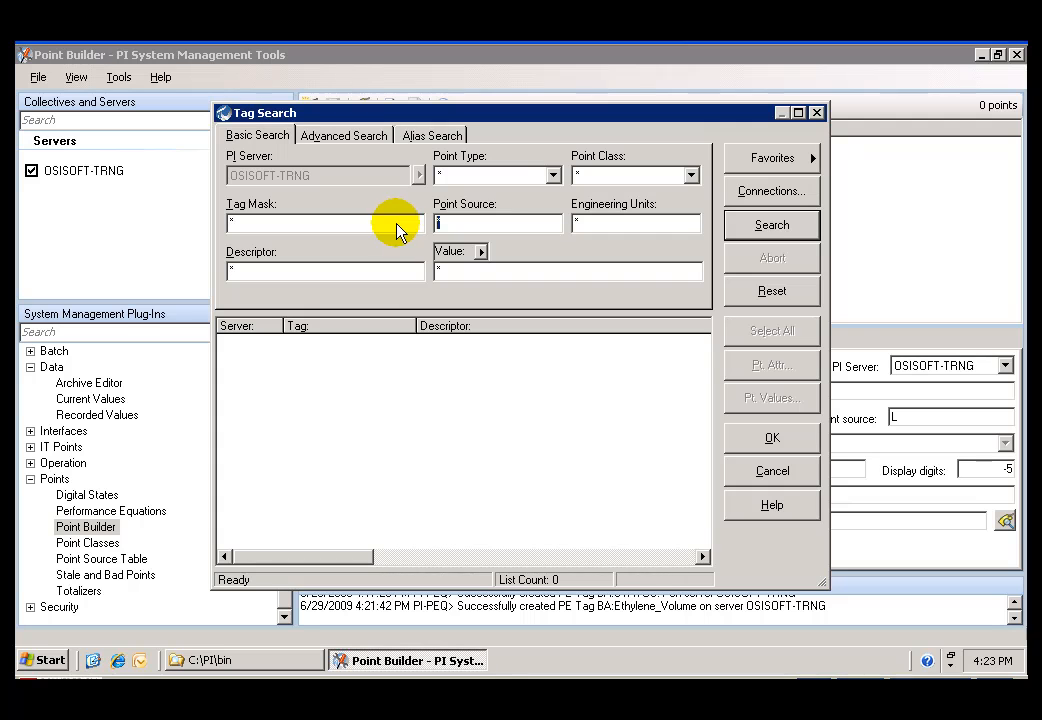
click(771, 224)
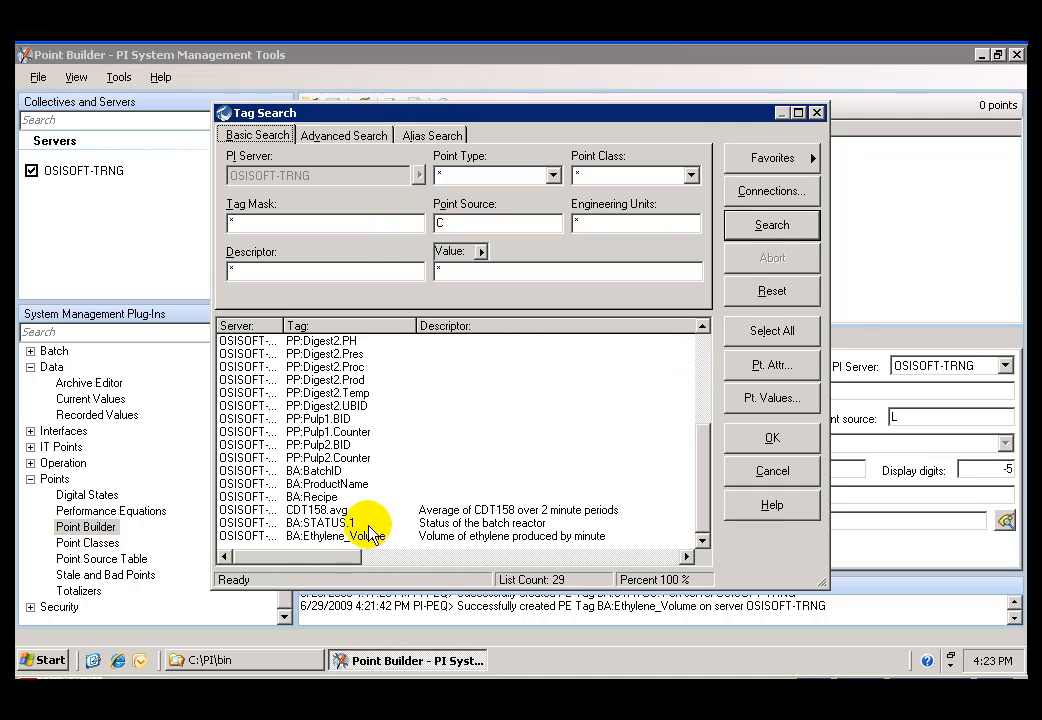
double_click(320, 522)
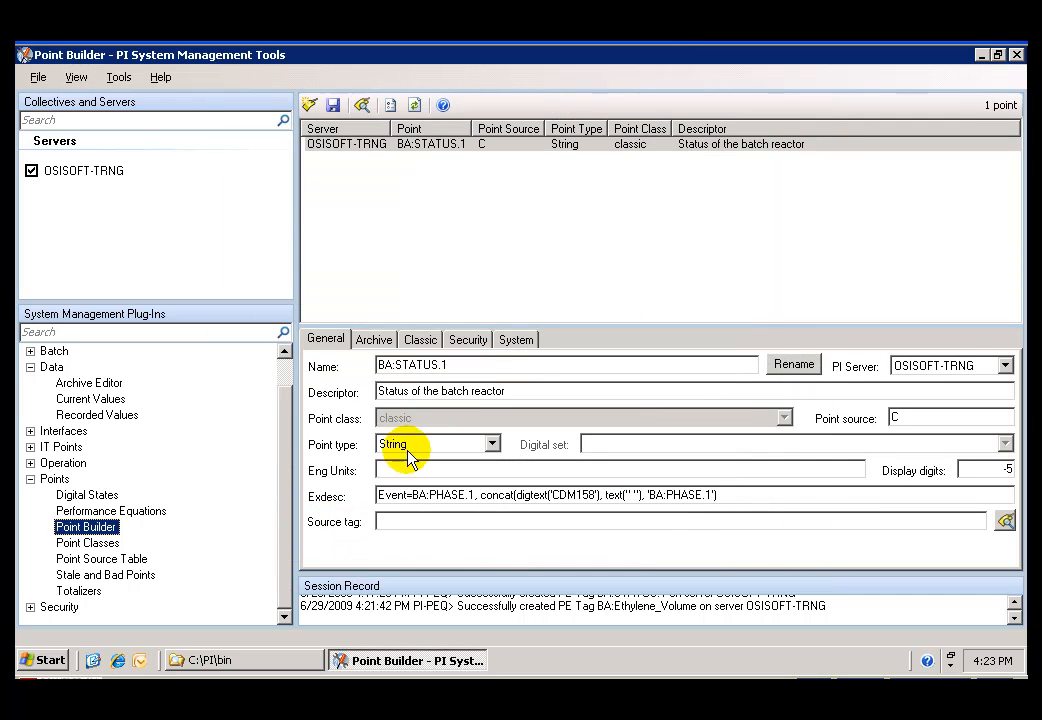
mouse_move(488, 512)
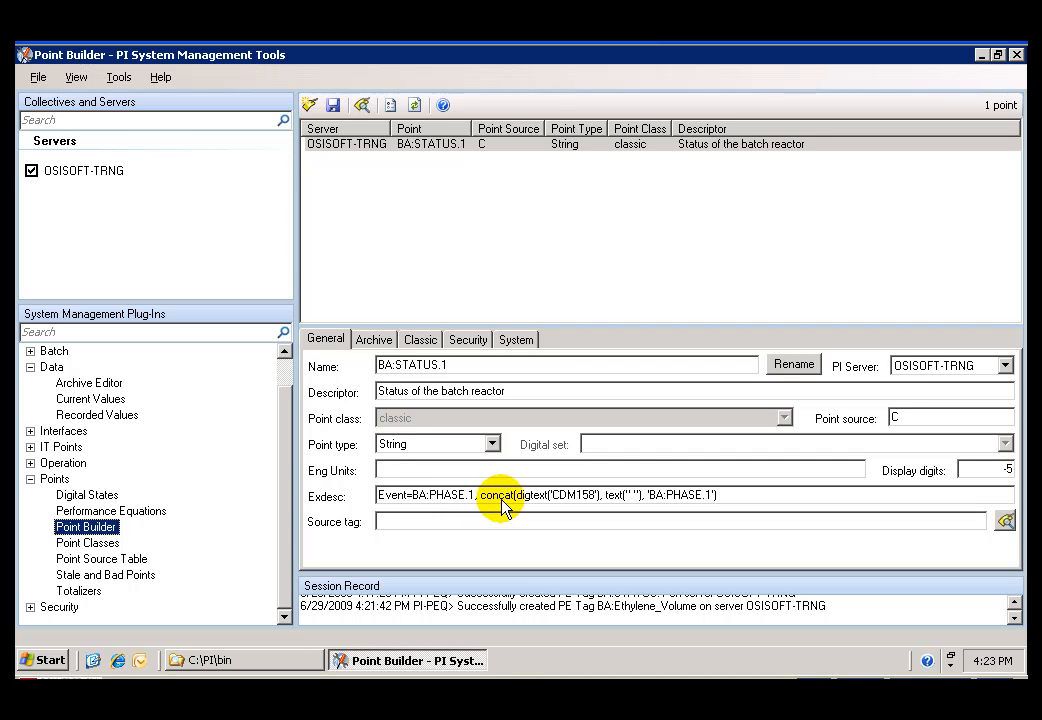
mouse_move(518, 511)
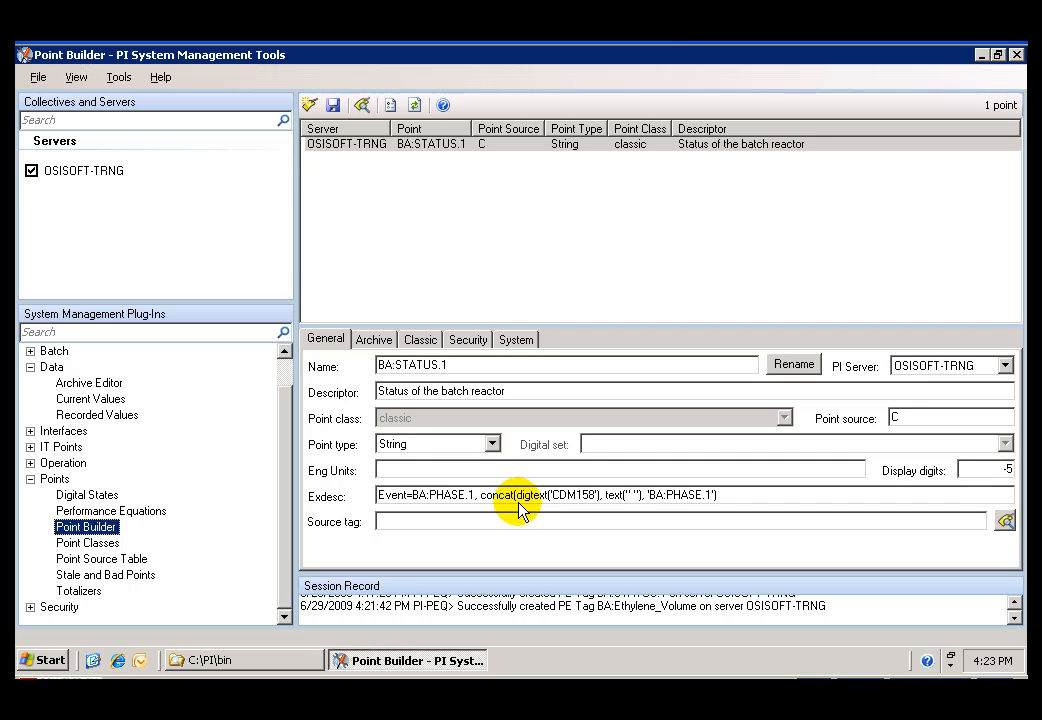
mouse_move(583, 512)
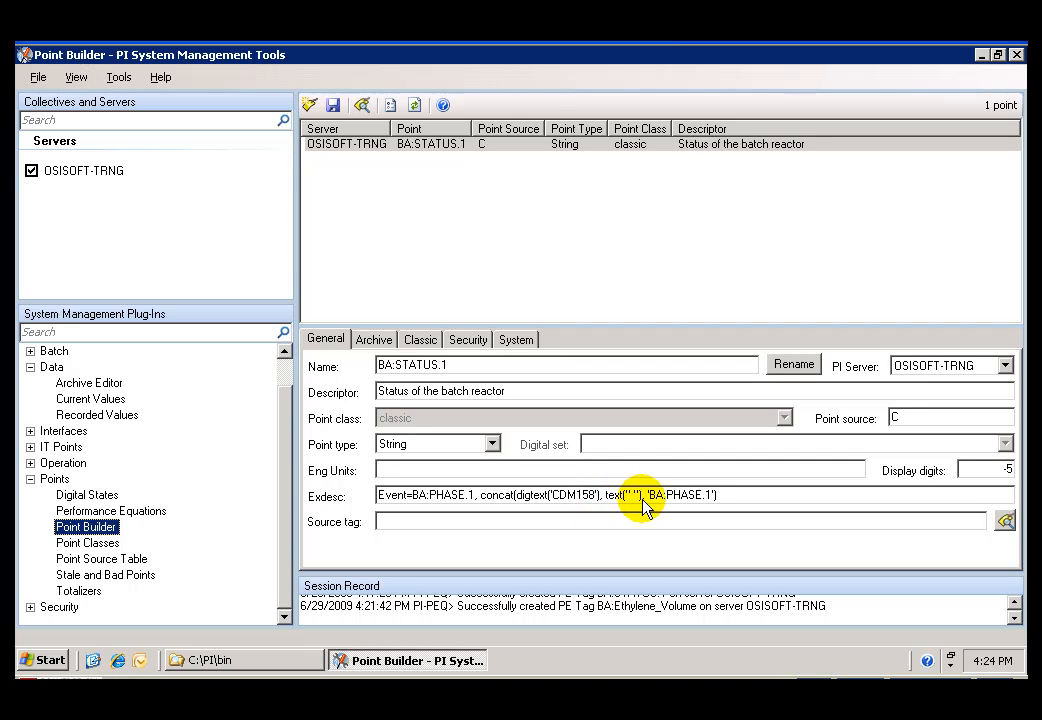
mouse_move(657, 505)
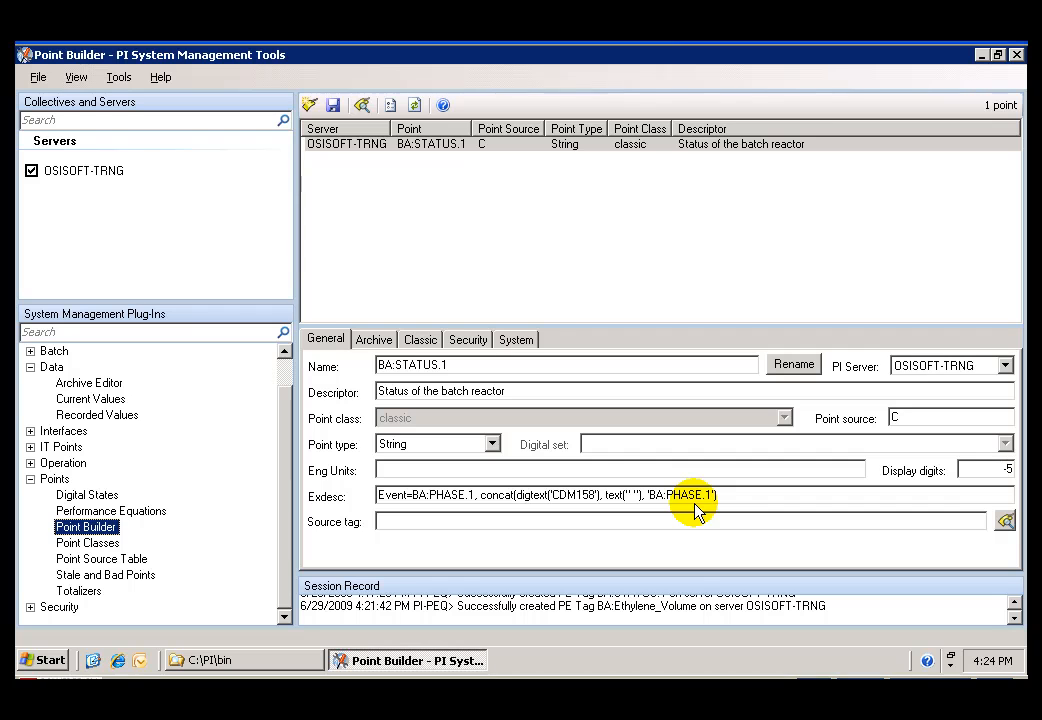
Refresh Archive Editor to show BA:Ethylene_Volume's 142.888 value, then reopen tag search
click(89, 382)
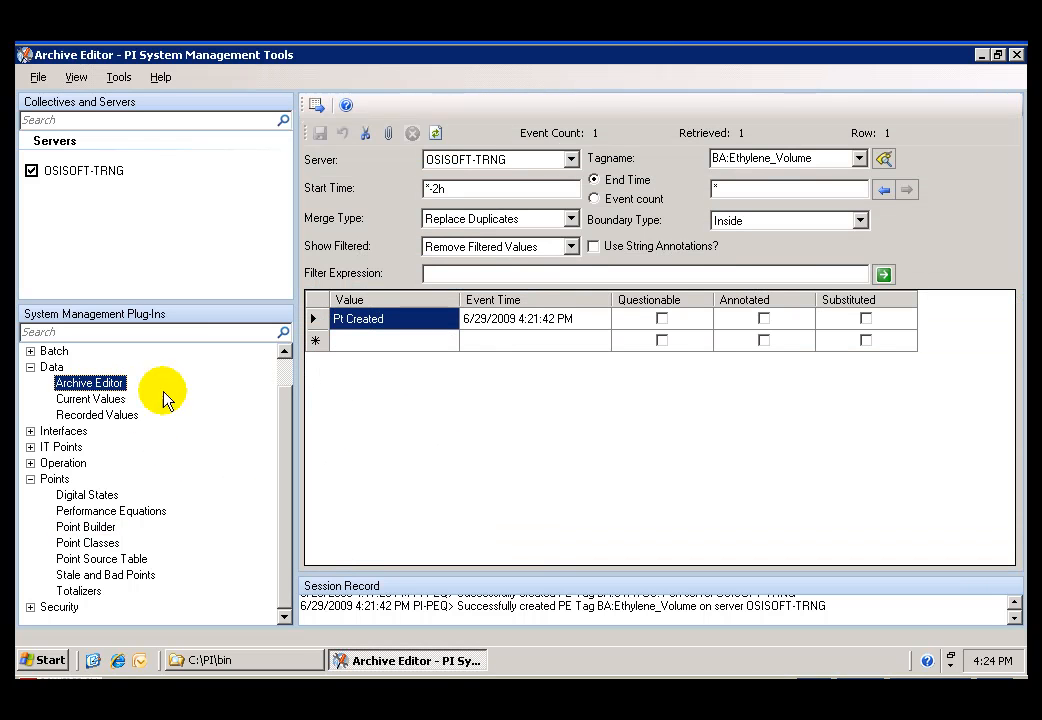
mouse_move(878, 270)
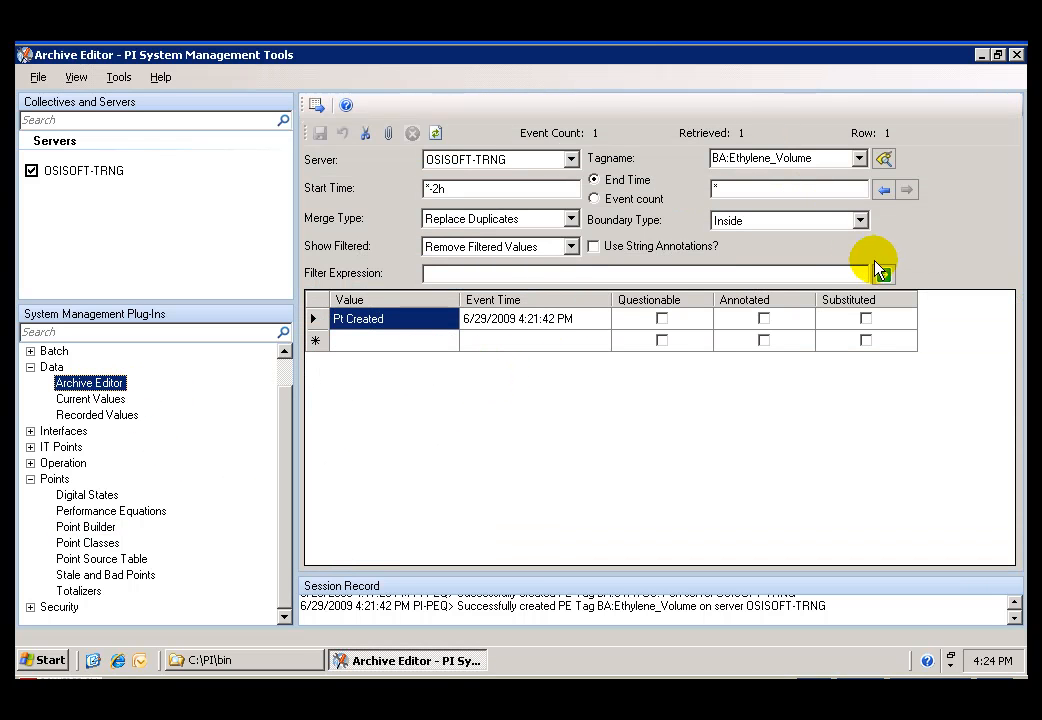
click(882, 275)
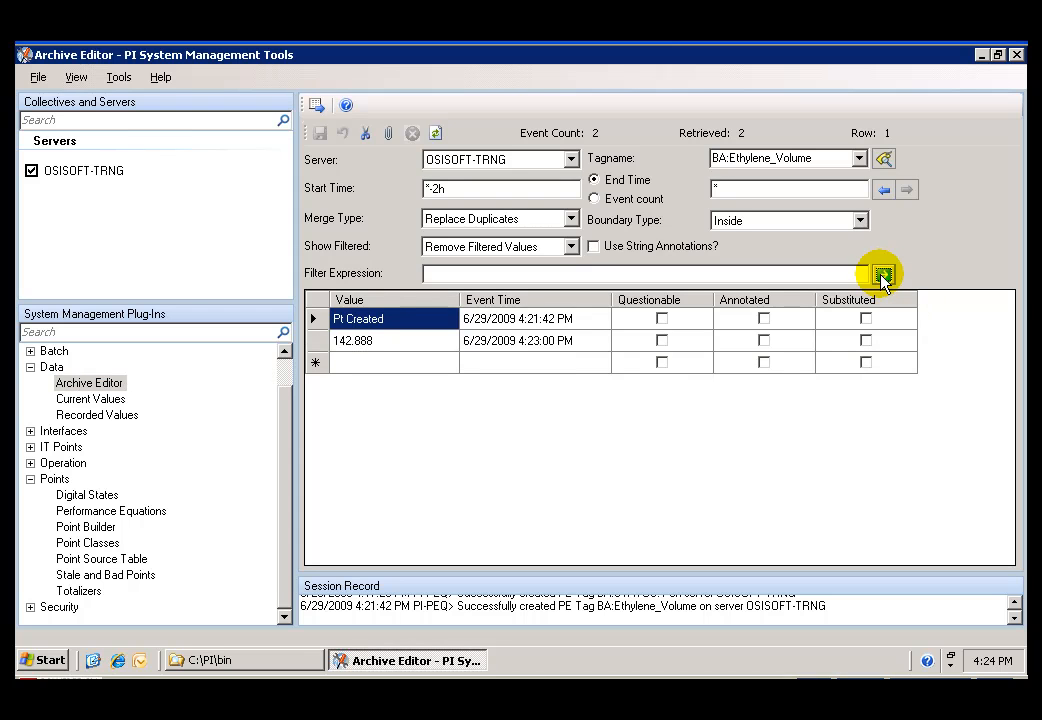
mouse_move(745, 190)
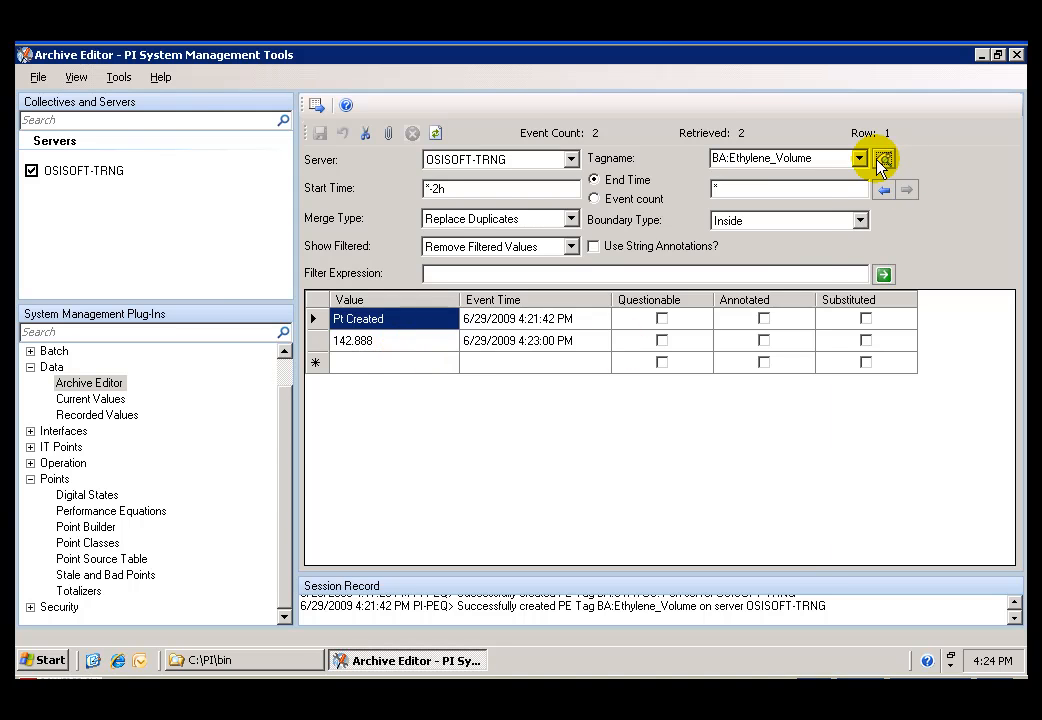
click(882, 159)
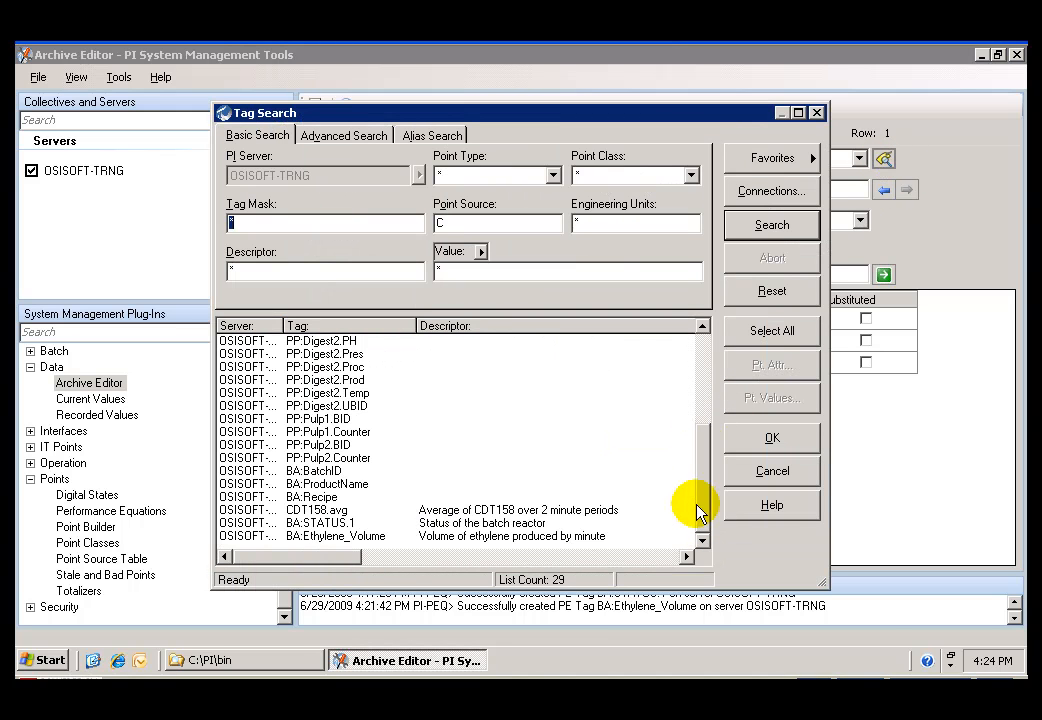